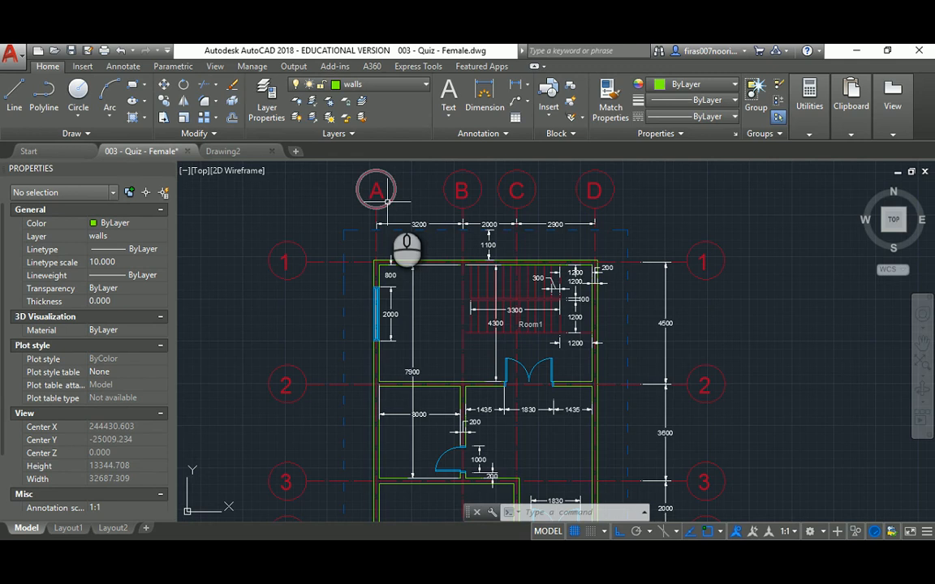
mouse_move(463, 357)
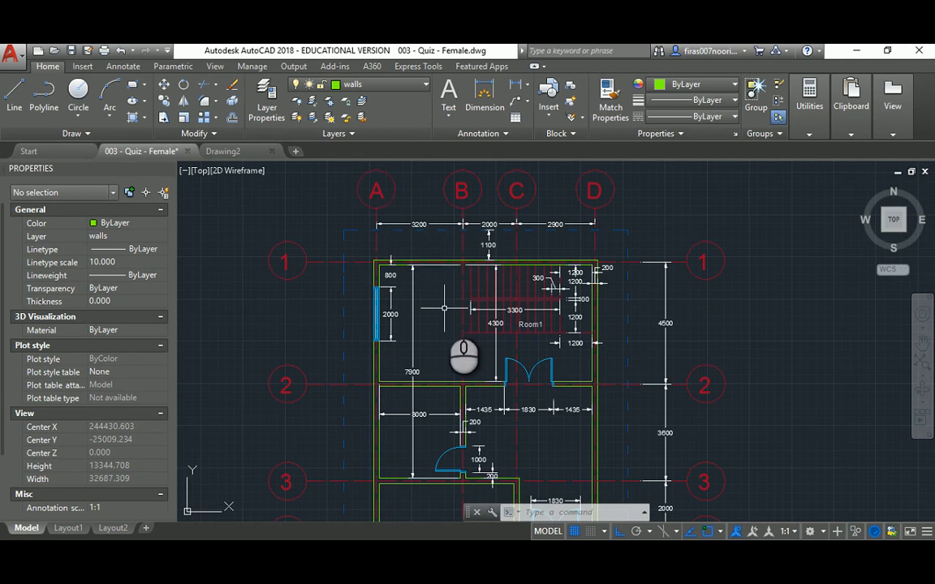
mouse_move(456, 356)
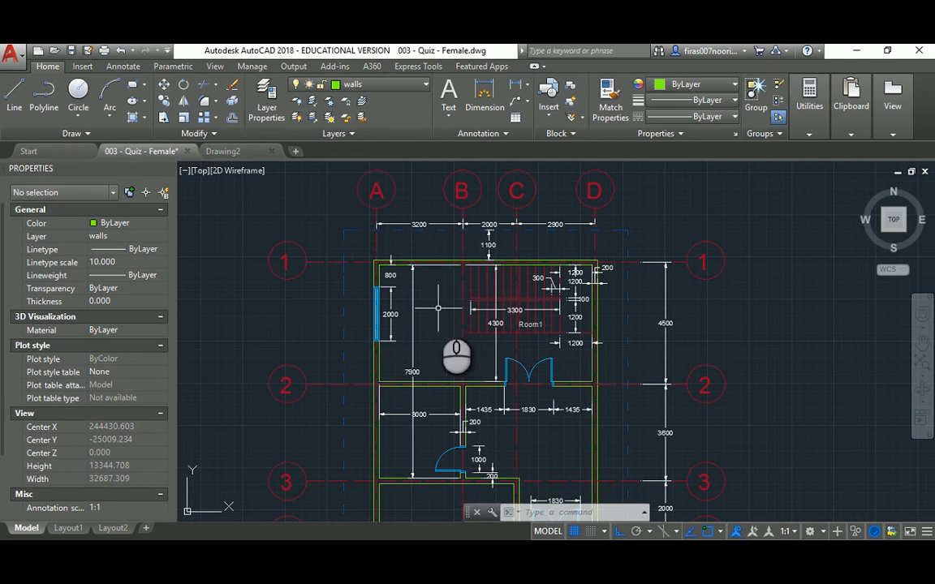
mouse_move(550, 268)
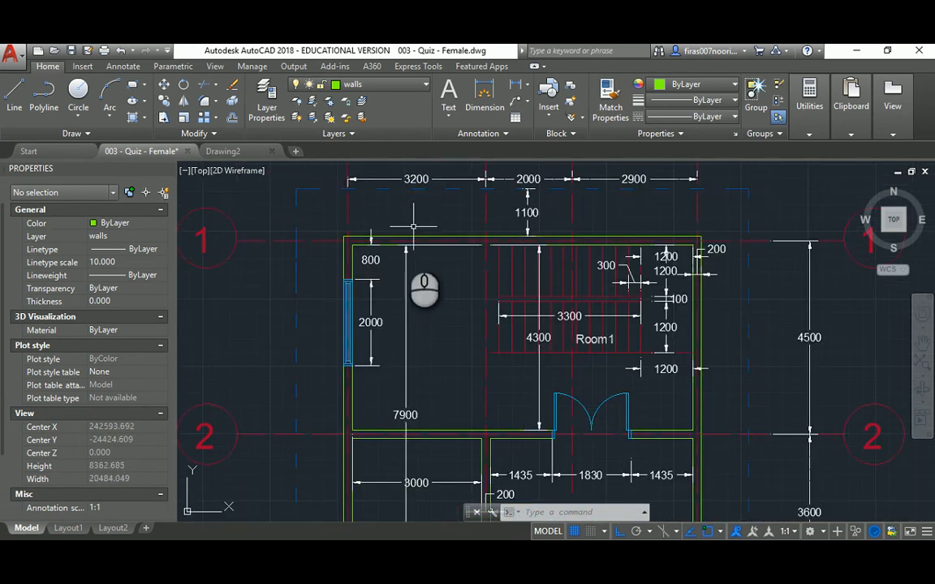
- Review the reference floor plan before drafting in the empty second drawing
scroll(down, 3)
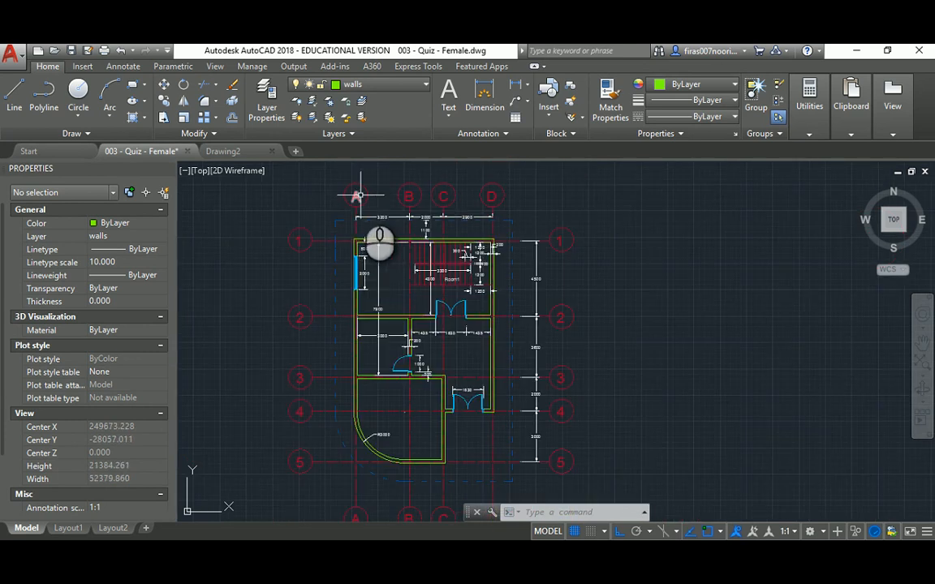
mouse_move(390, 292)
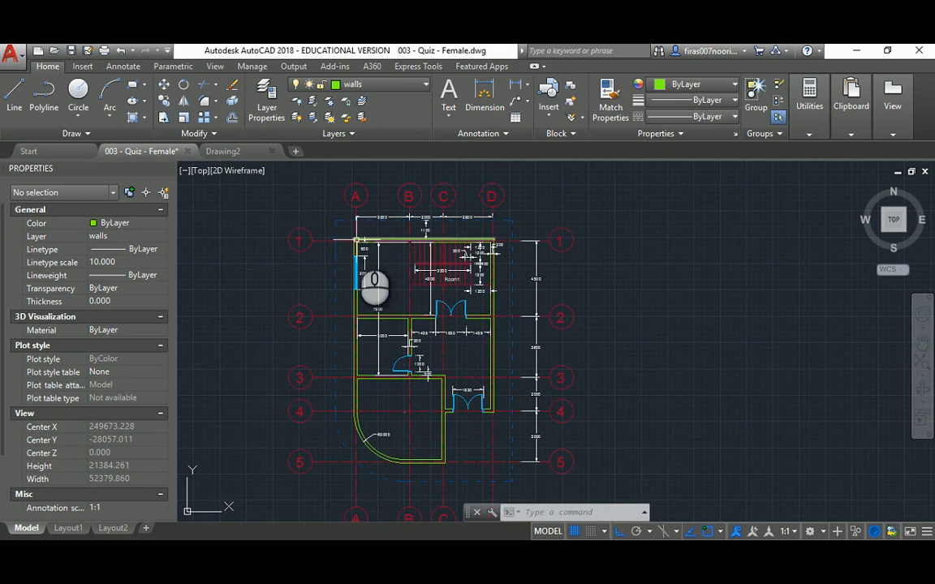
scroll(up, 3)
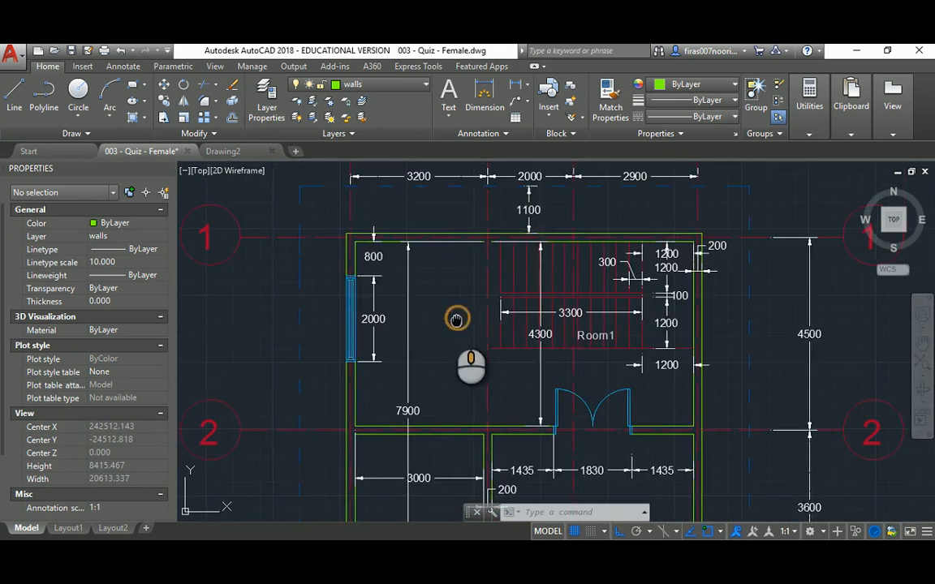
scroll(up, 3)
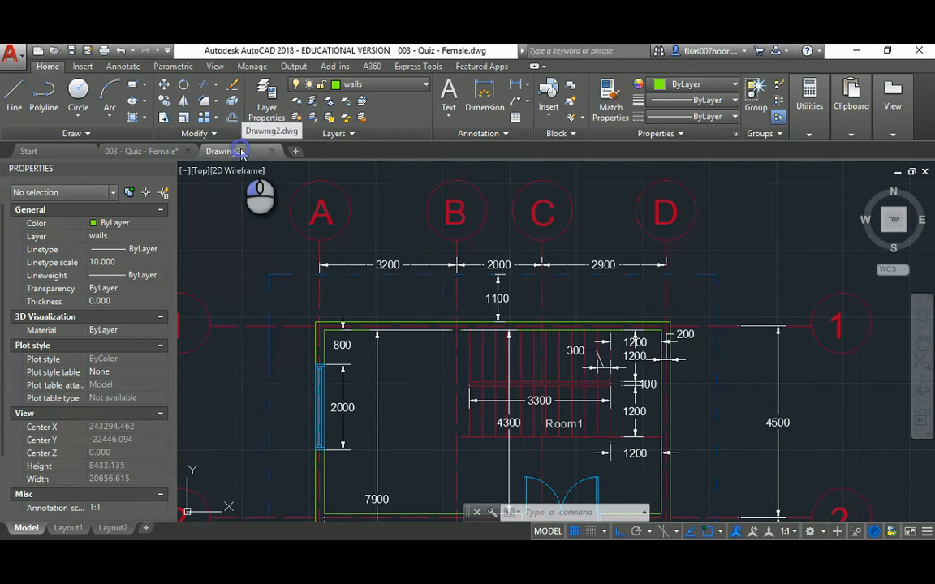
click(222, 151)
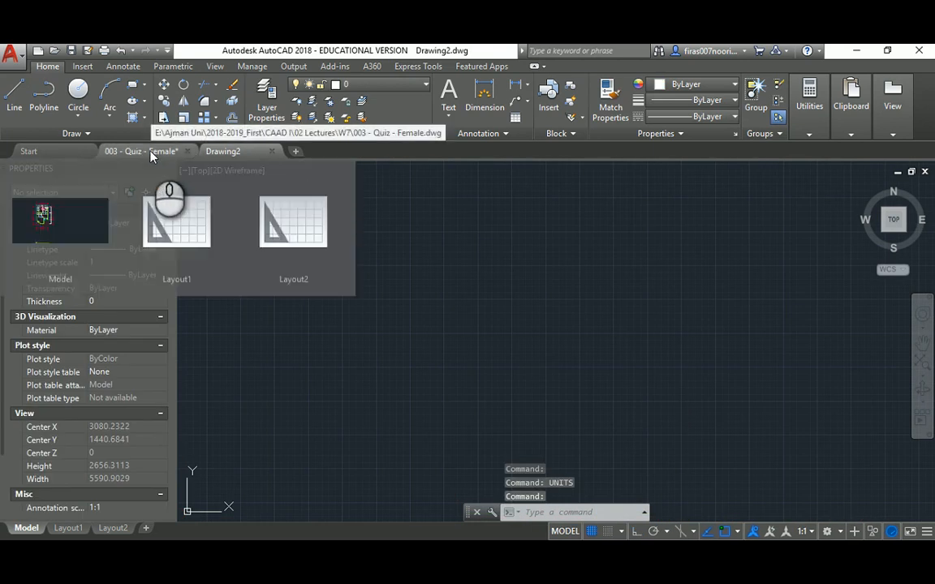
click(138, 151)
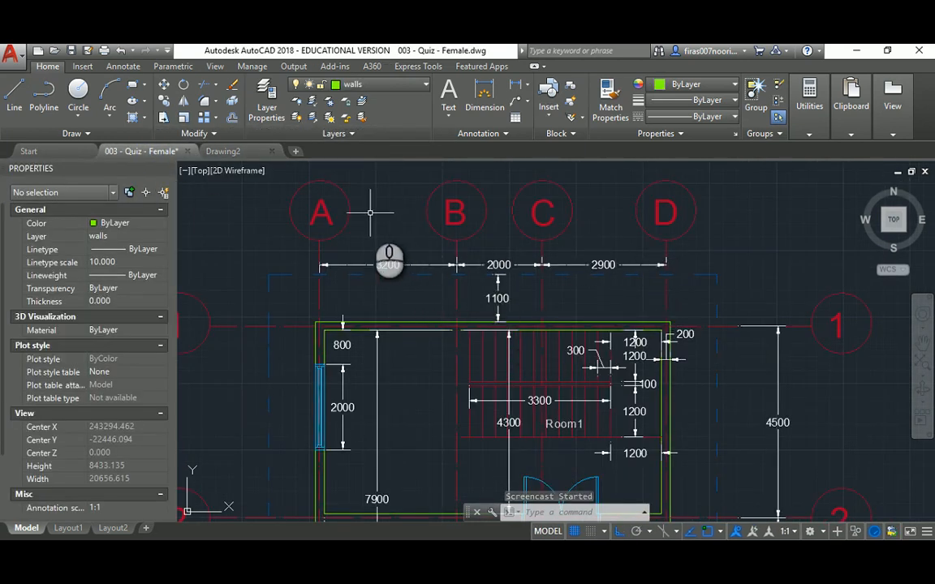
mouse_move(266, 213)
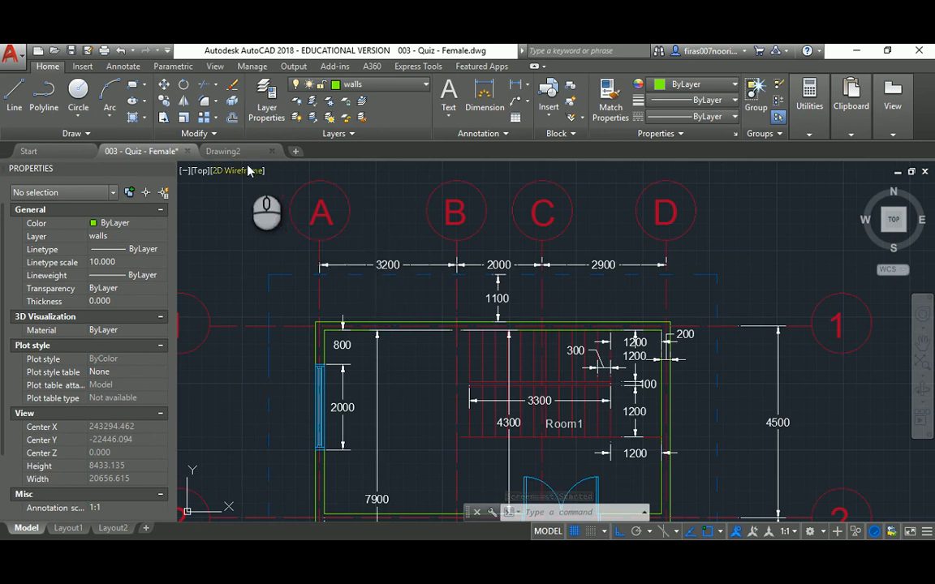
scroll(down, 3)
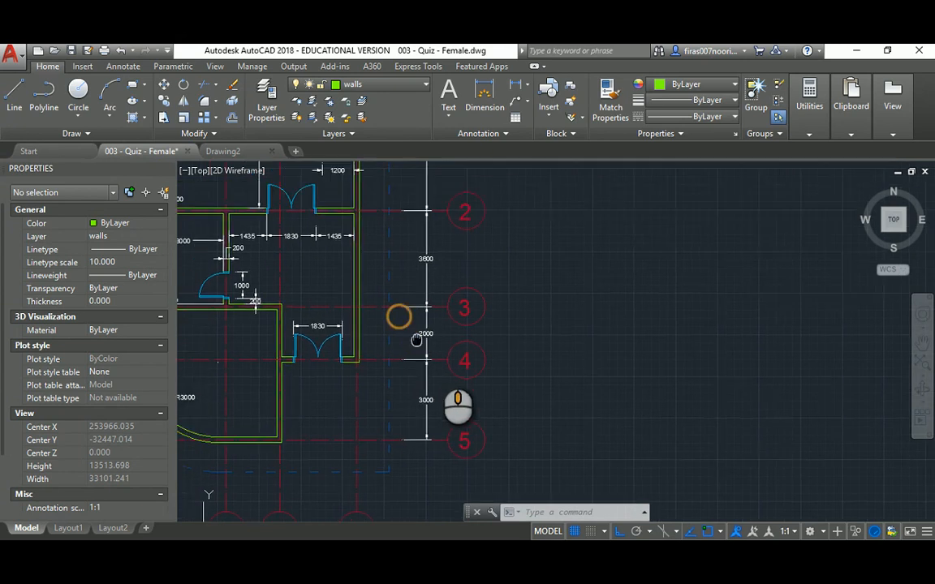
scroll(down, 3)
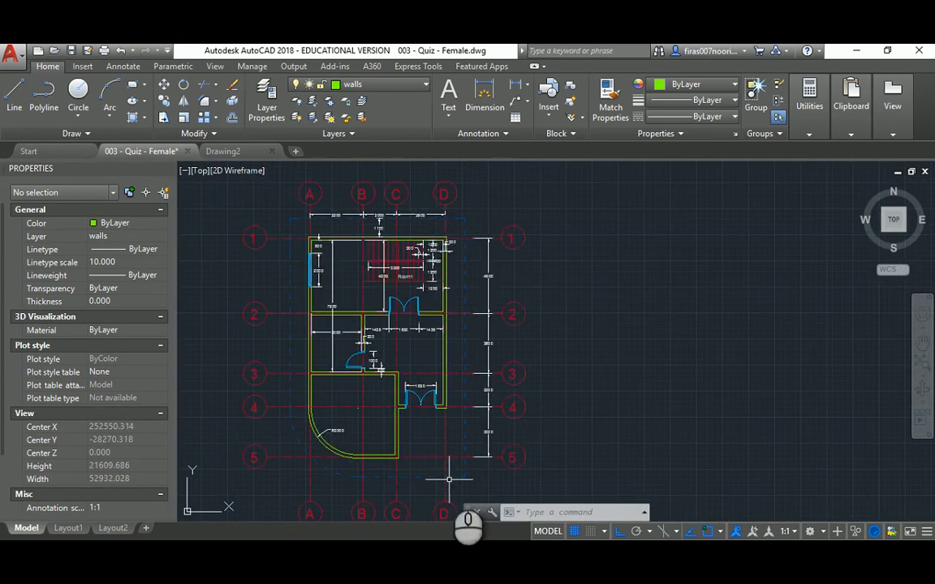
mouse_move(306, 235)
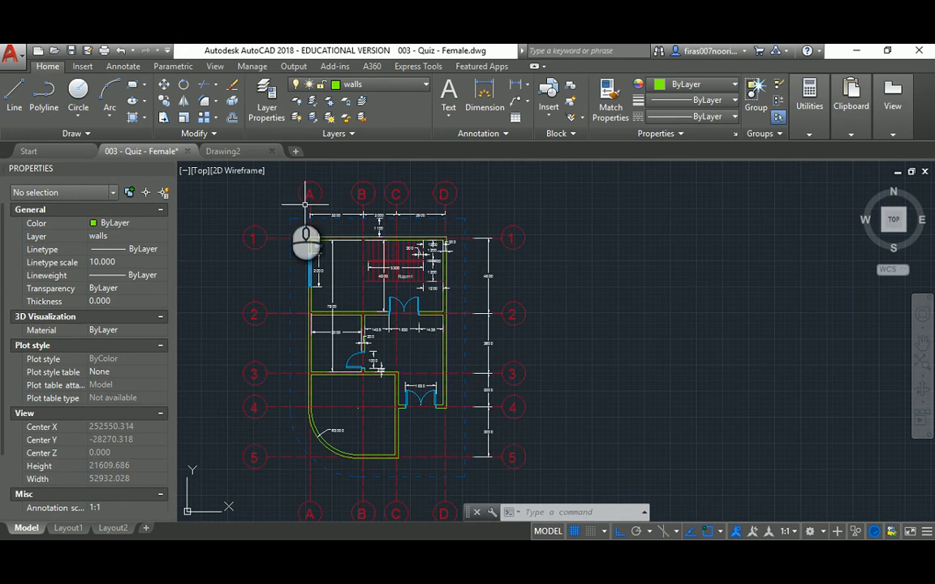
mouse_move(224, 154)
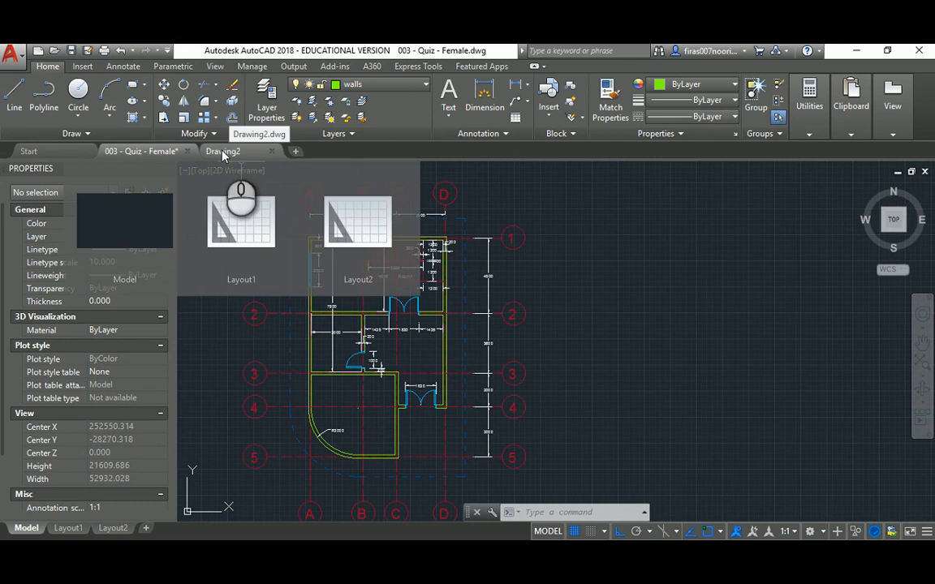
- With Ortho on, draw a 2000-long vertical grid line in the new drawing
click(224, 151)
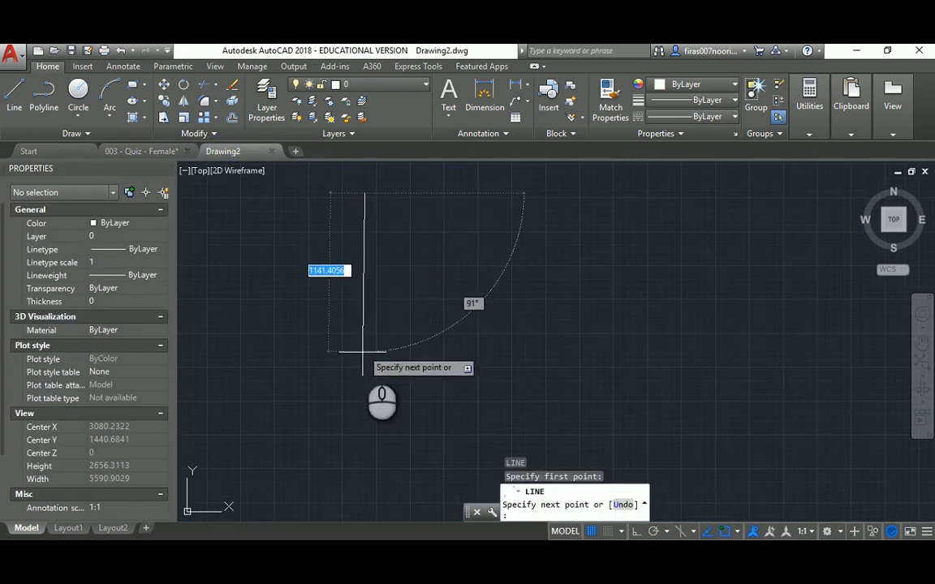
key(f8)
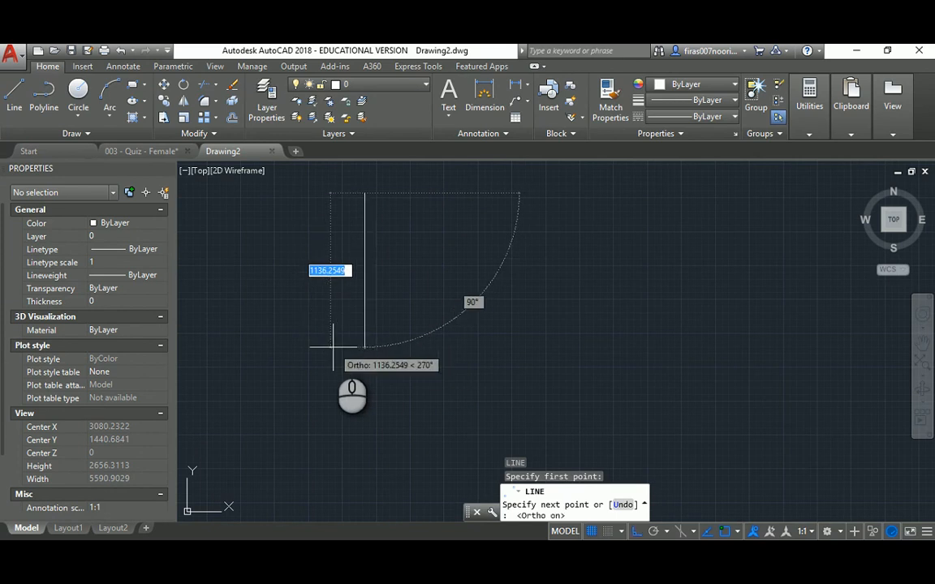
text(2000)
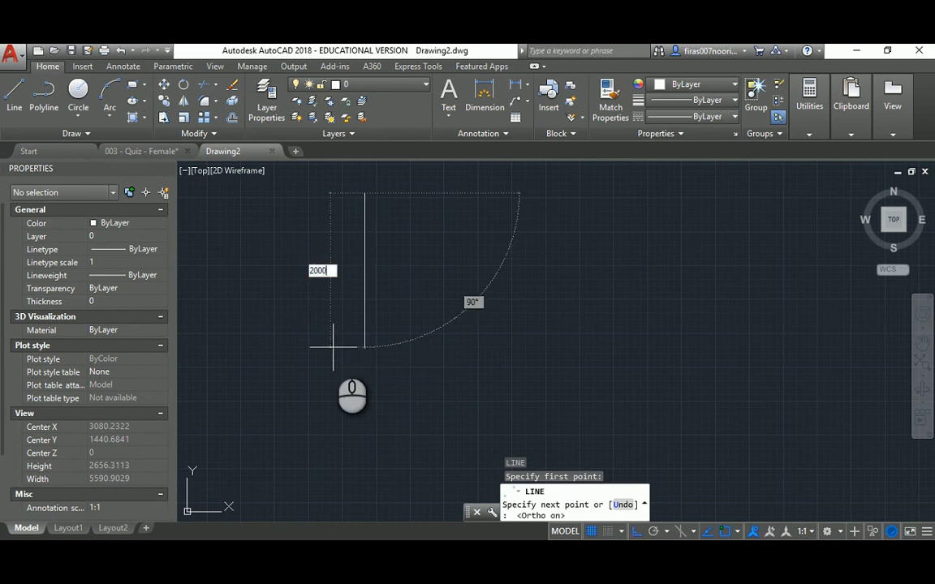
key(Escape)
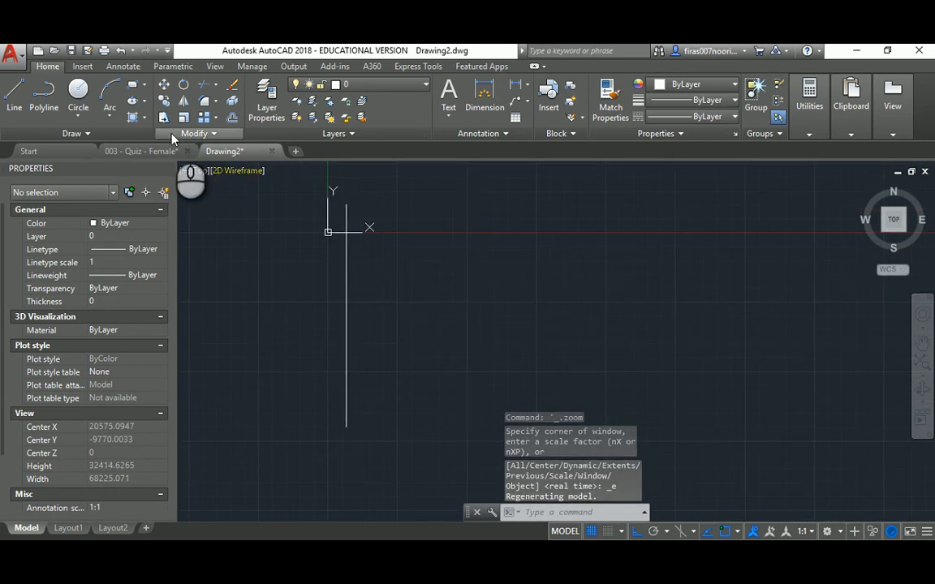
- Offset the vertical line at 2000 into four lines and draw a horizontal line across them
click(139, 151)
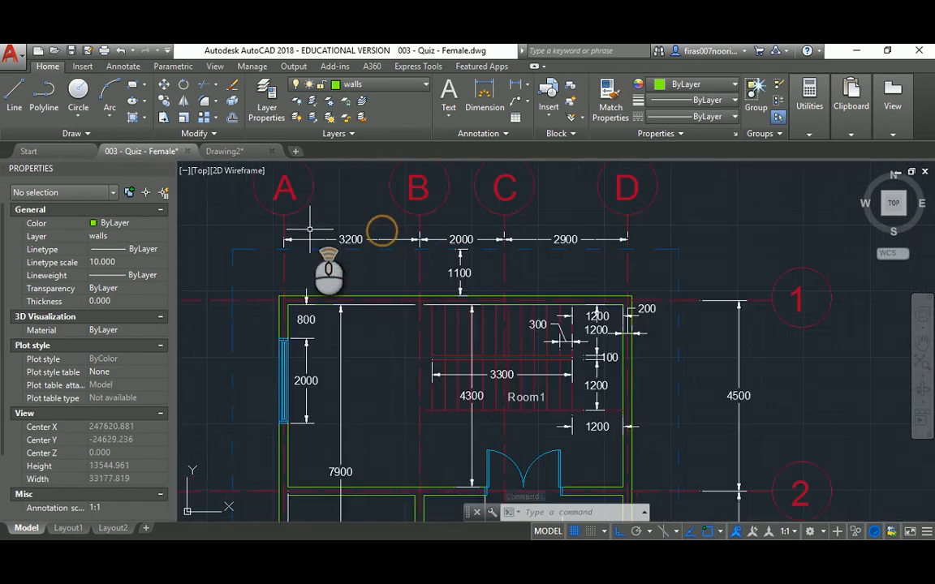
click(224, 151)
text(2000)
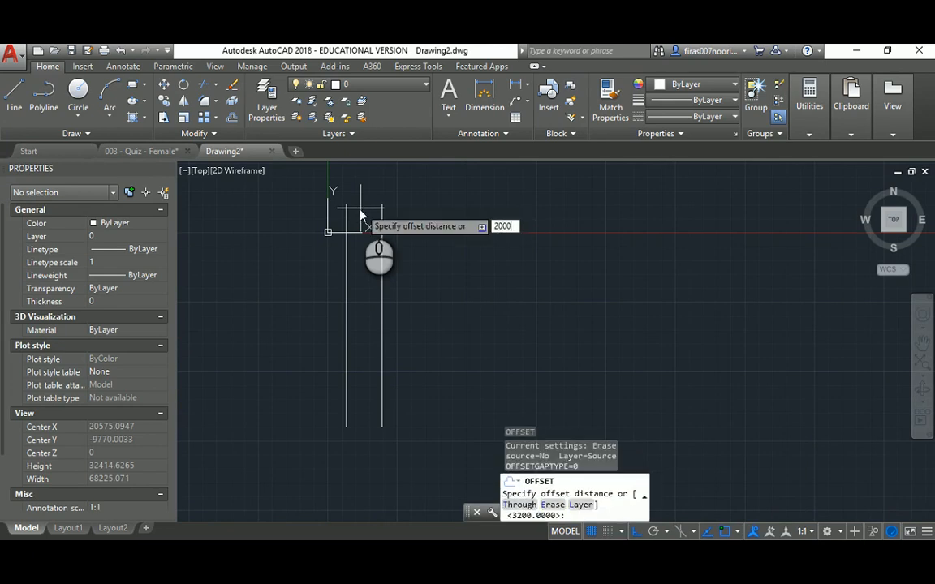
key(Return)
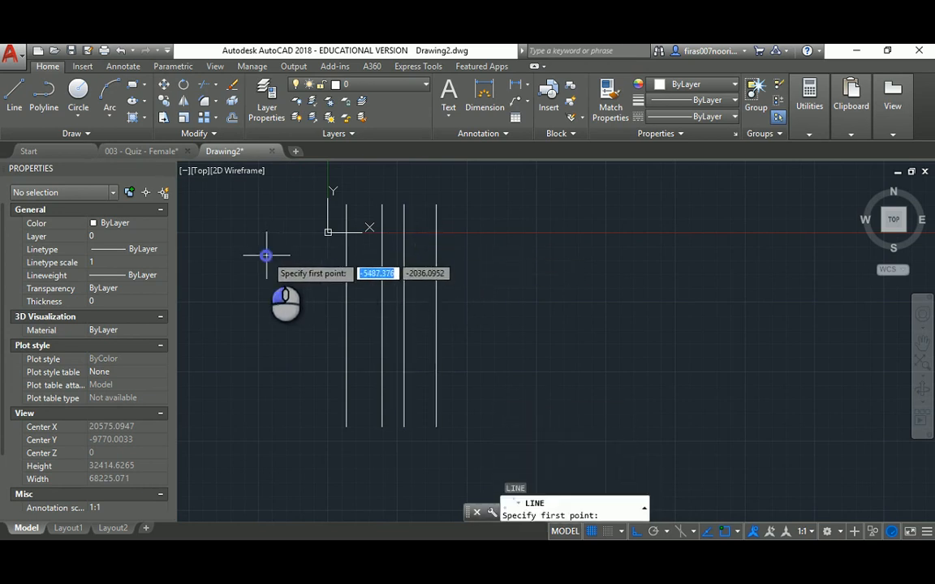
key(Escape)
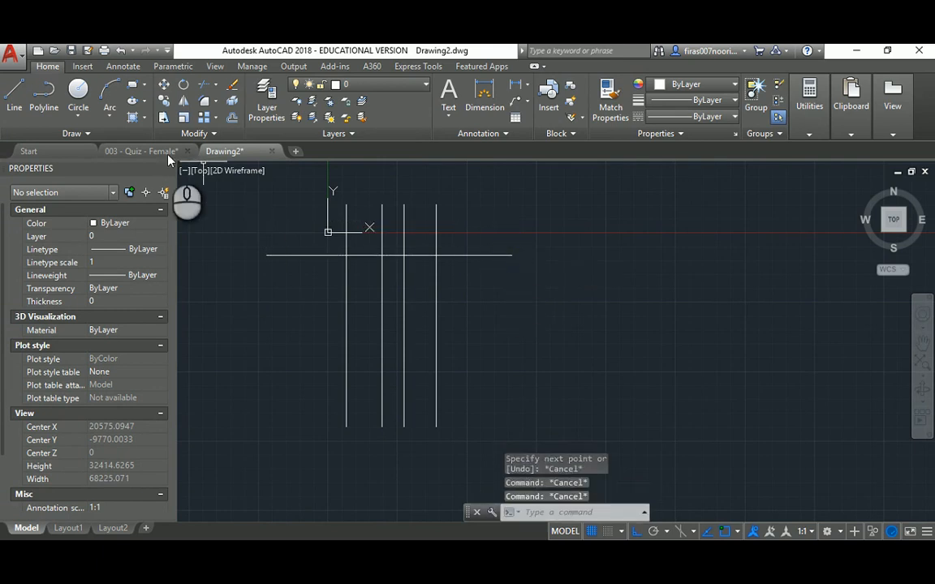
- Offset the horizontal grid line 4500 below, checking spacing against the quiz plan
click(139, 151)
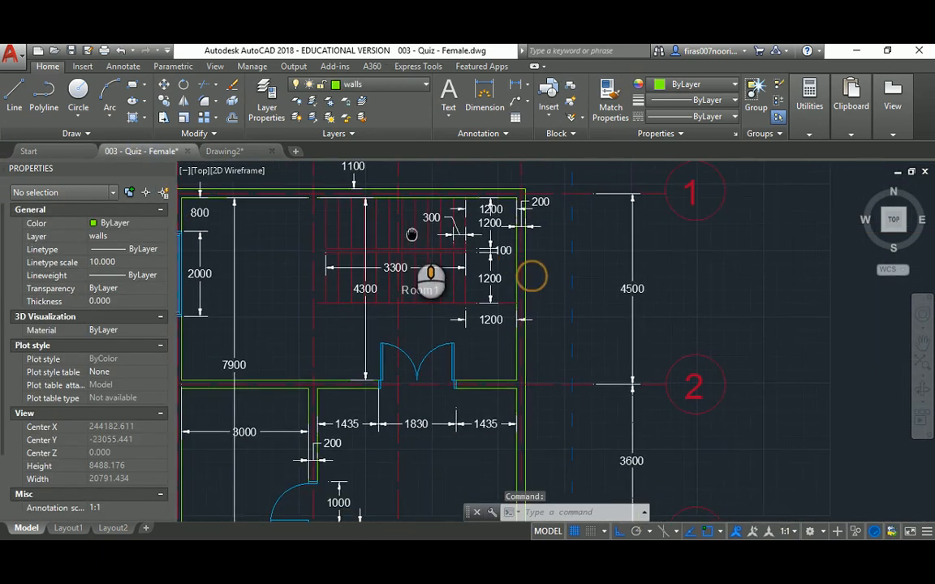
click(224, 151)
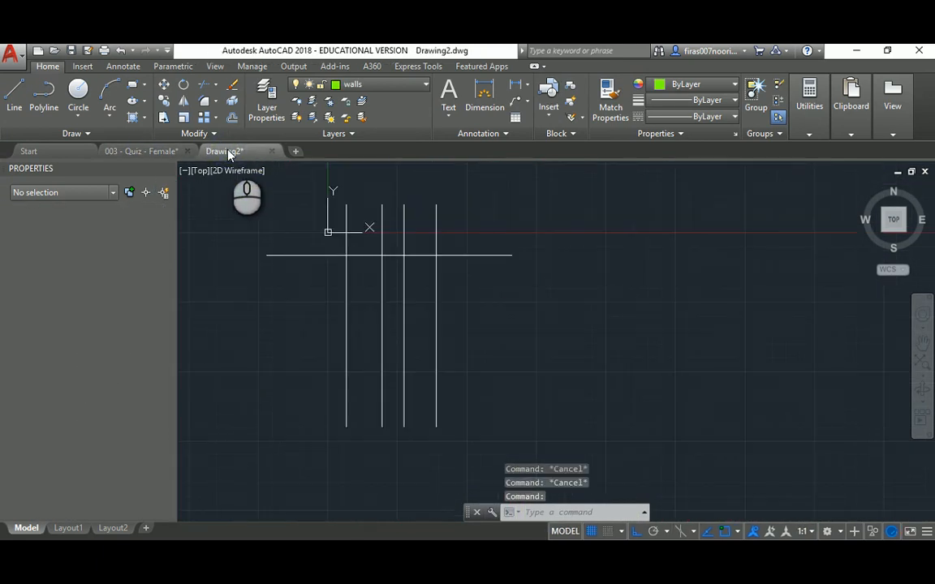
text(4500)
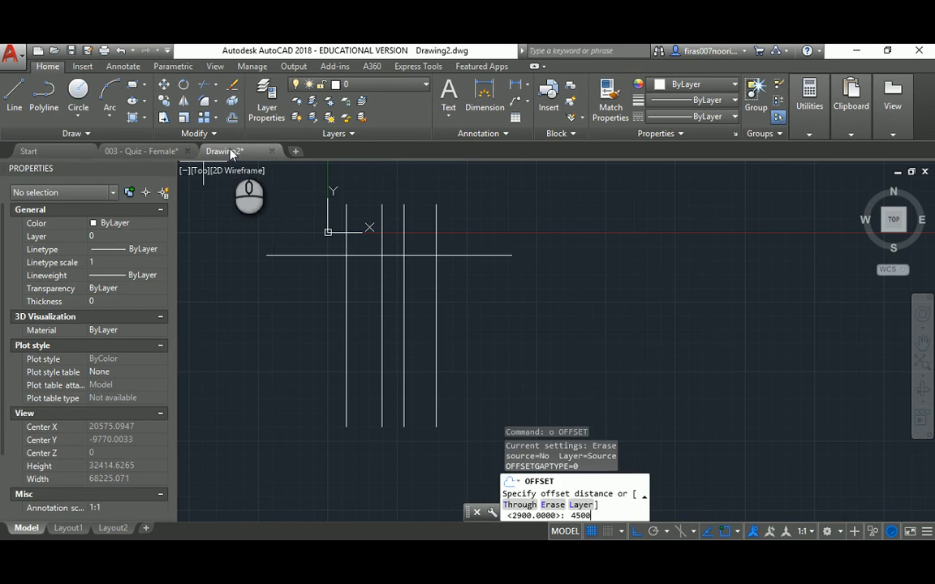
key(Return)
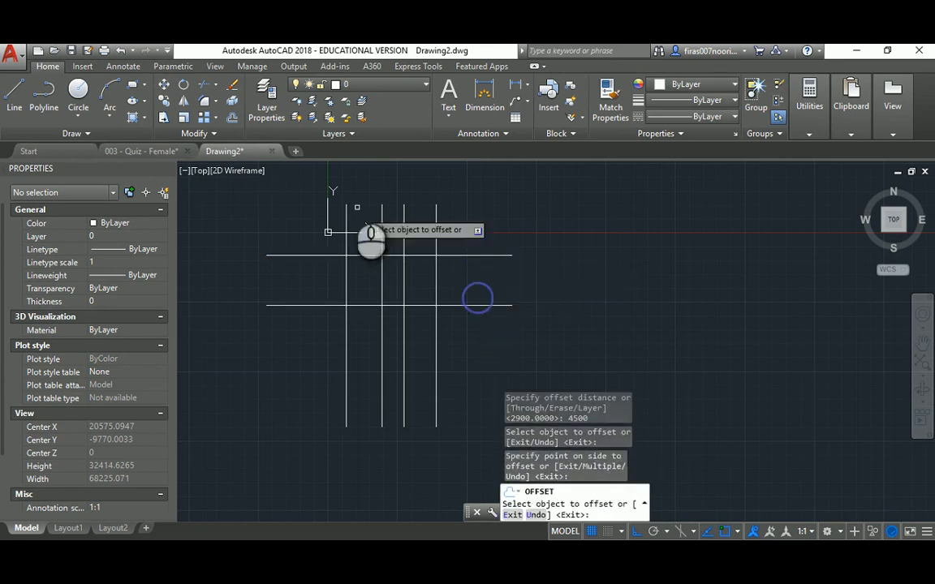
click(140, 151)
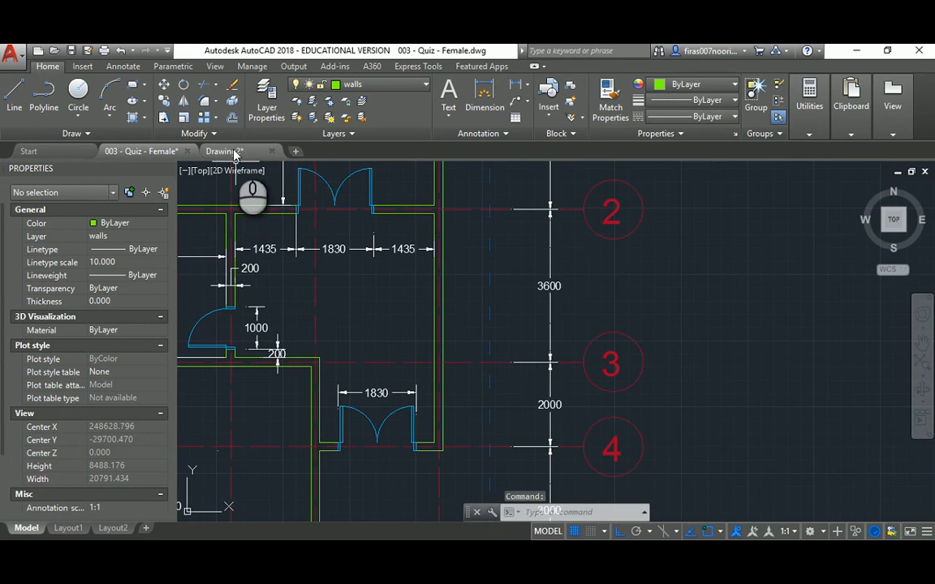
- Offset further horizontal lines to complete the four-by-four grid, comparing with the quiz plan
click(224, 151)
text(2)
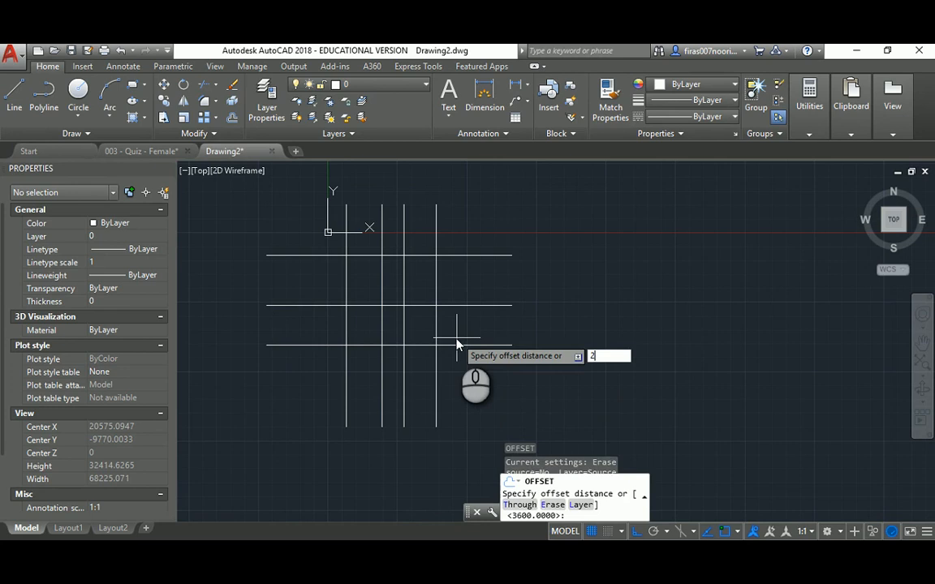
key(Return)
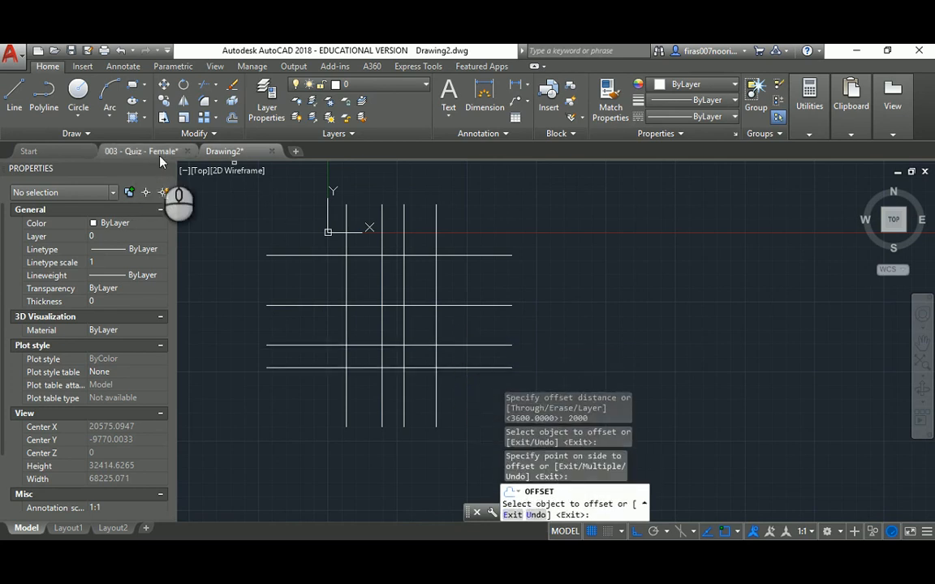
click(140, 151)
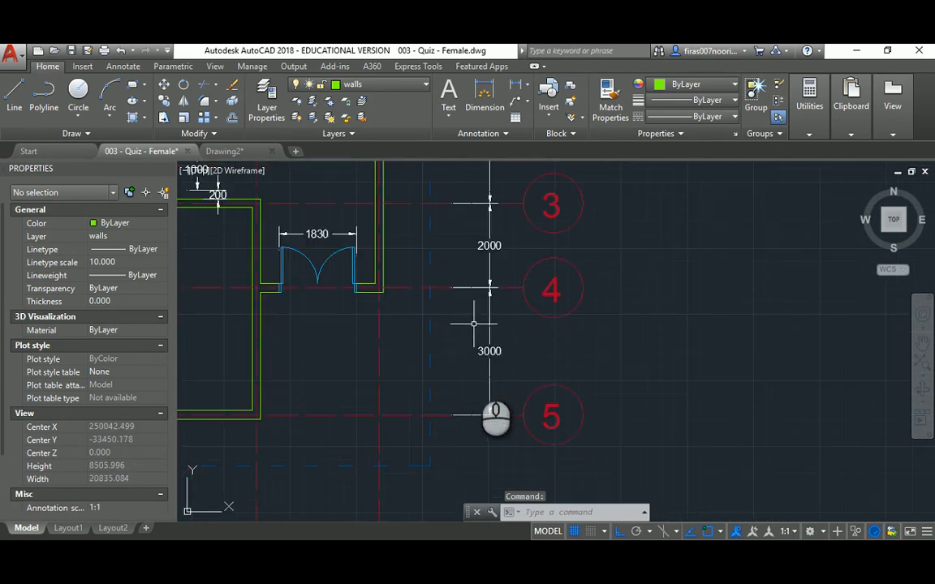
click(224, 151)
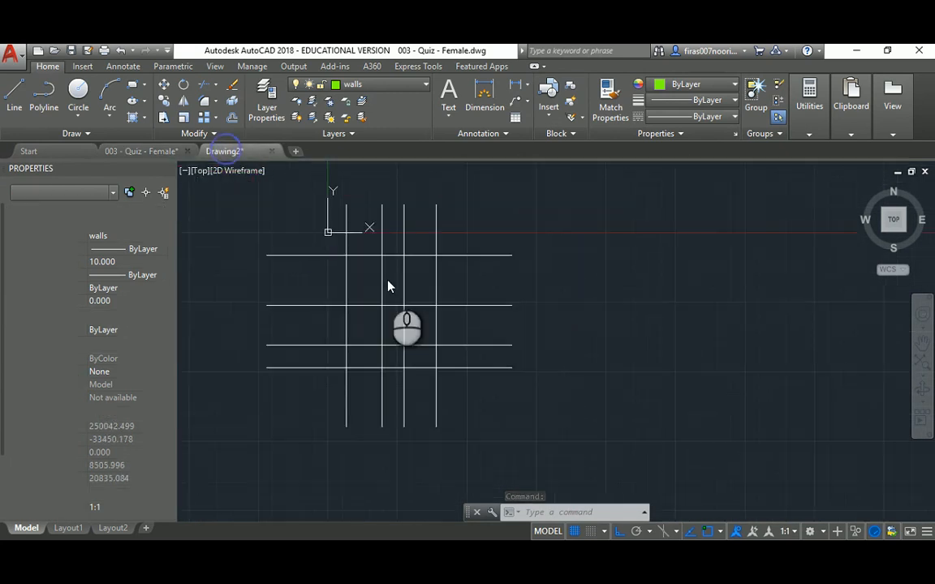
- Offset 3000, copy grid bubbles to every line end and stretch the grid lines to fit
text(3000)
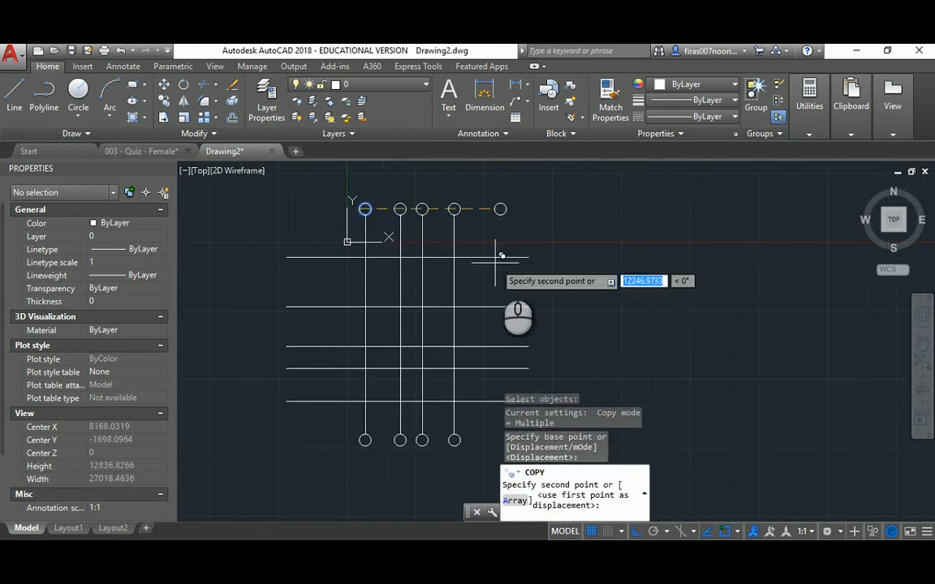
key(Escape)
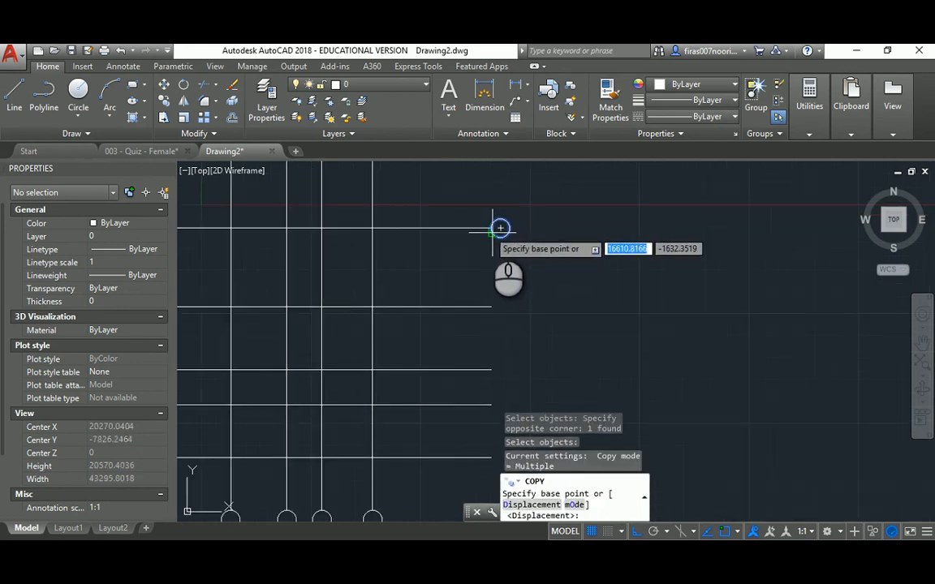
click(500, 227)
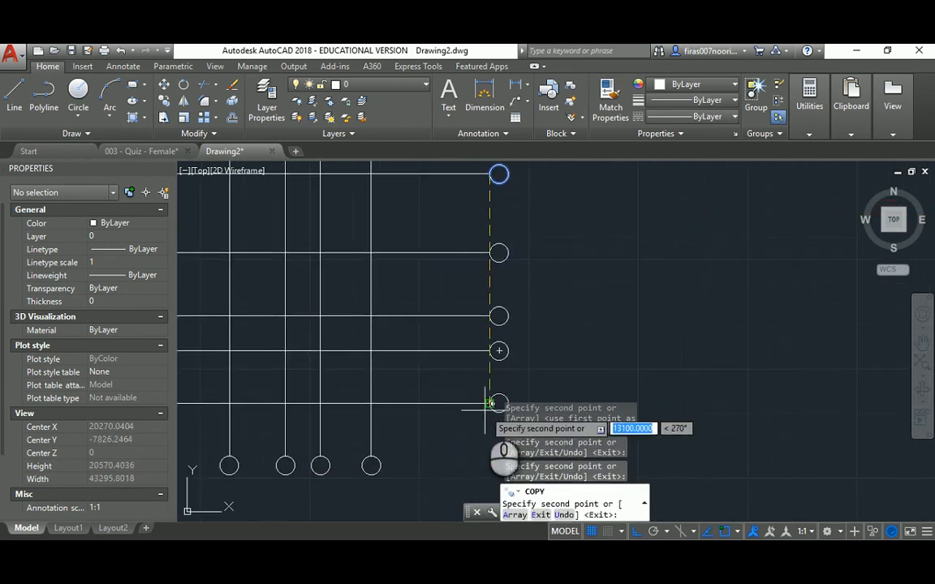
key(Escape)
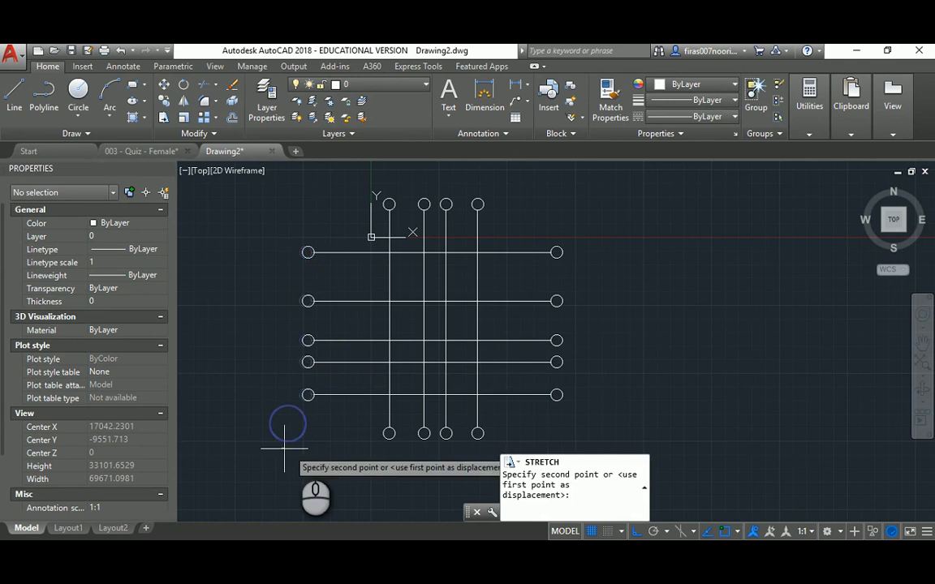
key(Escape)
text(Grids)
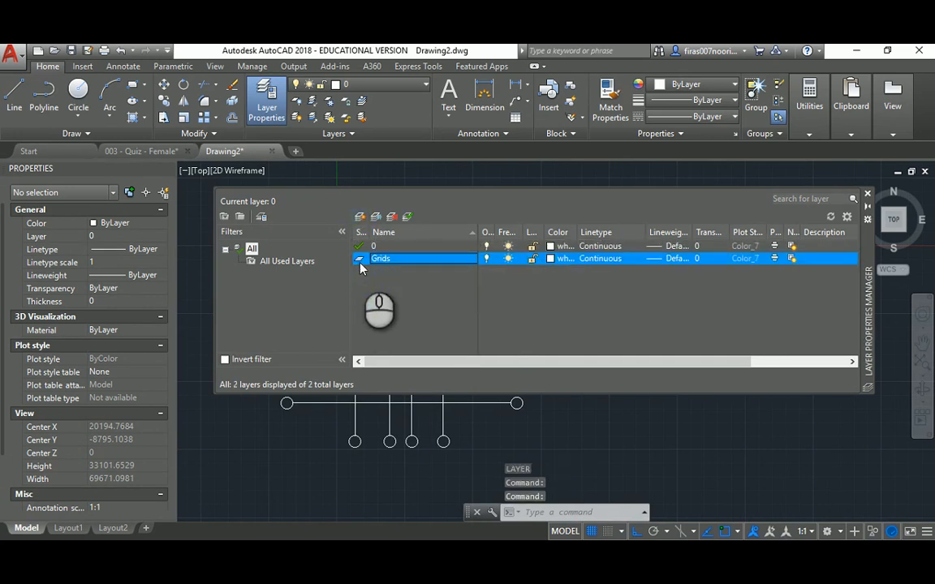
- Give the Grids layer colour 14 and 0.05 mm lineweight, then select all grid objects
click(559, 258)
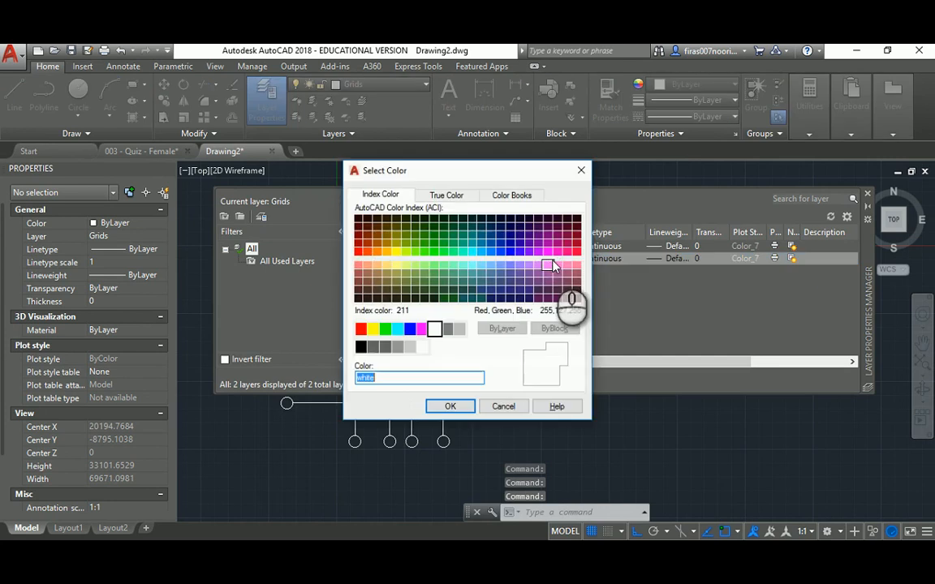
click(357, 237)
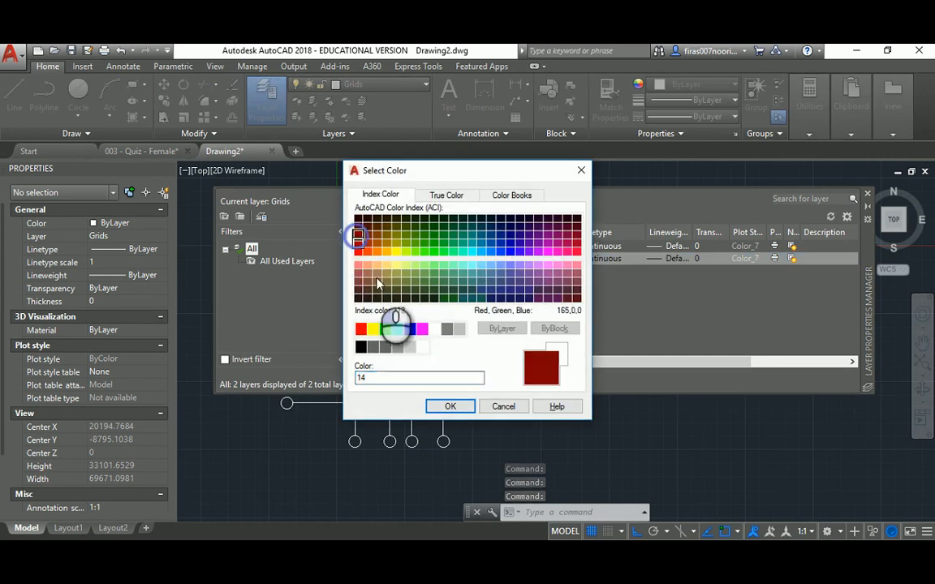
click(451, 406)
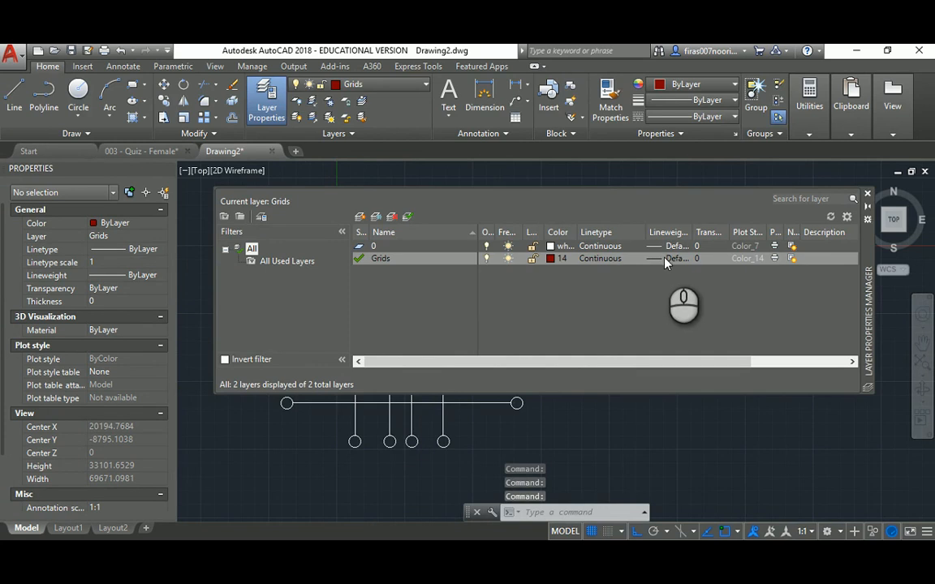
click(669, 258)
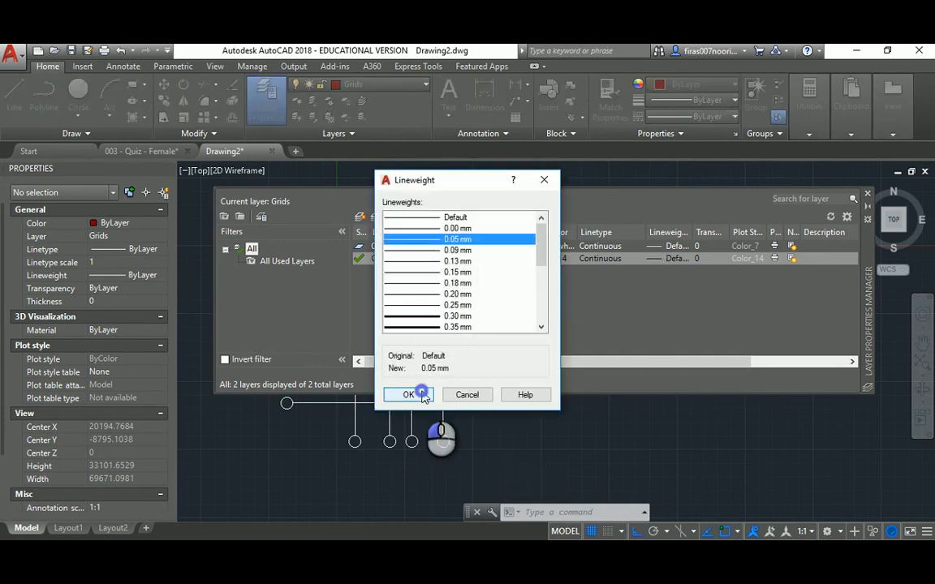
click(409, 394)
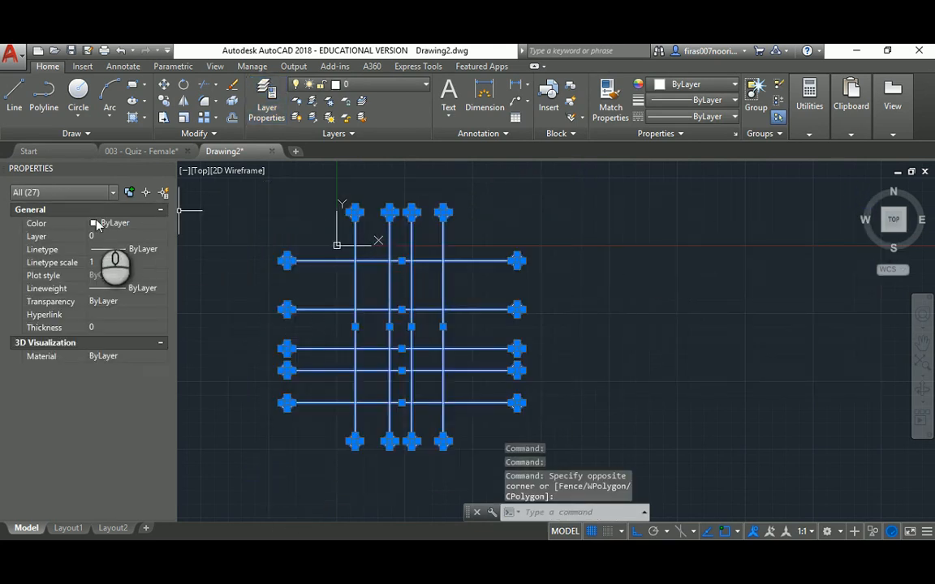
click(162, 237)
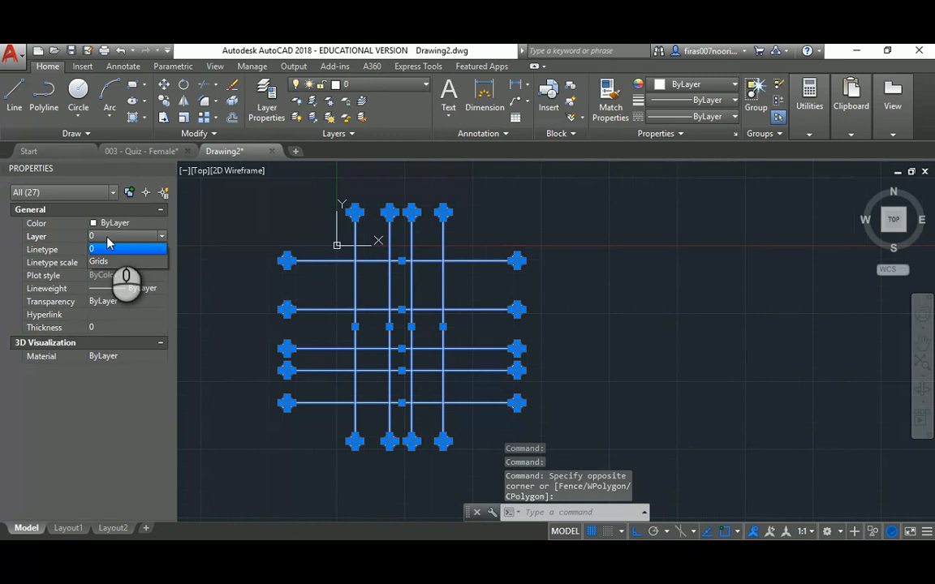
- Move the selection onto Grids and load the ACAD_ISO04W100 linetype for that layer
click(97, 260)
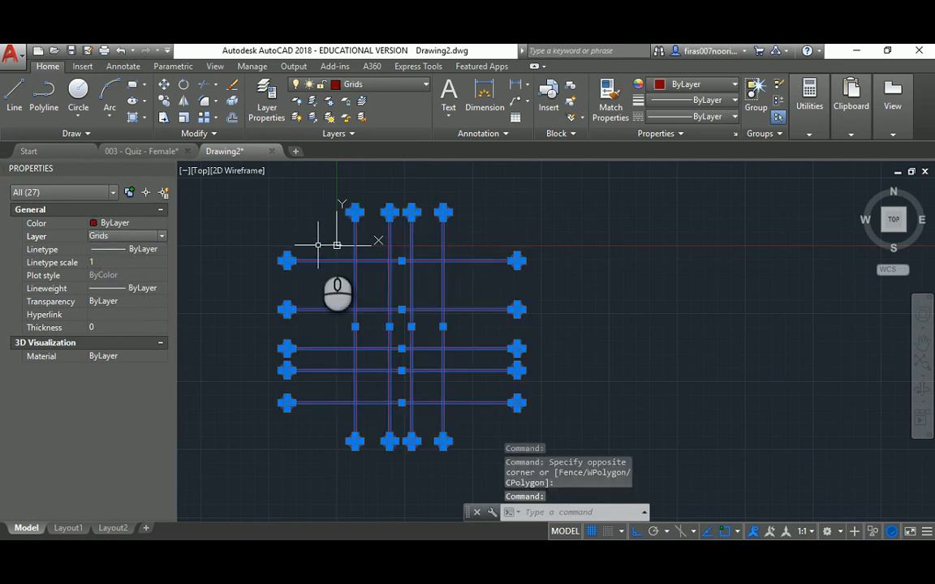
key(Escape)
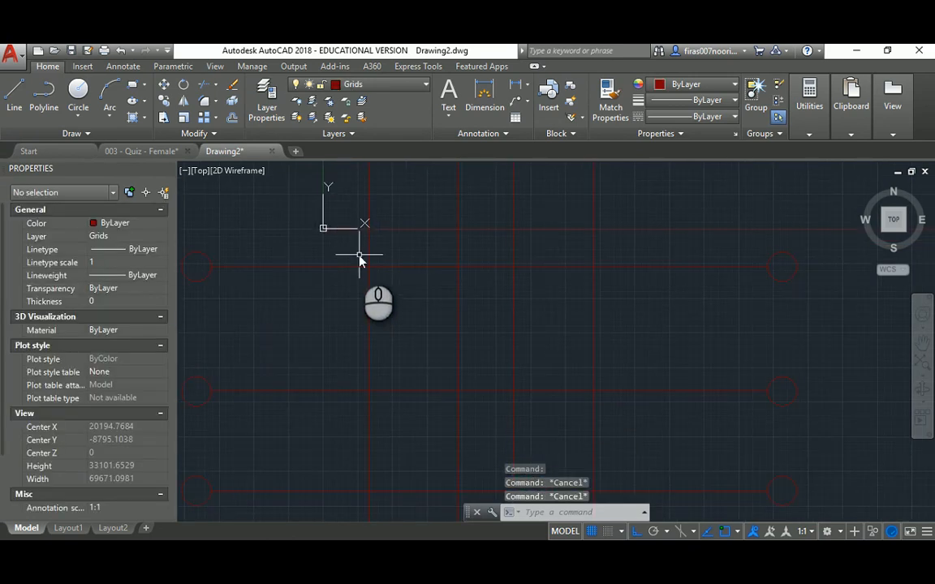
click(266, 100)
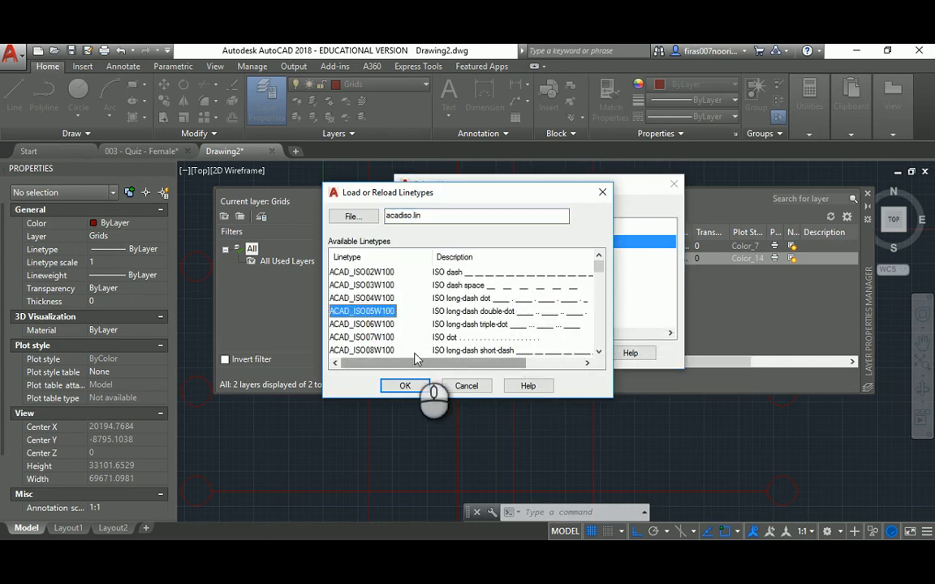
click(406, 386)
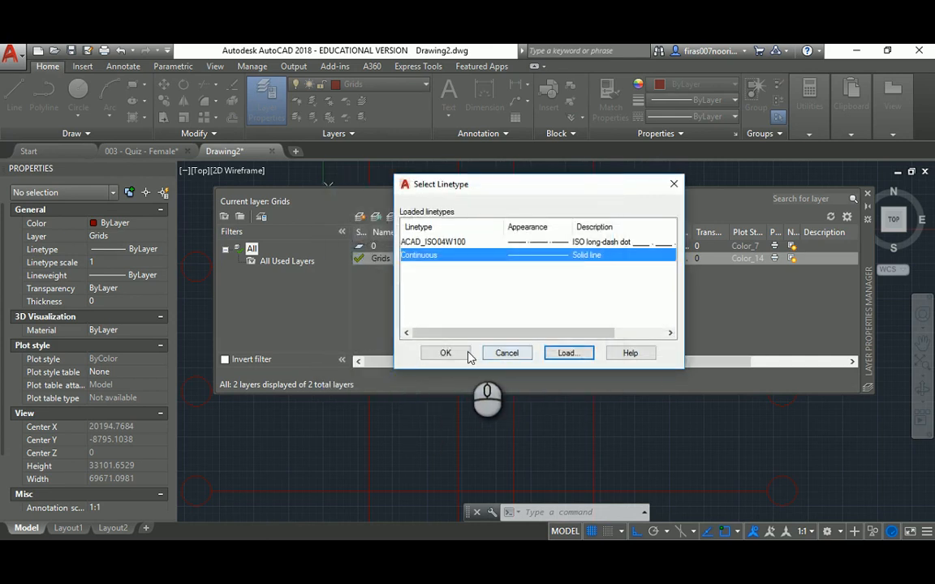
mouse_move(555, 250)
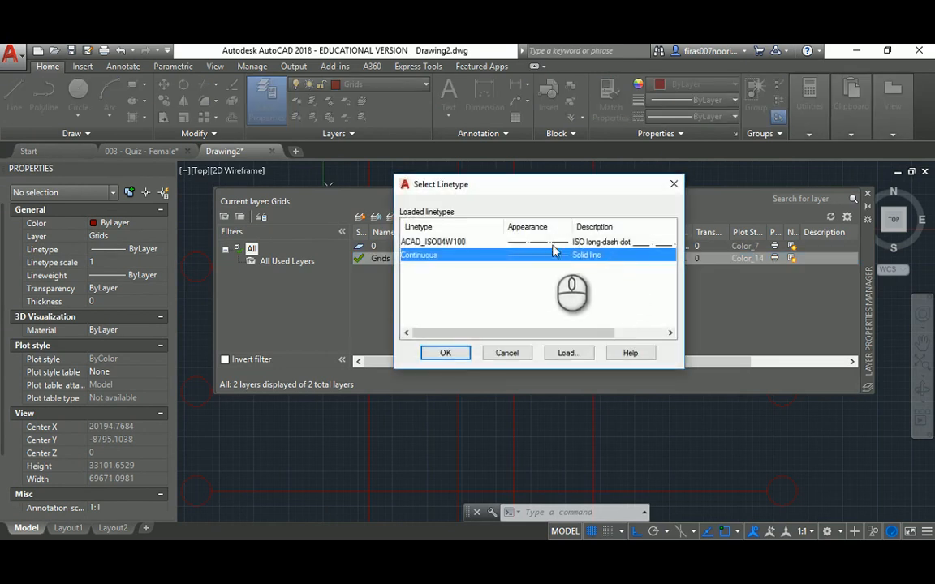
click(445, 352)
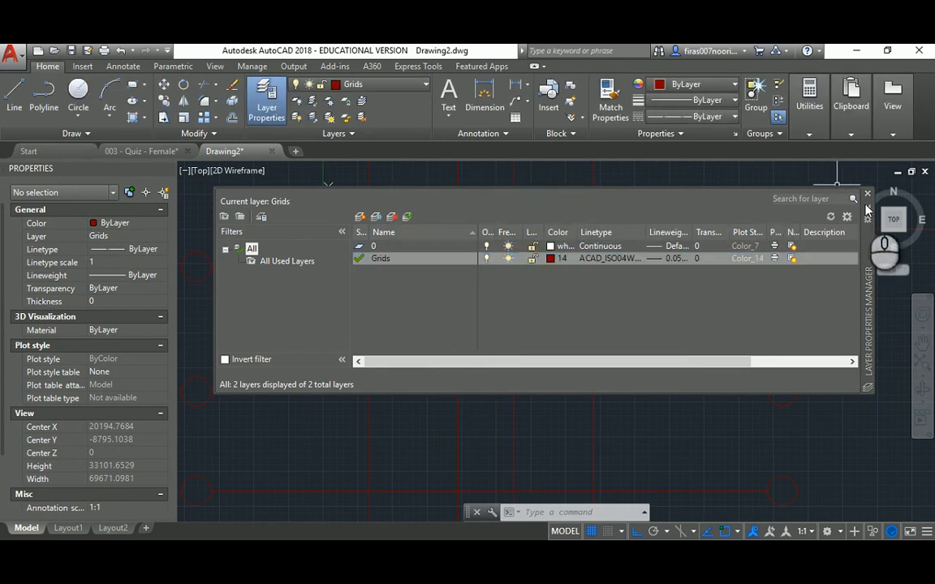
- Try LTSCALE values 100, 200 and 50 to make the grid dashes visible
click(867, 193)
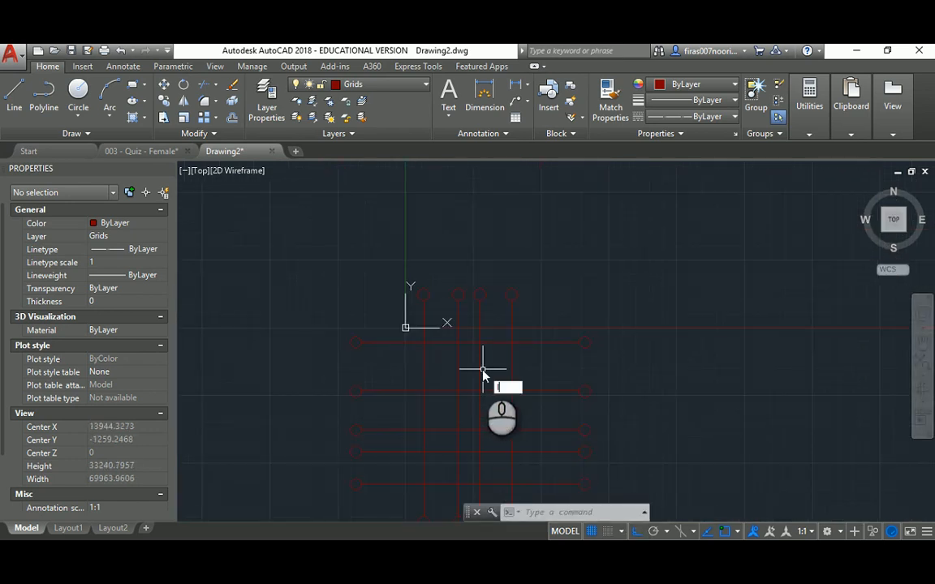
text(100)
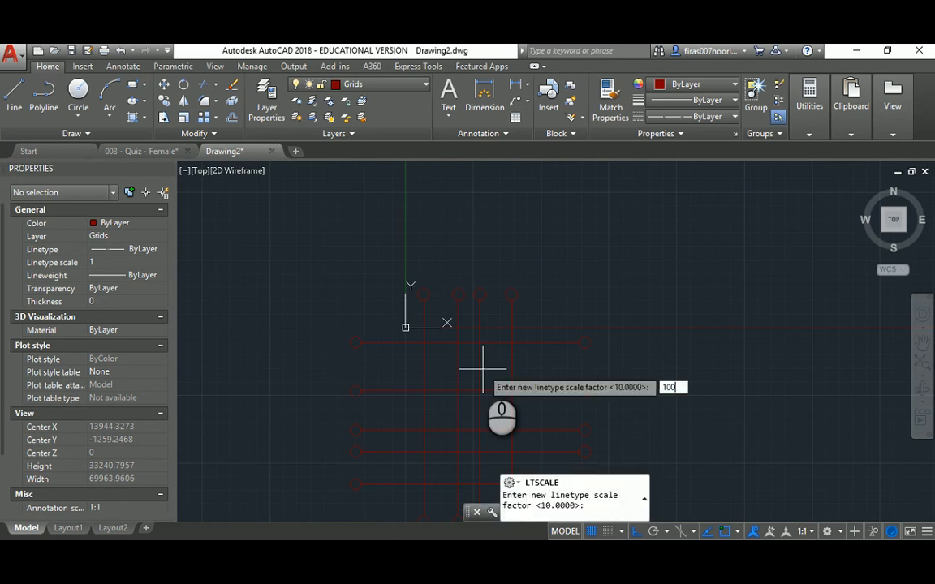
key(Return)
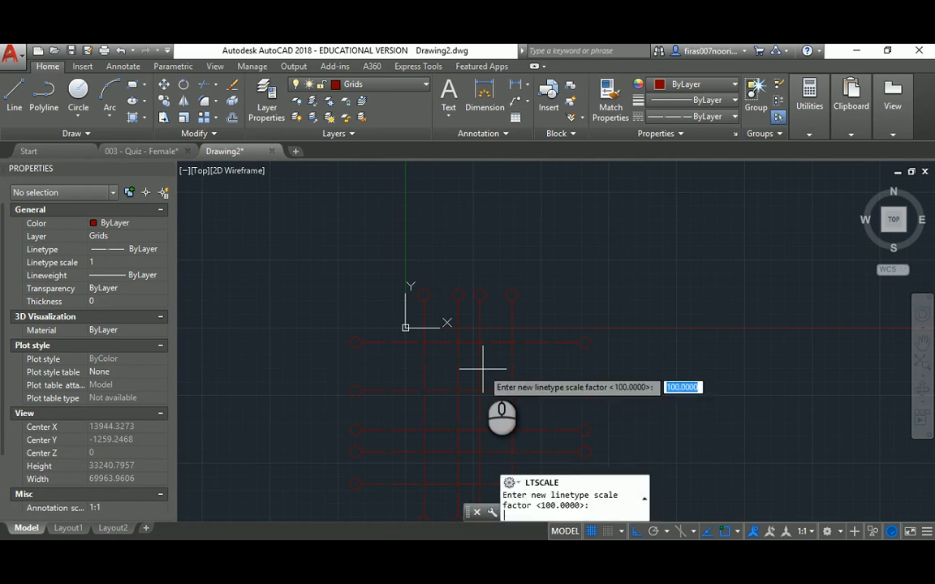
text(200)
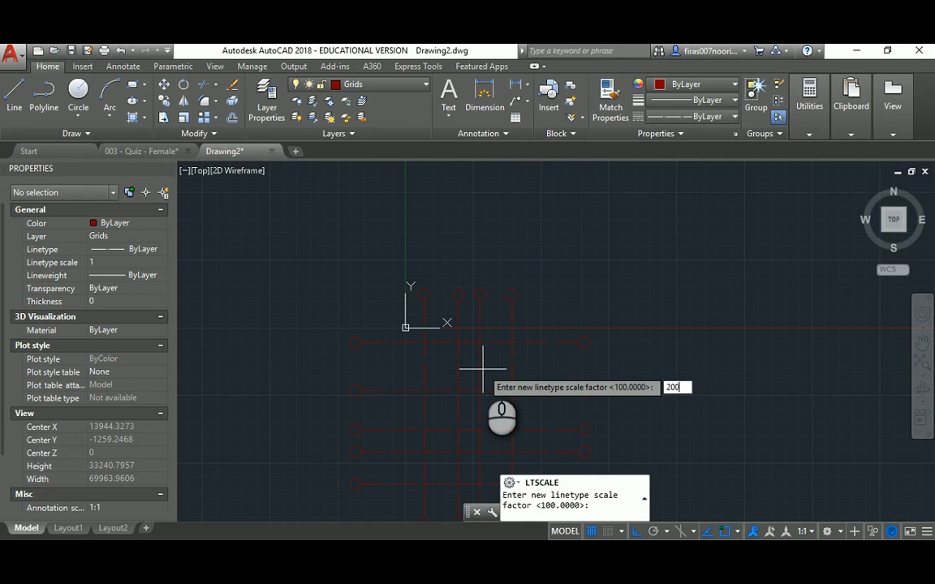
key(Return)
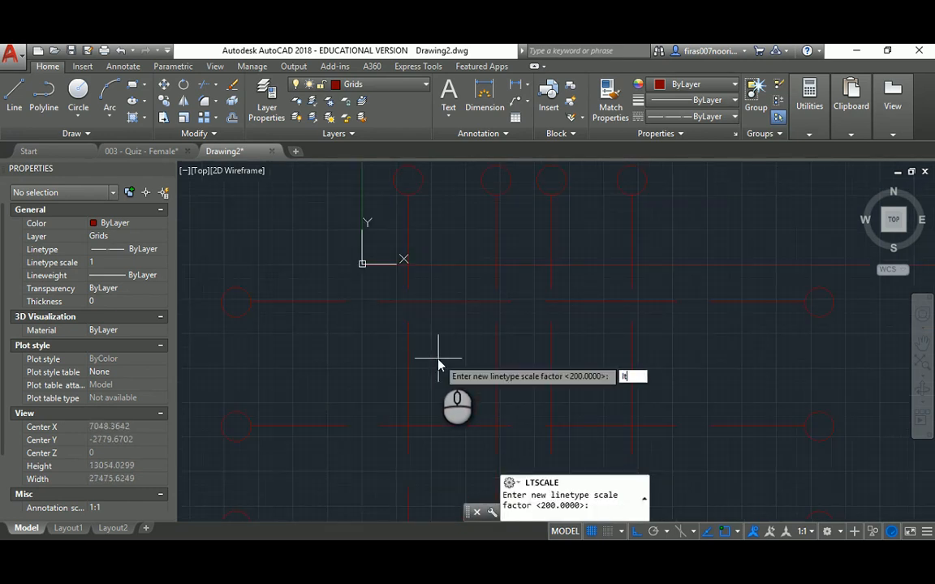
text(50)
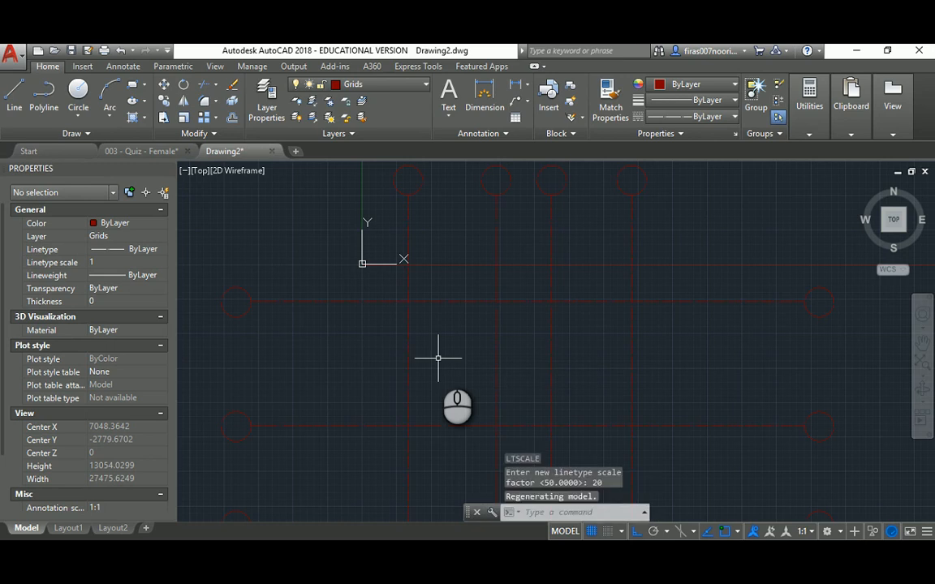
- Settle on linetype scale 20 and change the Grids layer colour to red 10
click(267, 98)
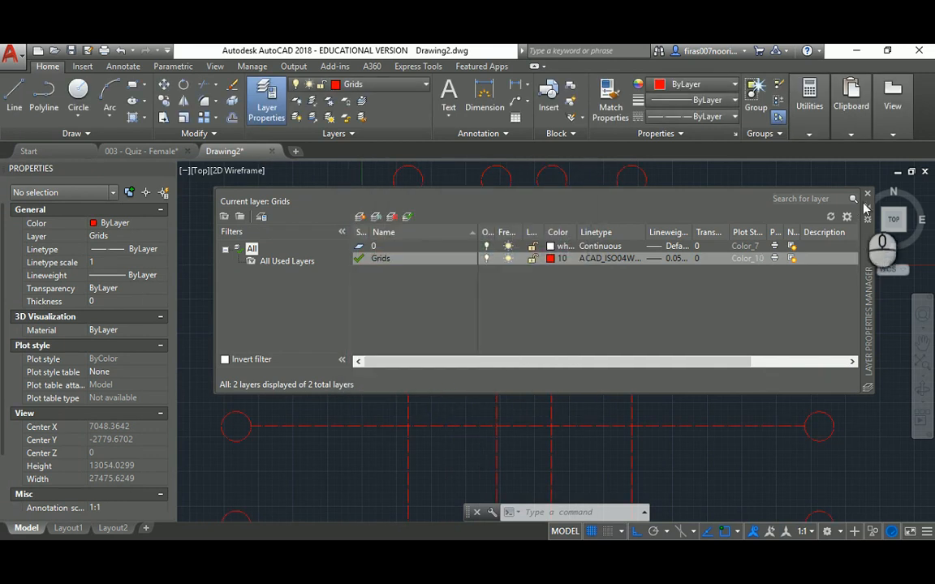
click(867, 194)
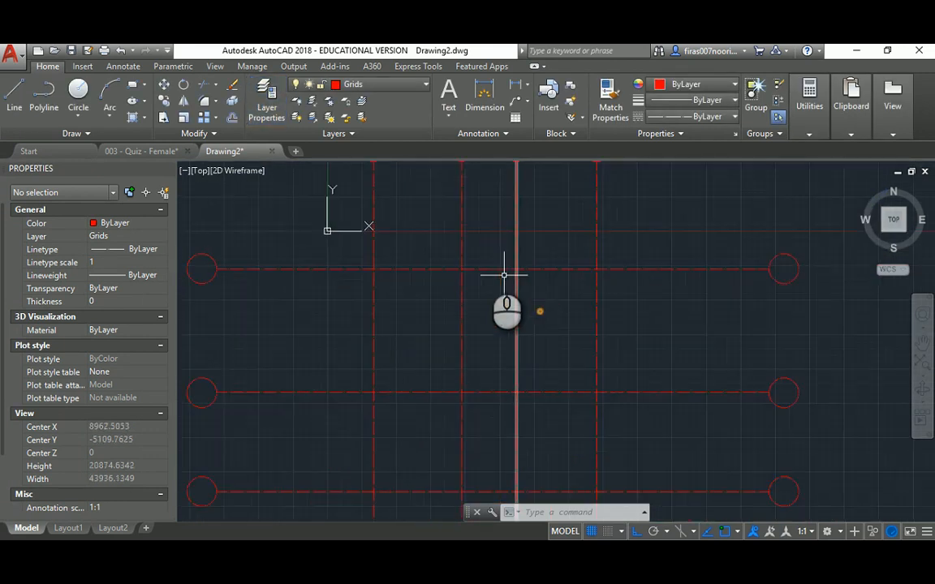
scroll(up, 3)
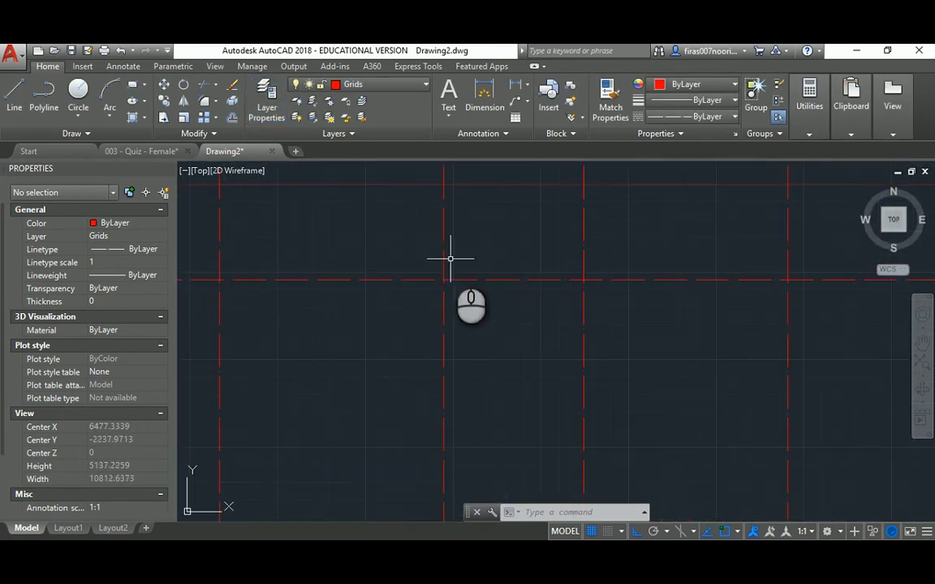
- Make the Walls layer yellow, Continuous, 0.35 mm and set it current
click(267, 97)
text(Walls)
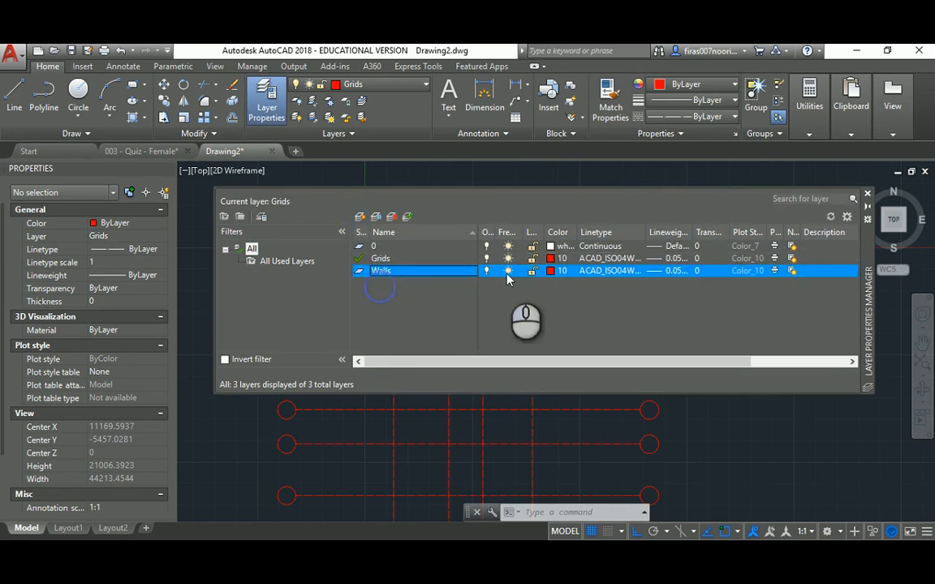
click(548, 270)
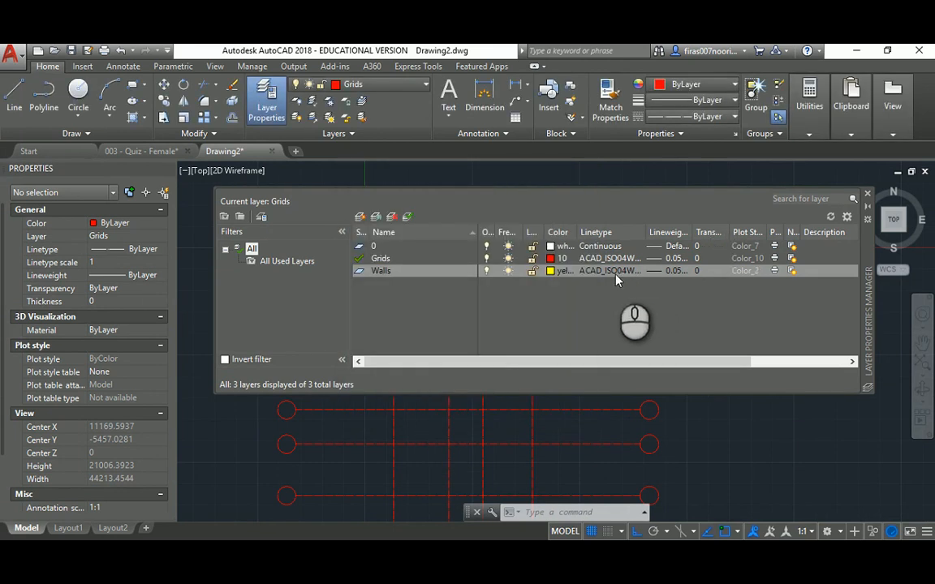
click(609, 270)
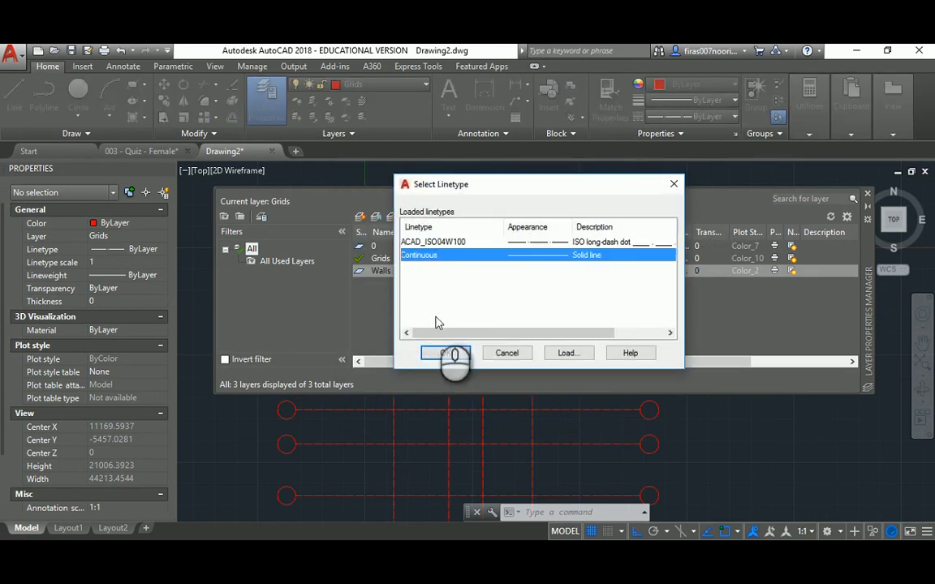
click(445, 353)
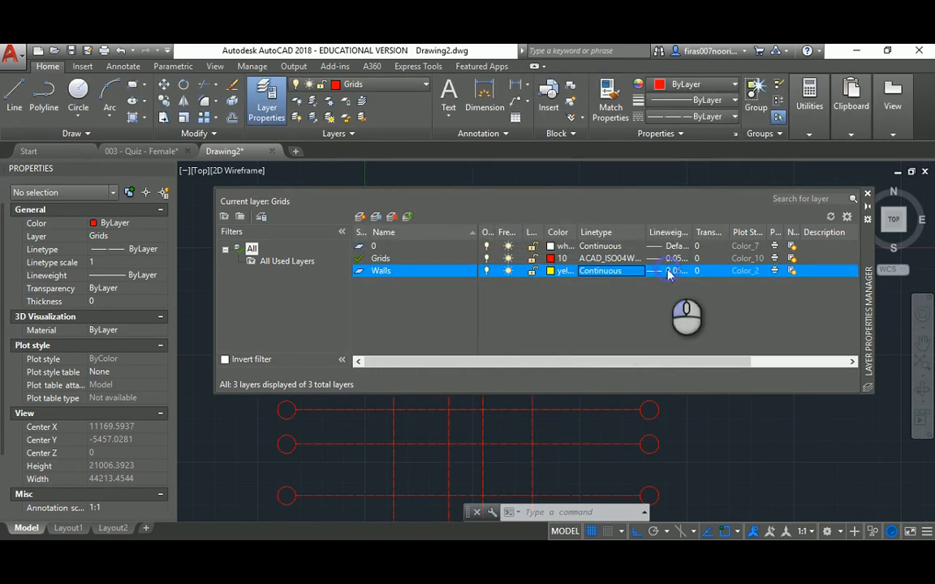
click(669, 269)
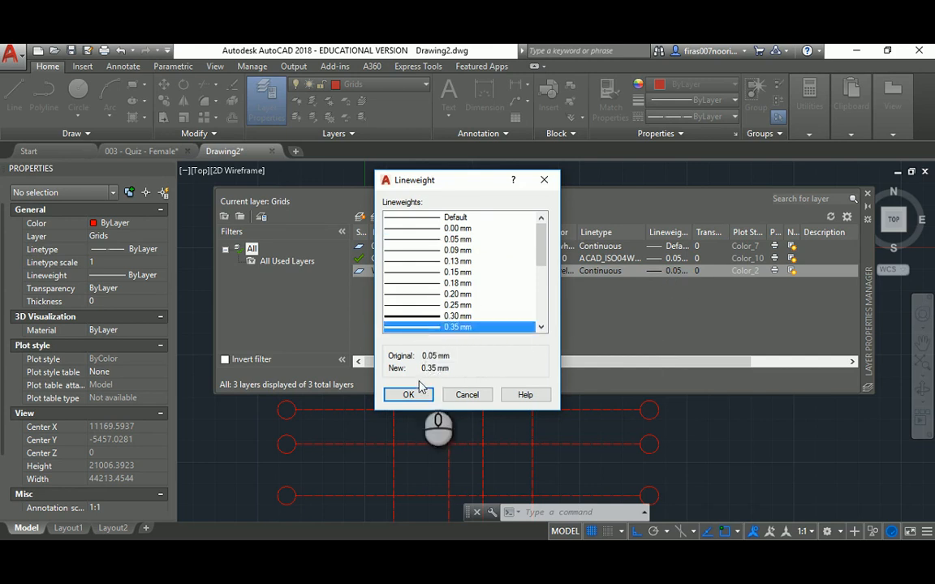
click(409, 394)
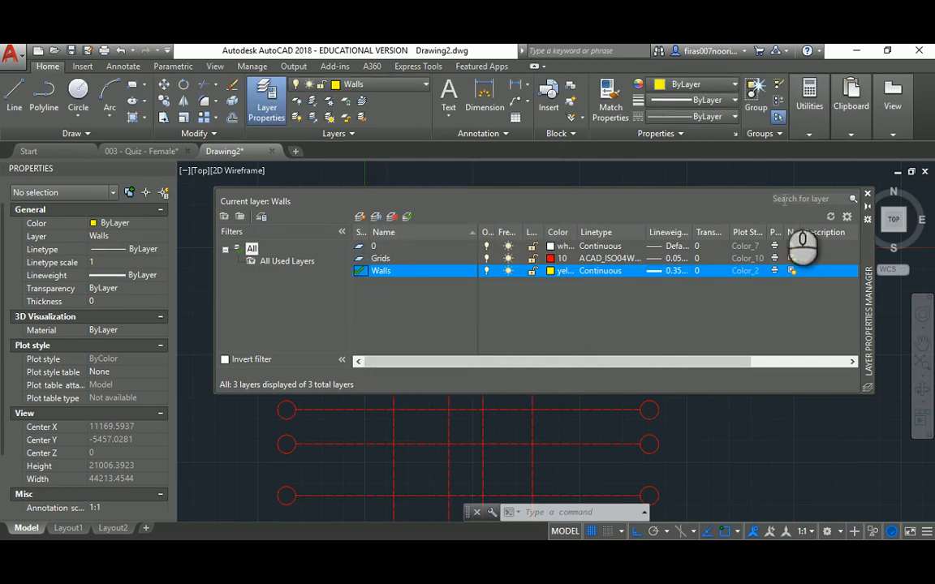
click(867, 193)
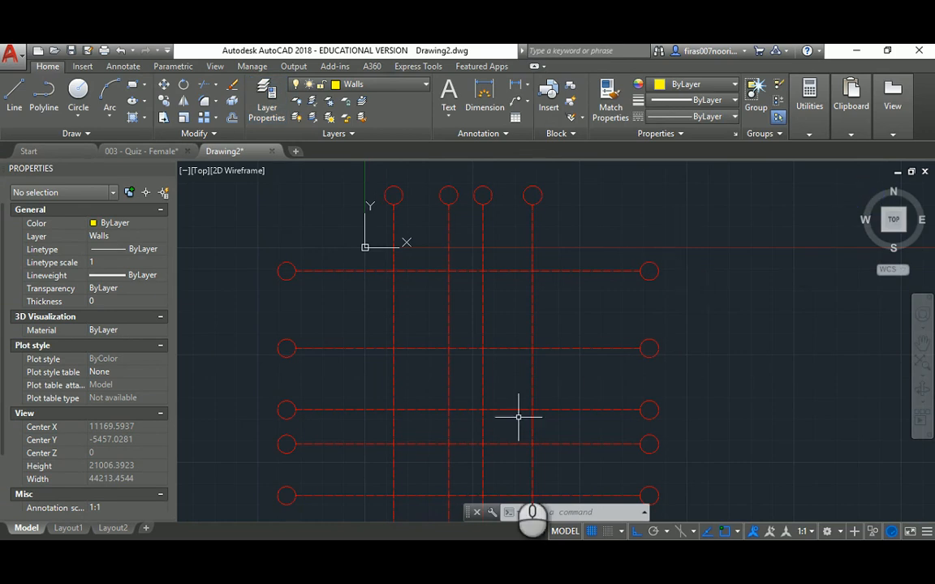
click(138, 151)
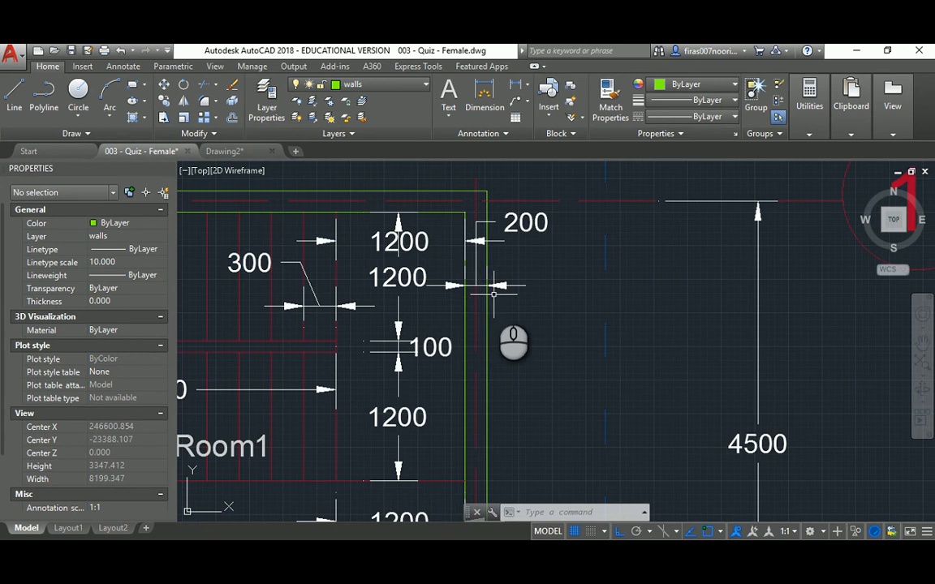
scroll(down, 3)
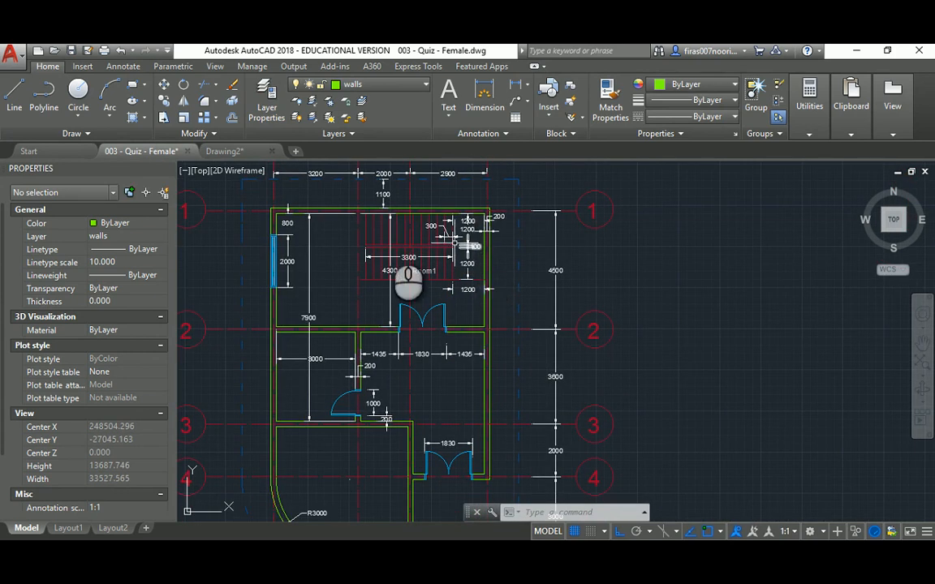
click(224, 151)
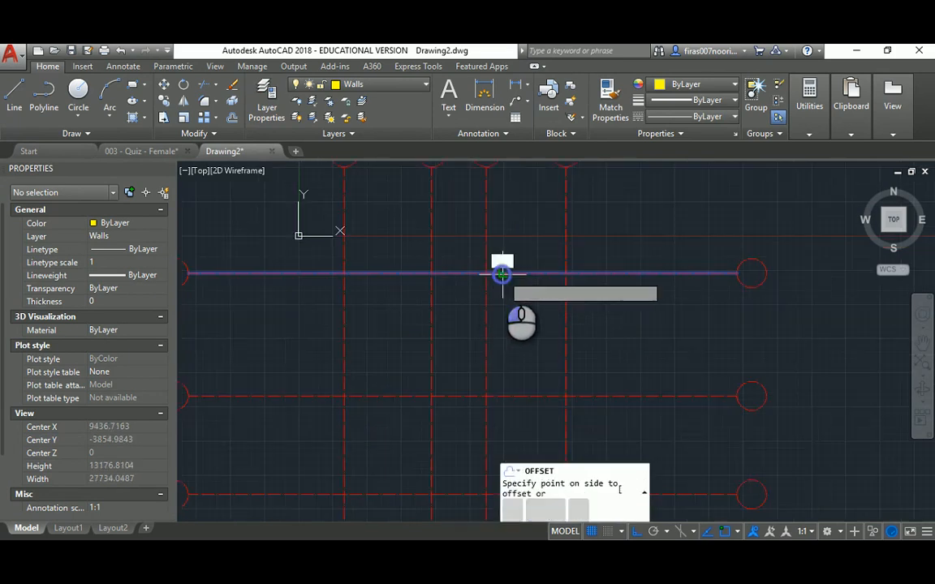
- Offset a wall line pair beside a grid line and copy it to the next grid line
click(502, 274)
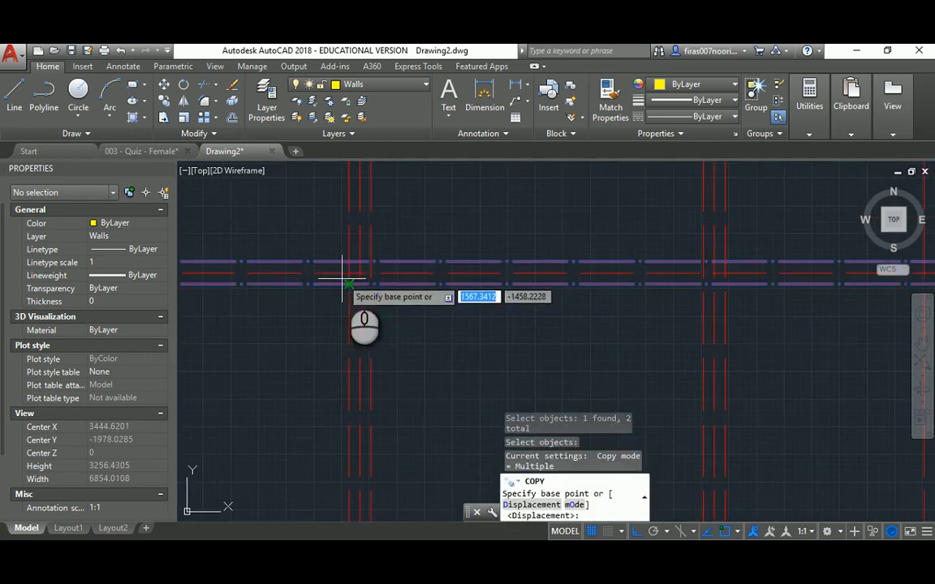
click(349, 284)
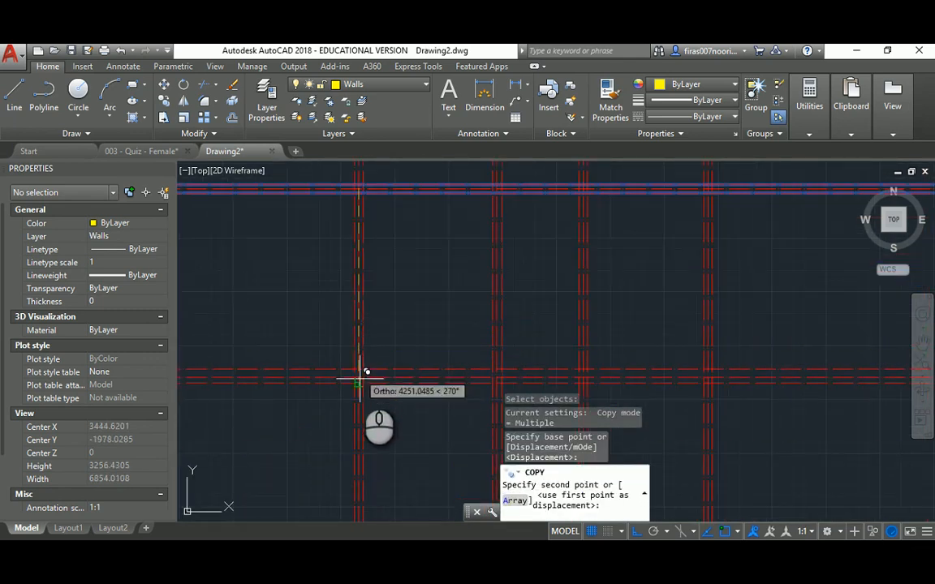
click(357, 381)
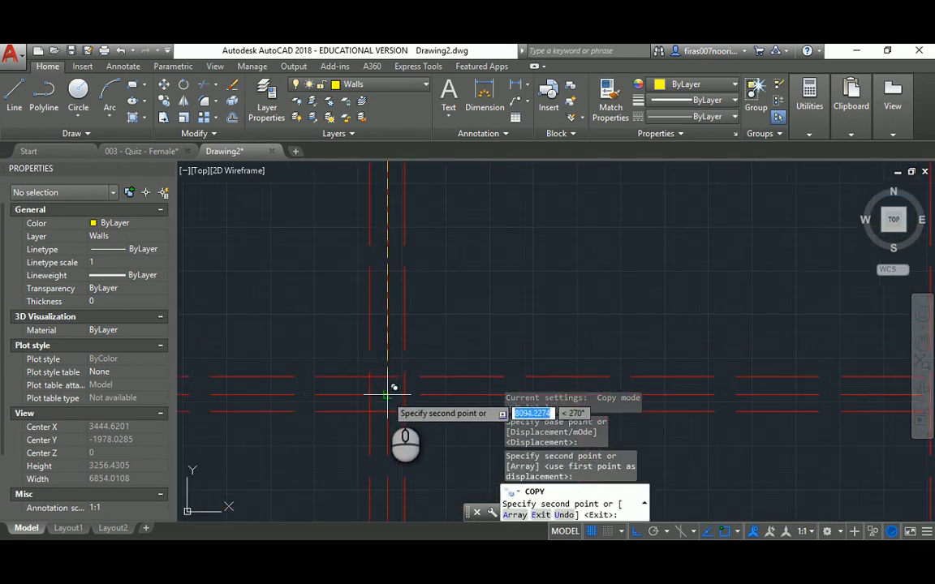
mouse_move(398, 272)
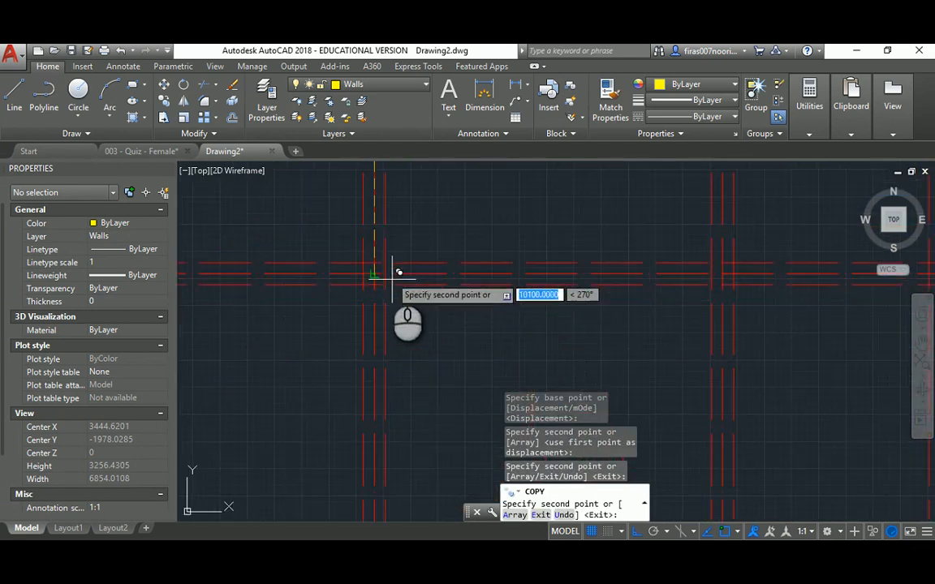
mouse_move(370, 390)
text(m)
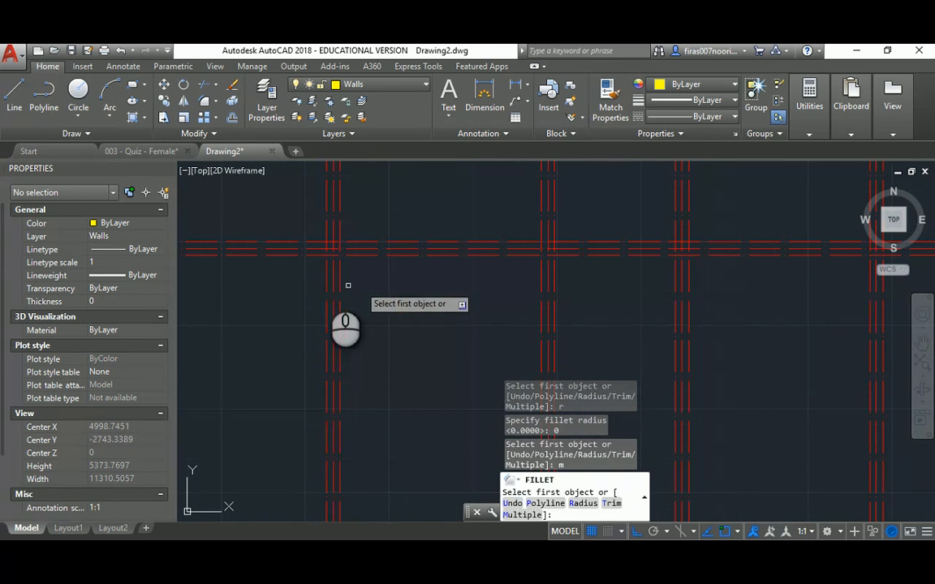
- Fillet wall line pairs with radius 0 to form square corners
click(352, 244)
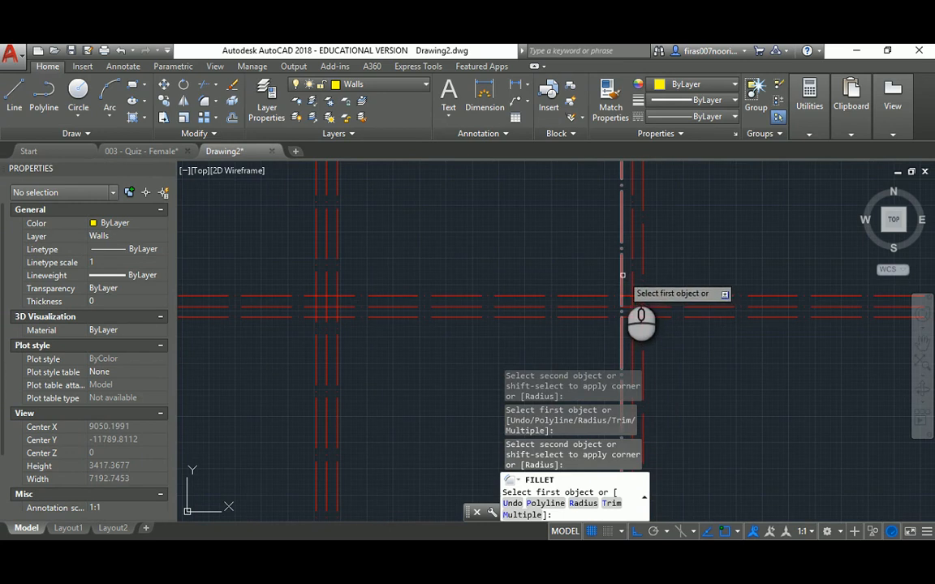
click(641, 307)
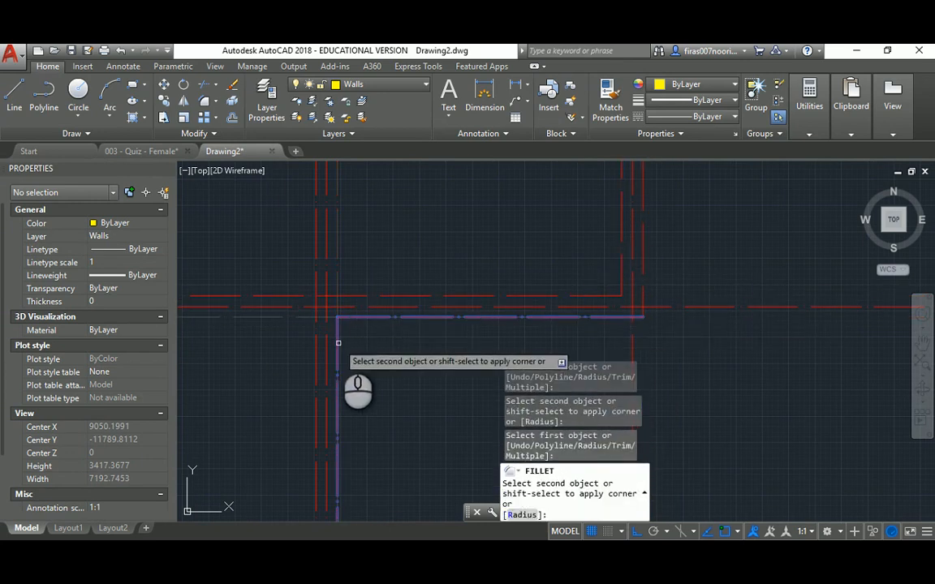
click(316, 334)
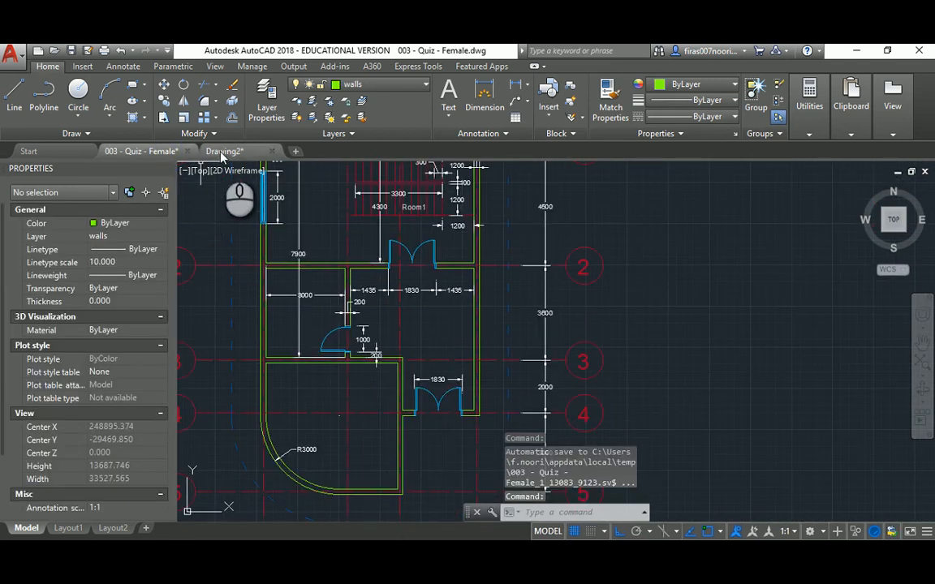
- Reassign the selected wall lines from Grids to the yellow Walls layer
click(236, 151)
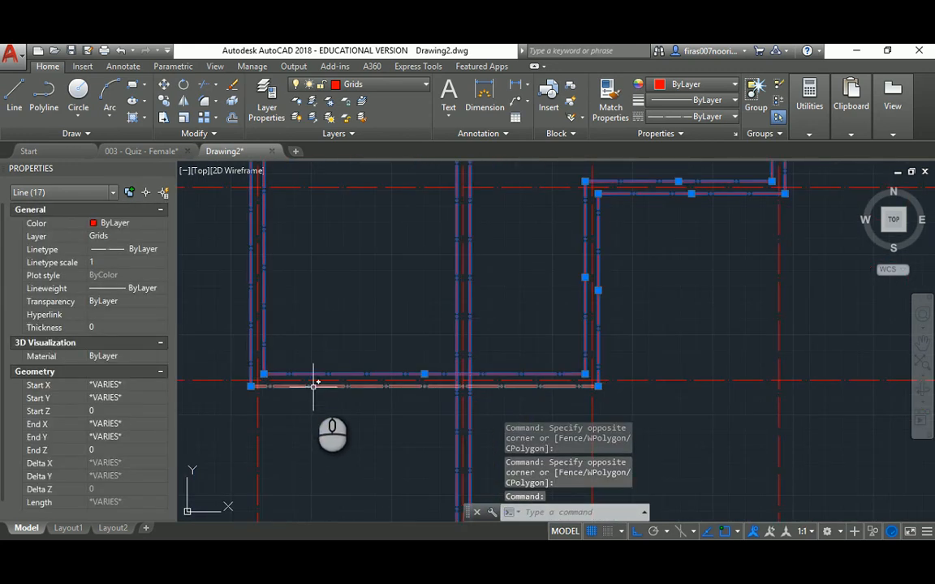
click(161, 237)
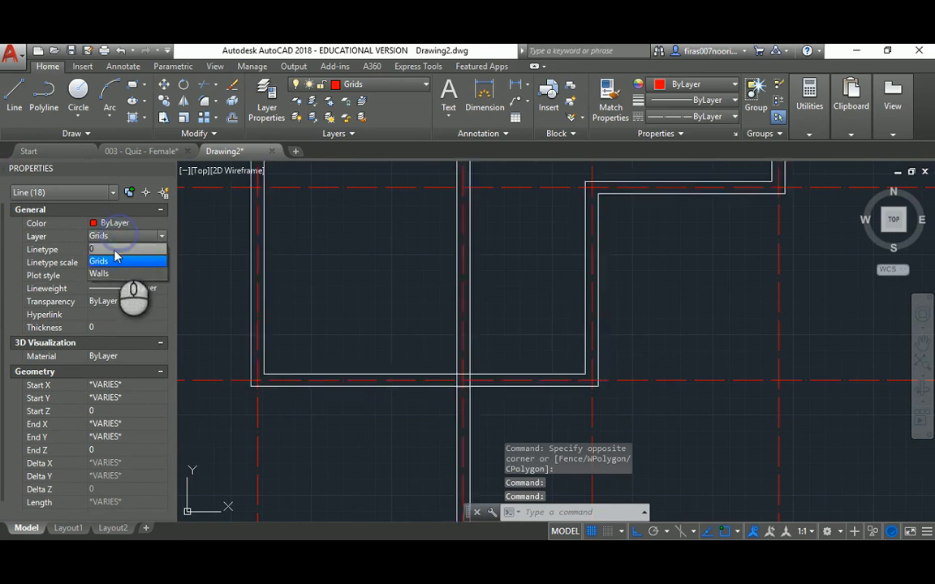
click(99, 272)
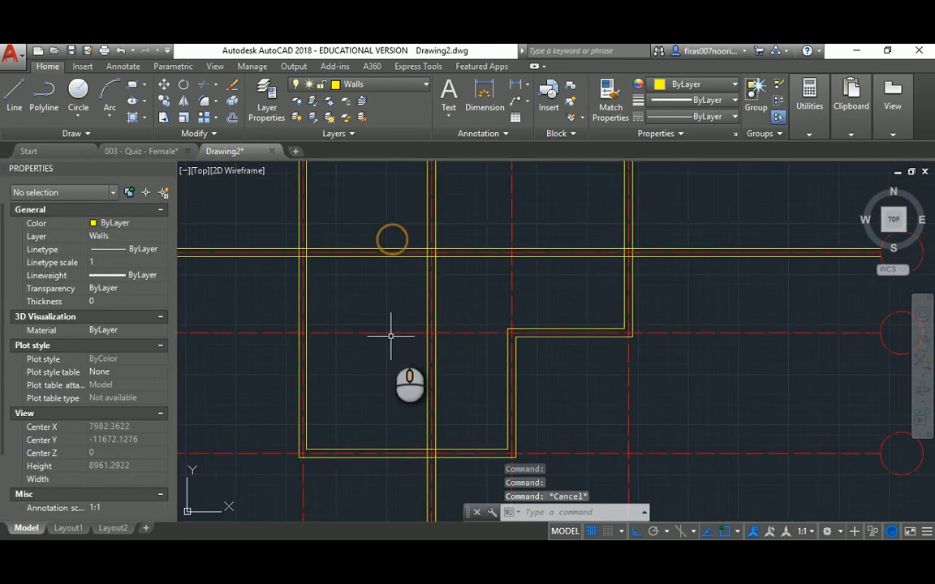
click(139, 151)
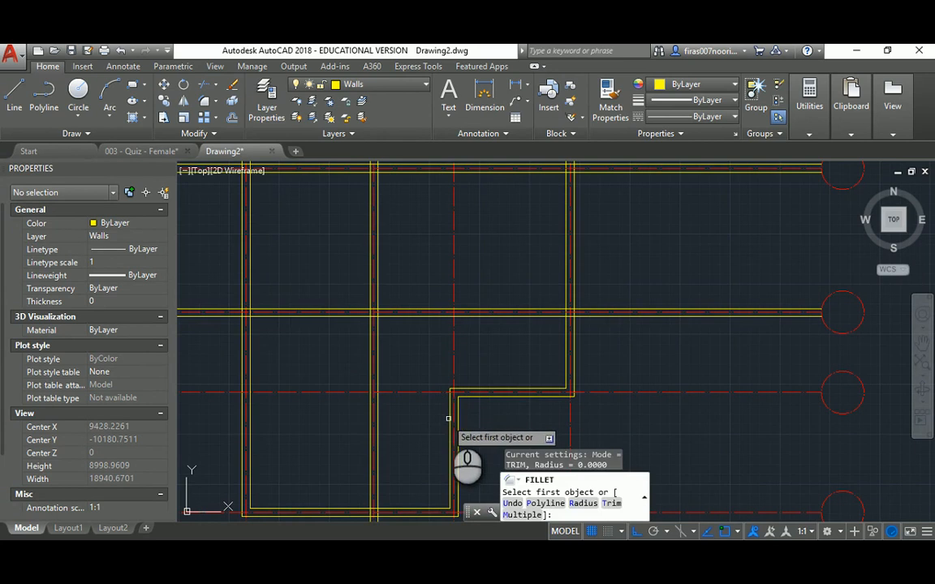
- Corner another pair of wall lines and compare against the reference quiz floor plan
click(416, 313)
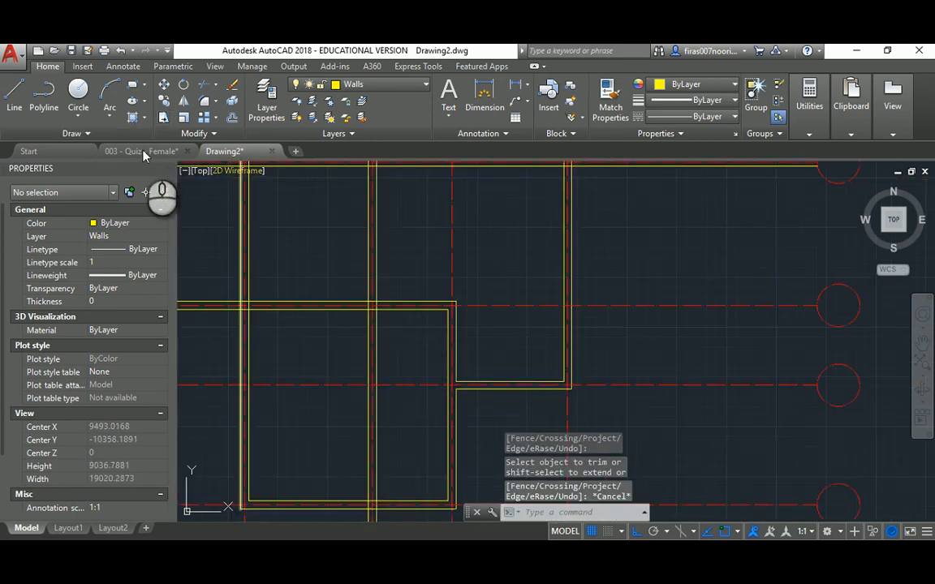
click(138, 151)
text(LA)
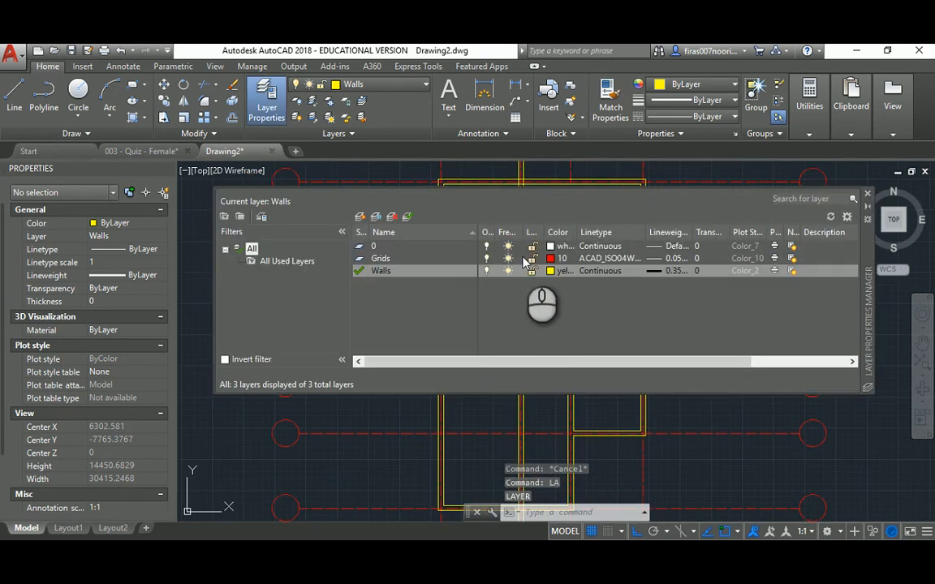
- Trim the overlapping yellow wall segments into clean rooms, then review the reference plan
click(380, 258)
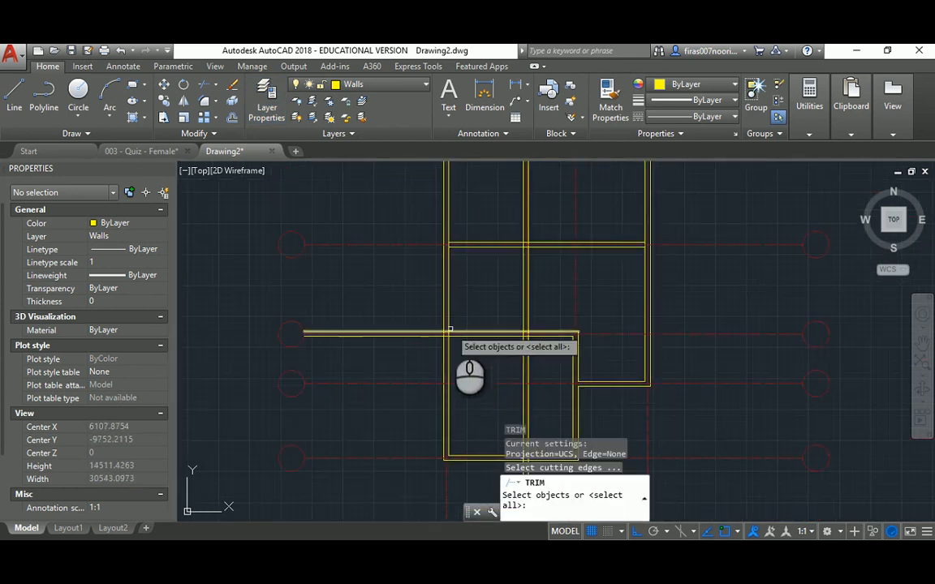
click(417, 332)
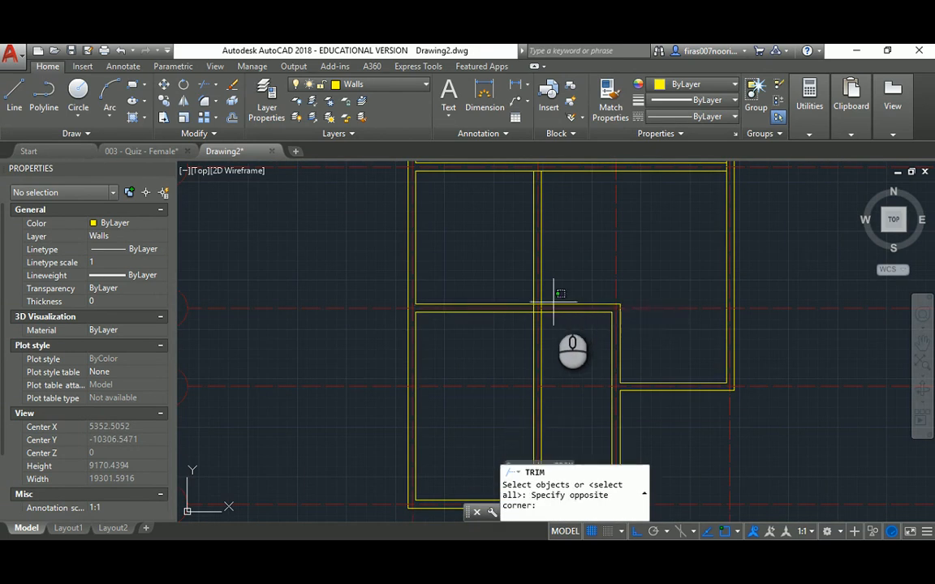
click(560, 304)
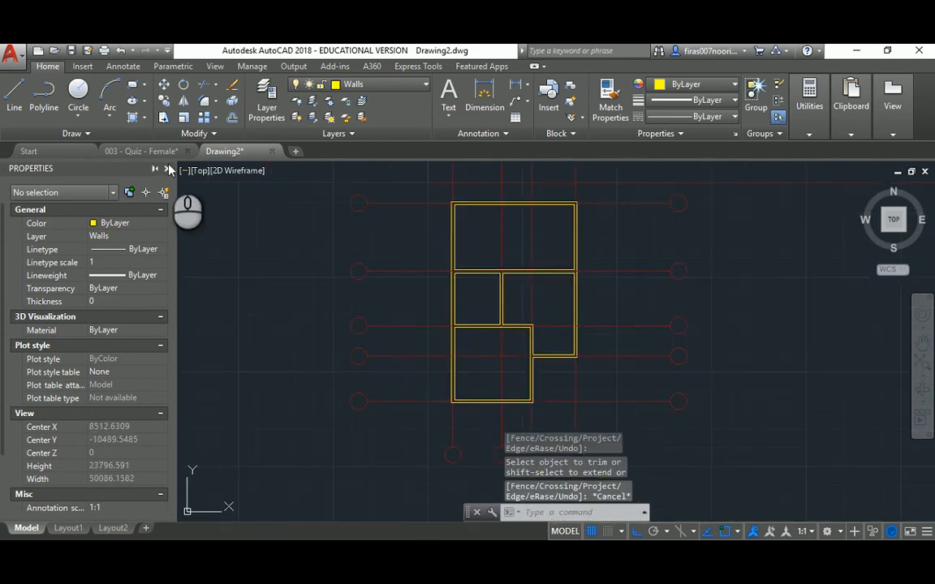
click(140, 151)
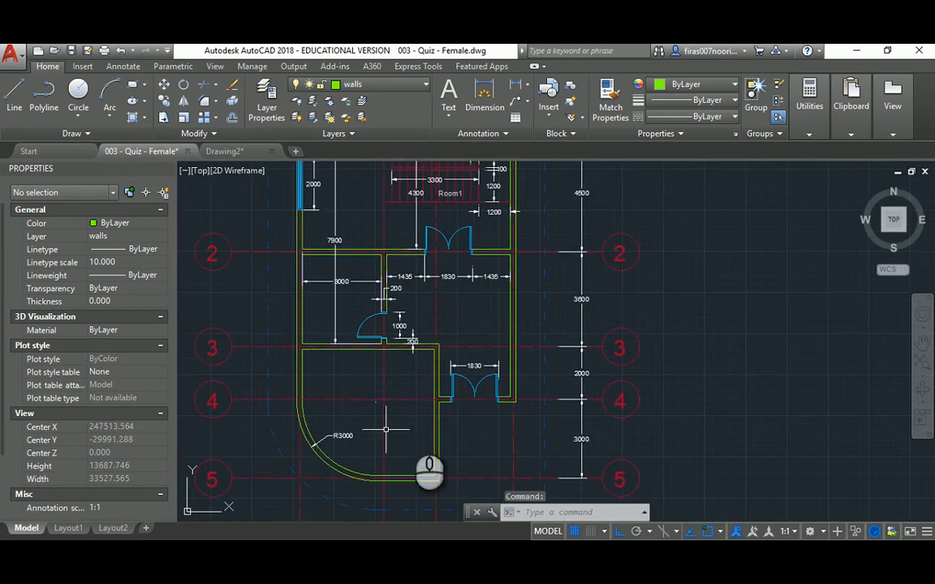
scroll(up, 3)
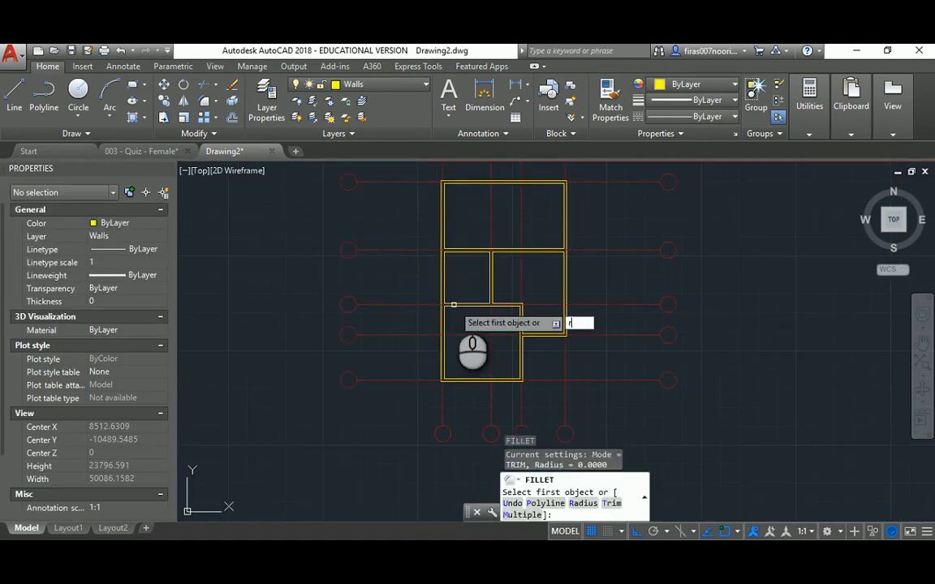
- Fillet the lower-left outer wall corner at radius 3000 and offset the arc 200 for a curved double wall
text(r)
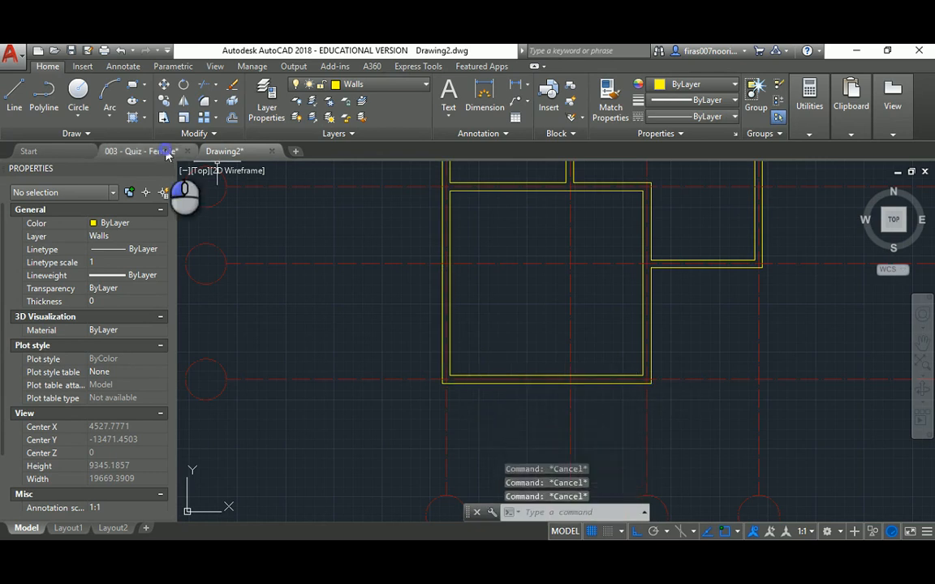
click(138, 151)
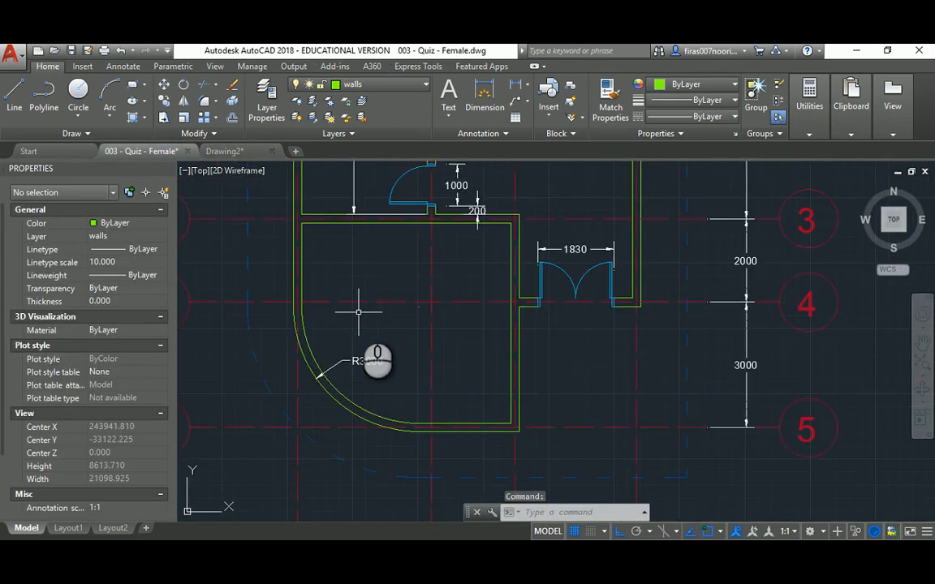
click(224, 151)
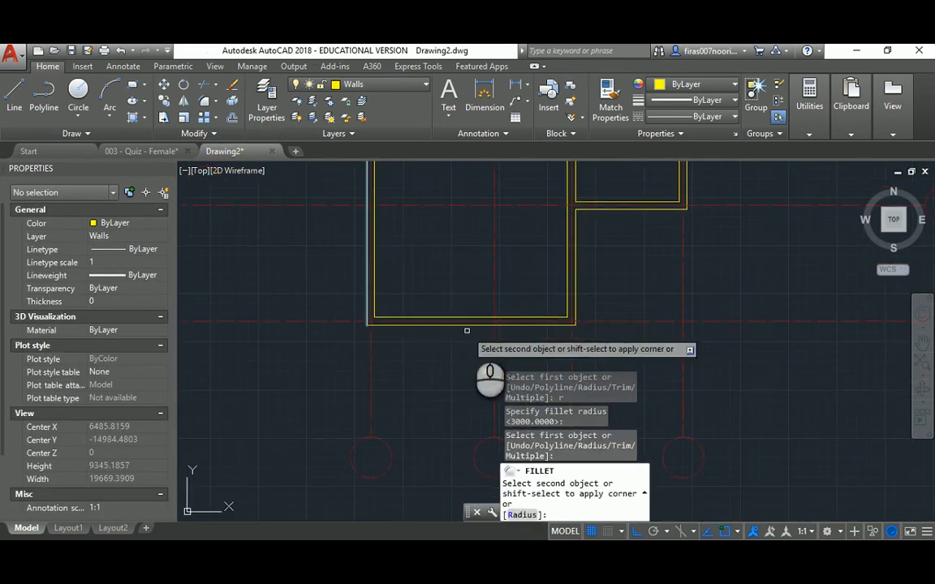
click(465, 315)
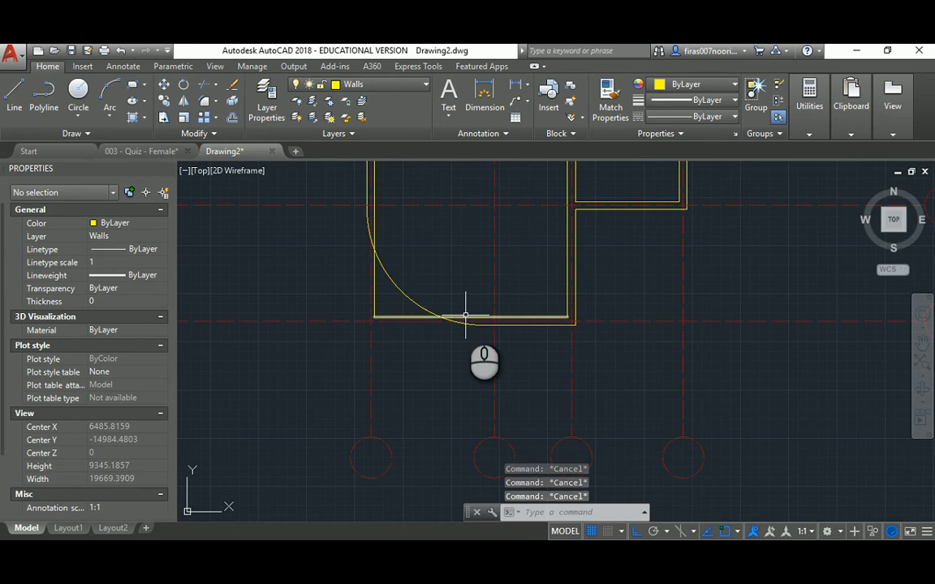
text(200)
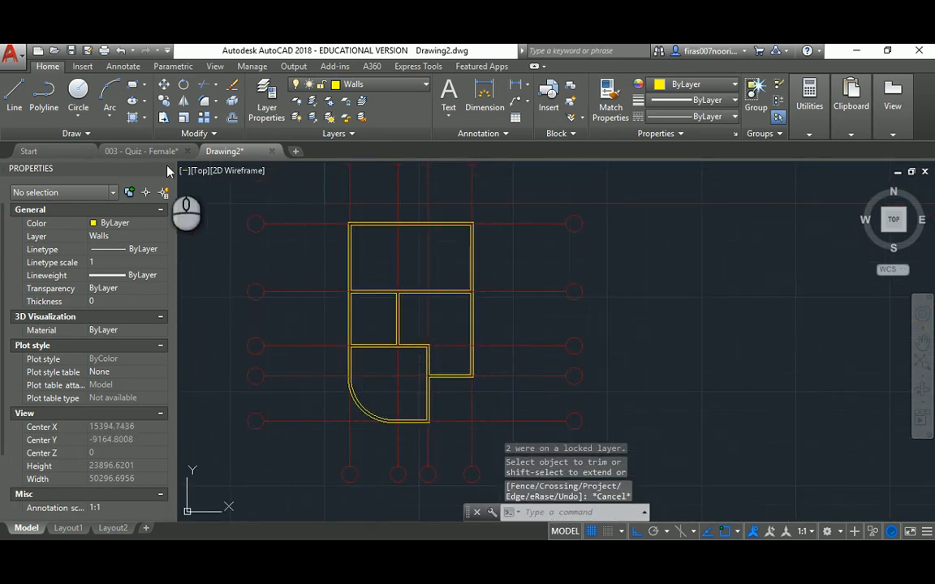
click(140, 151)
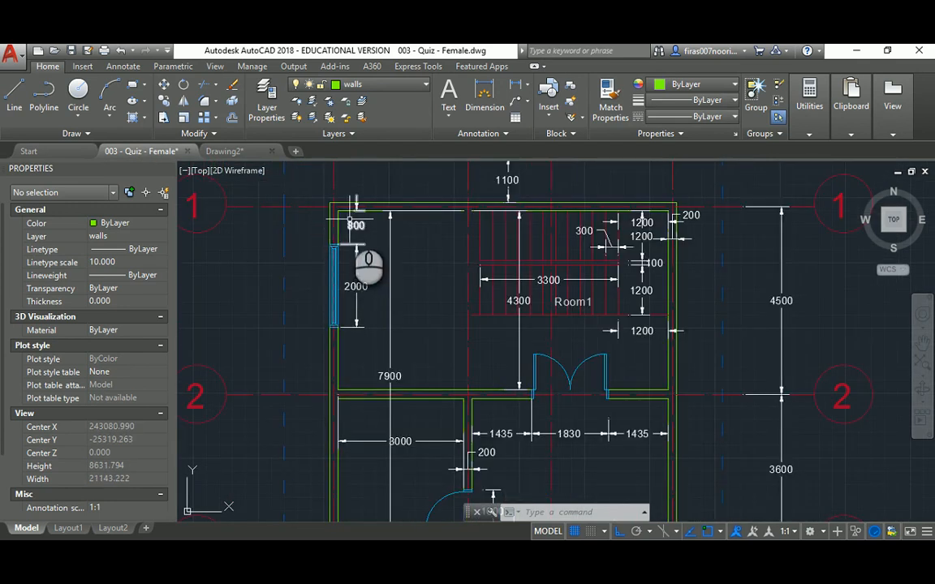
mouse_move(371, 300)
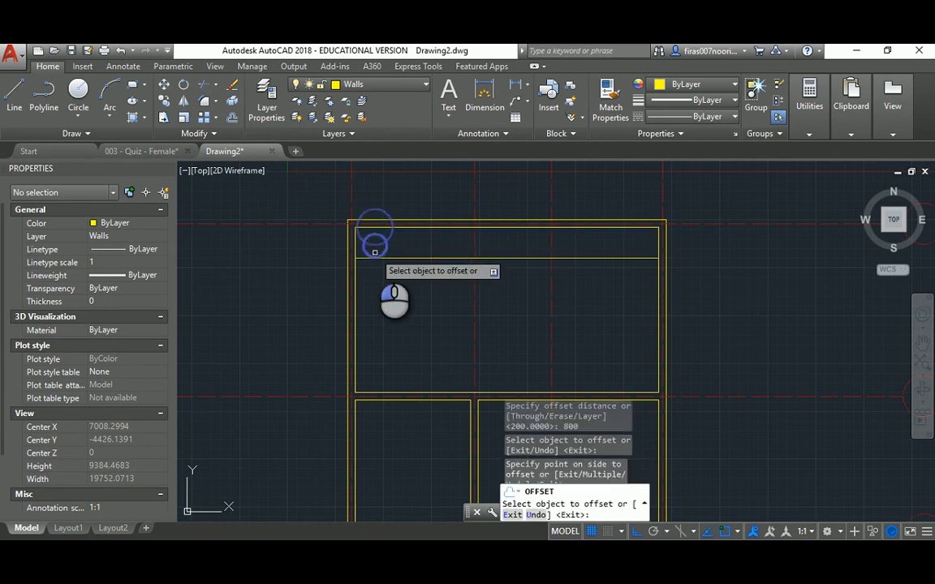
- Offset wall lines by 2000 to mark the window edges and trim the wall between them
text(2000)
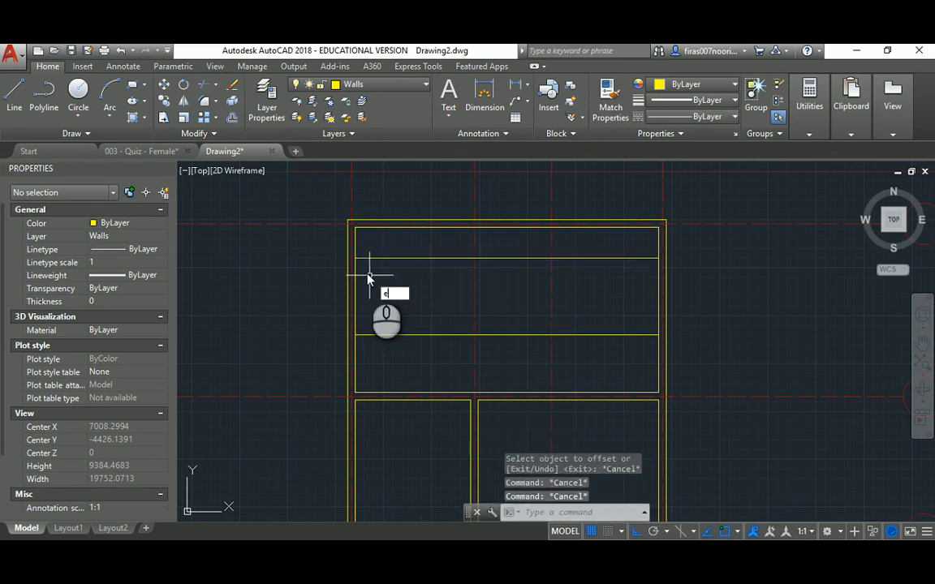
click(377, 252)
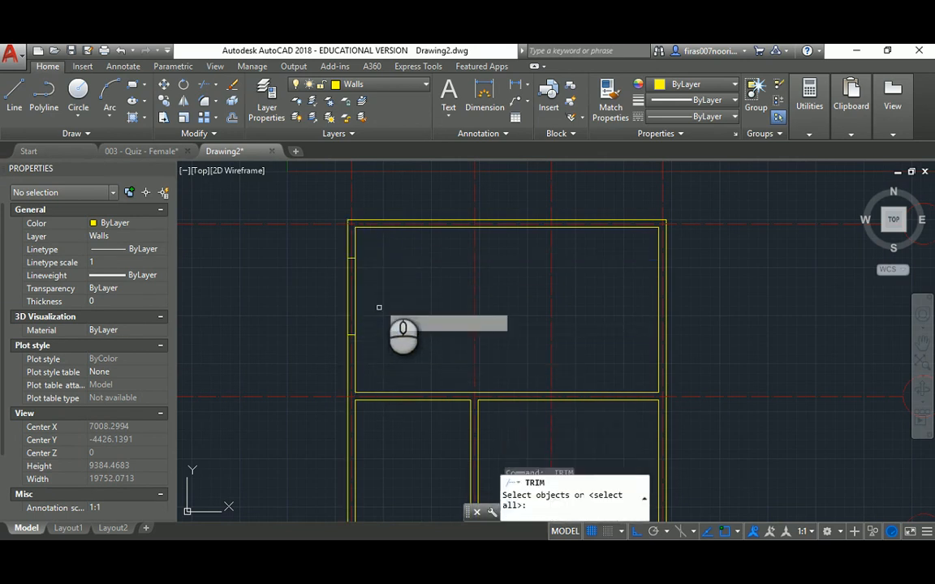
key(Escape)
text(LA)
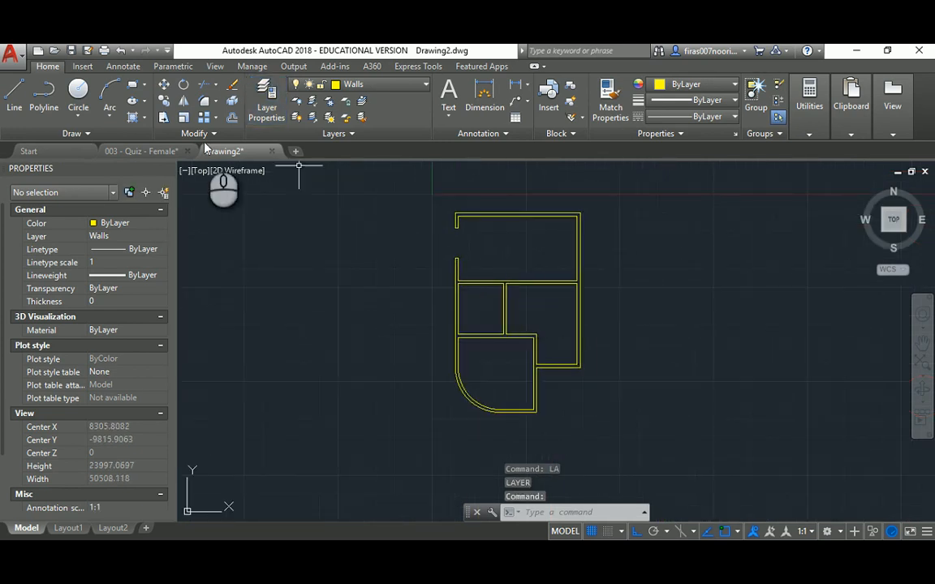
click(139, 151)
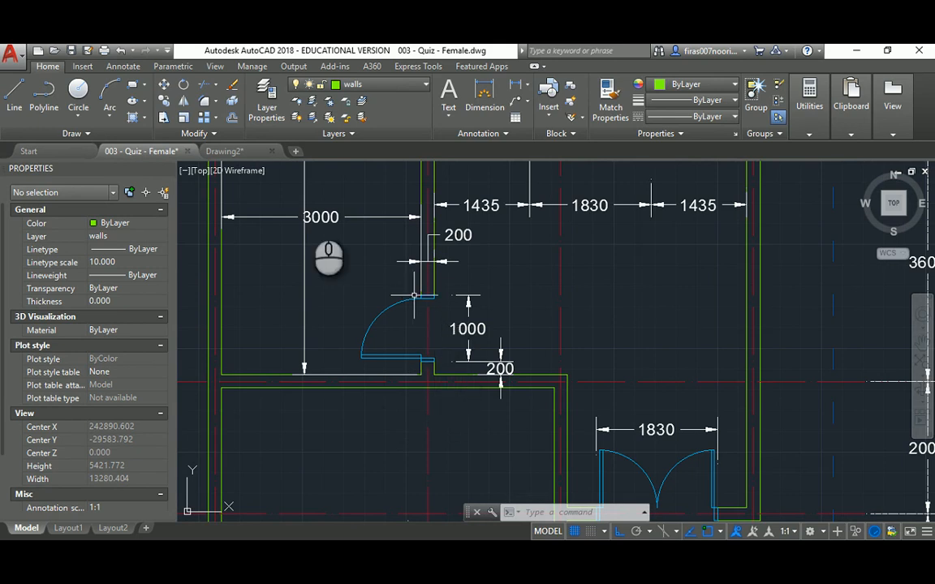
- Offset interior wall lines by 200 and 1000 to mark the first doorway edges
click(224, 151)
text(2)
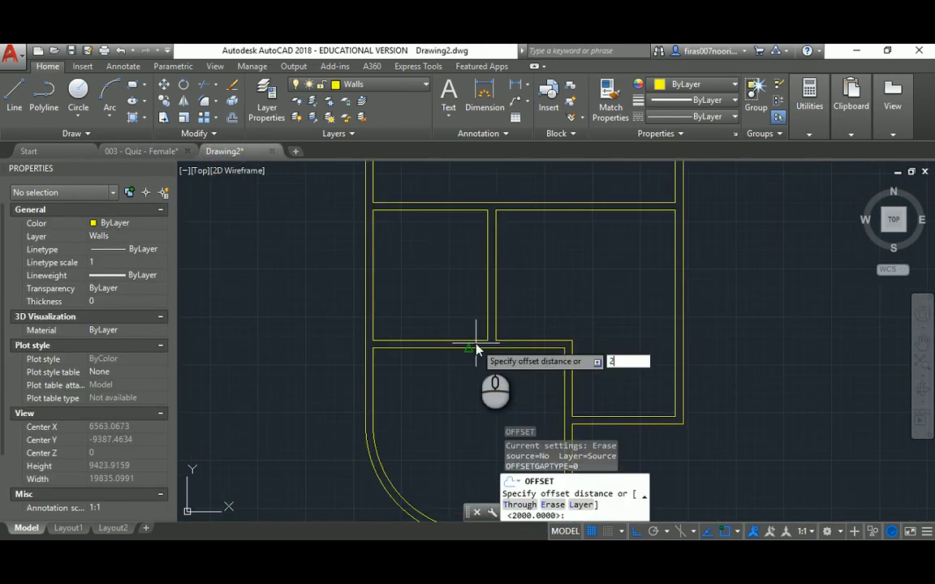
key(Return)
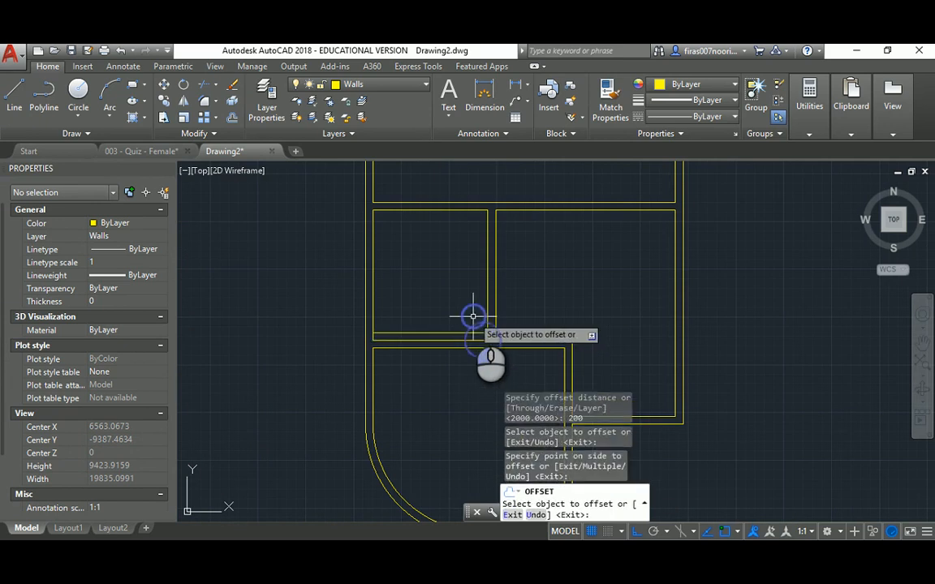
text(1000)
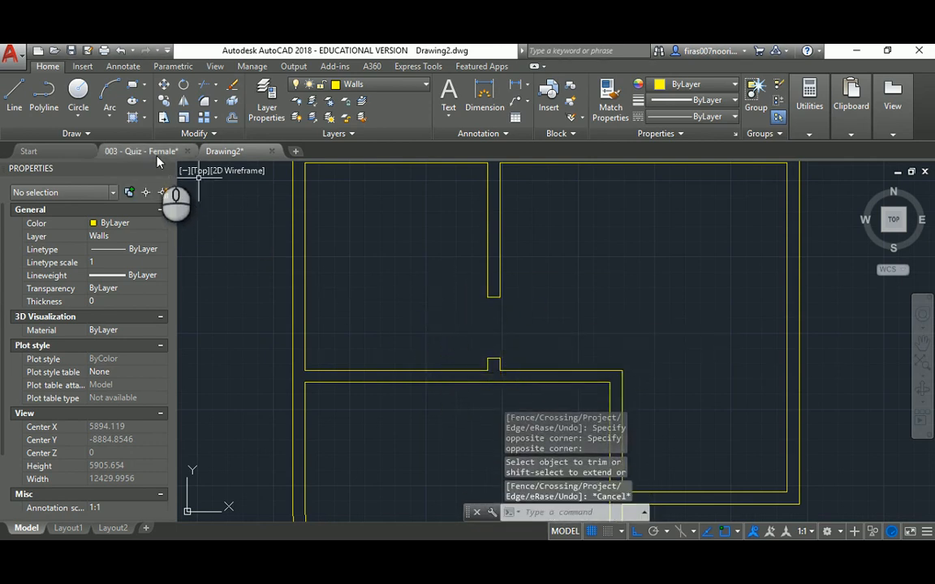
click(140, 151)
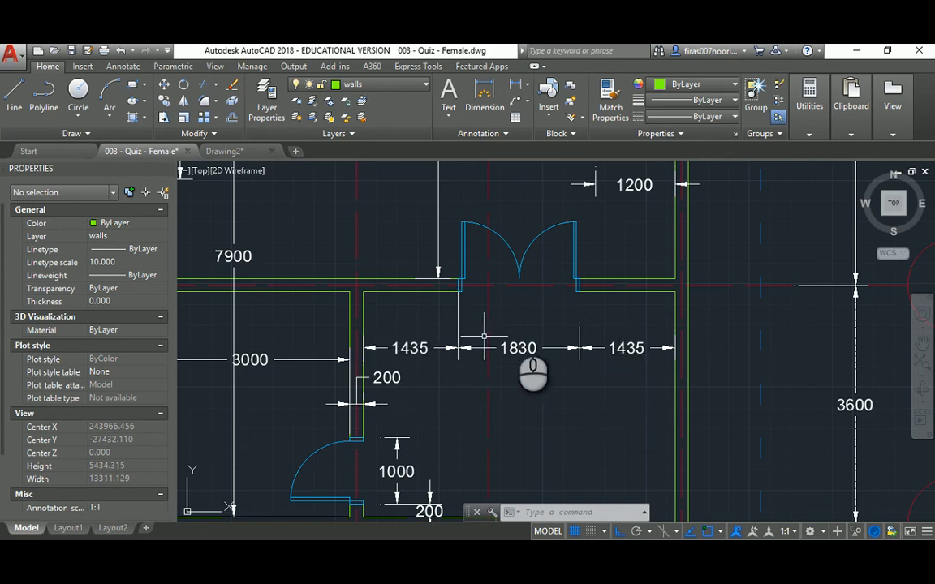
mouse_move(544, 403)
text(143)
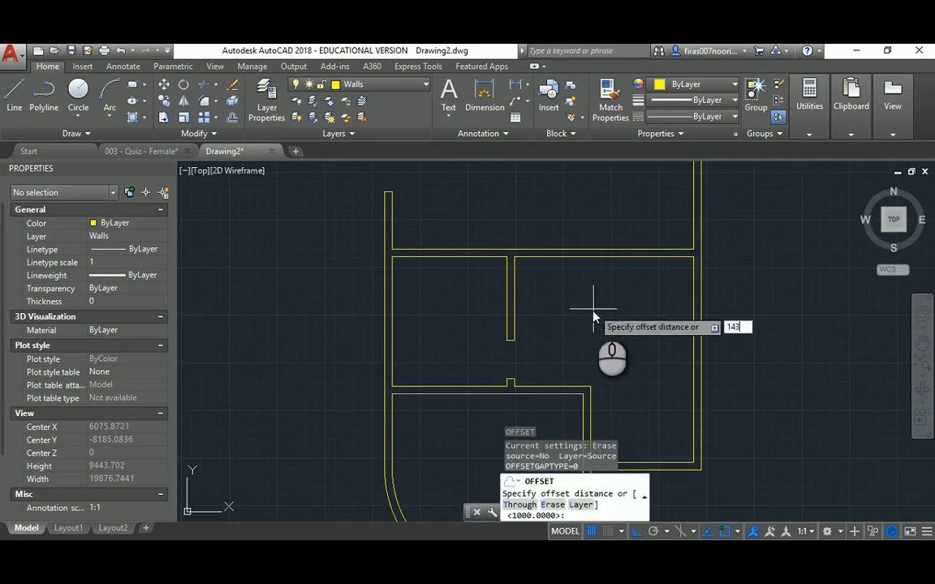
- Offset by 1435 and 1830, copy the edge lines and trim the wall to open the doorways
key(Return)
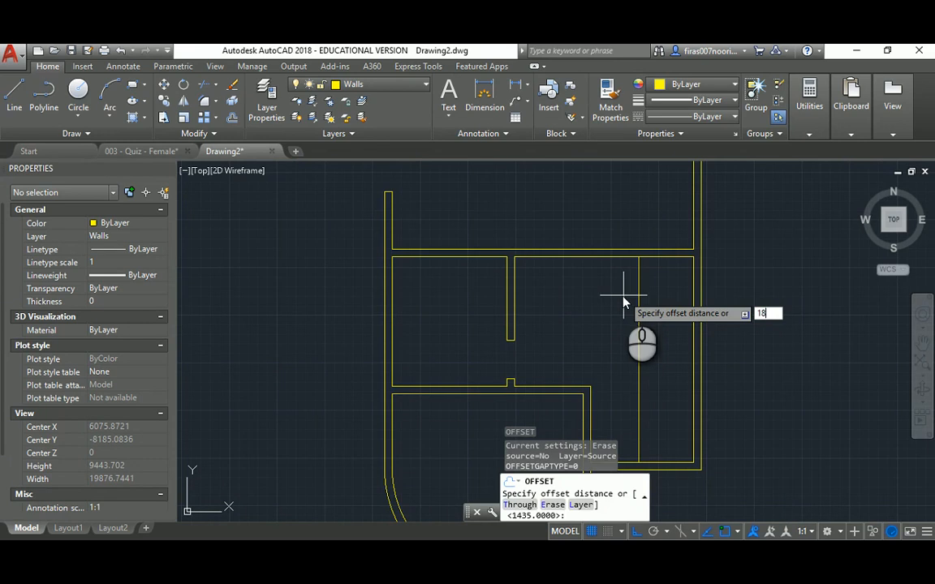
key(Return)
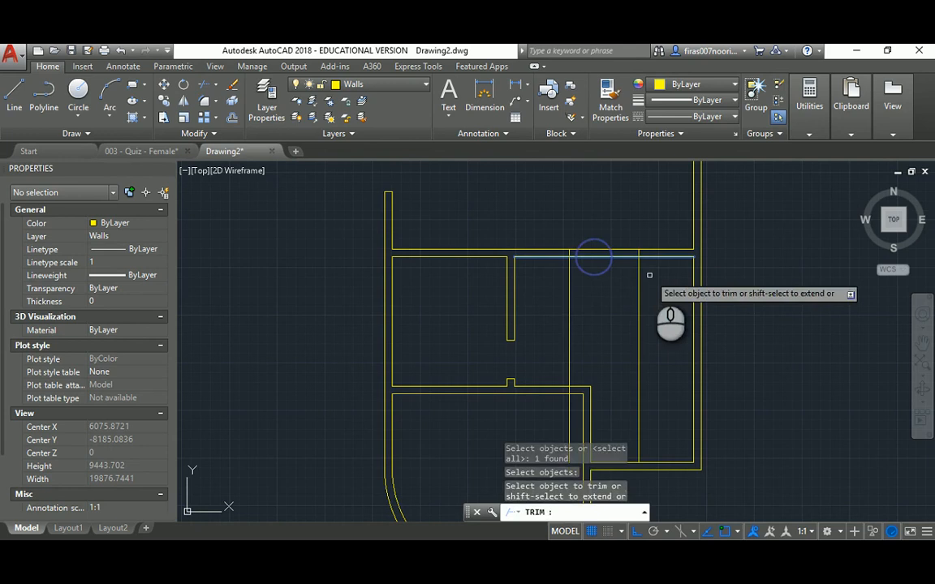
click(595, 257)
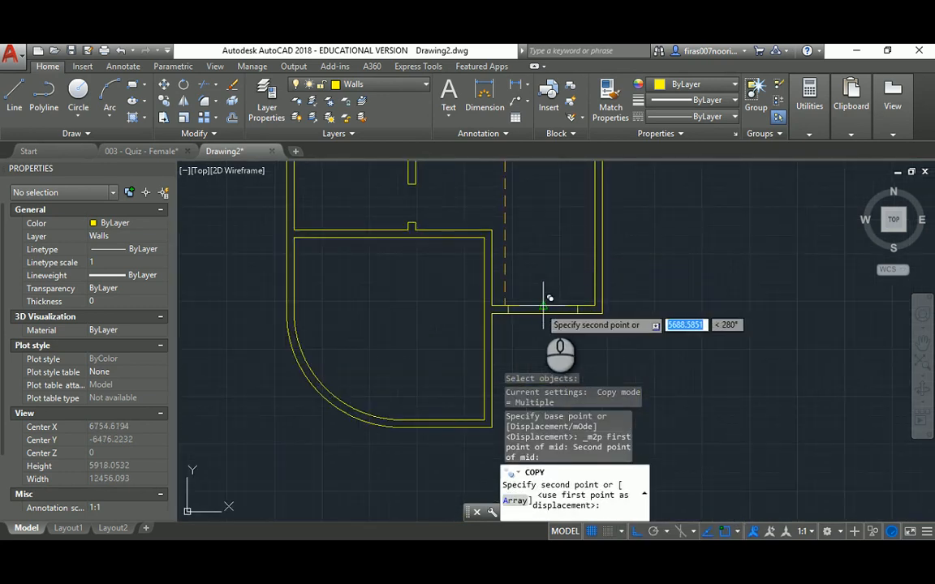
key(Escape)
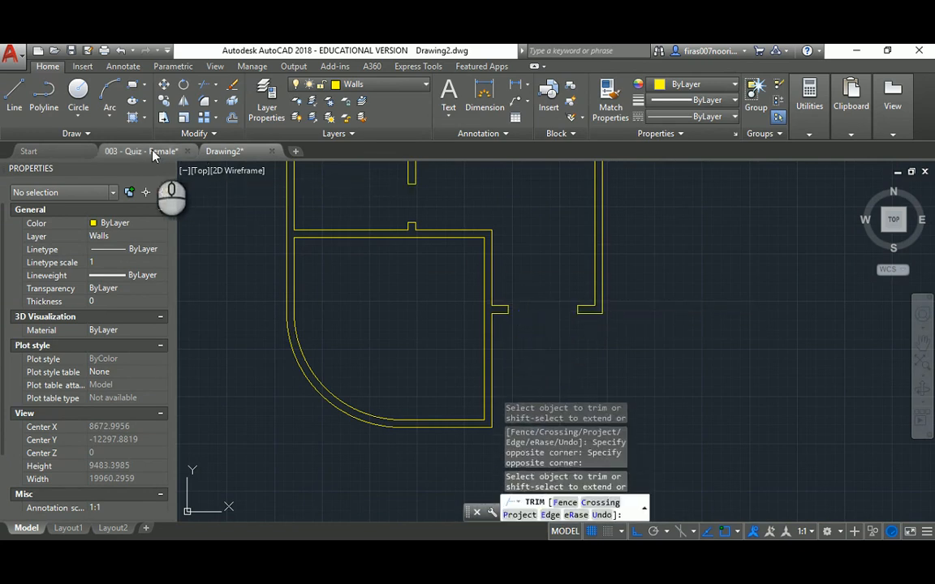
click(138, 151)
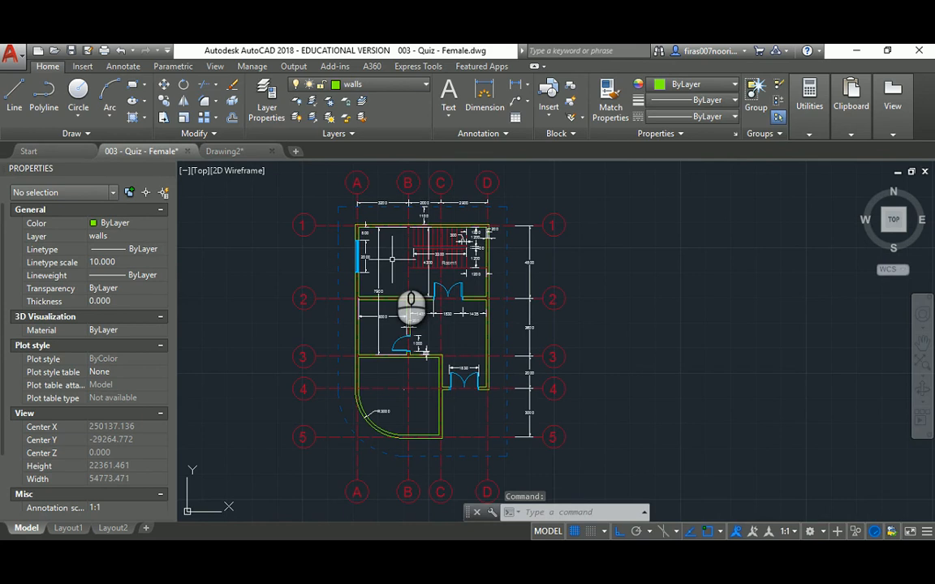
- Create a new layer named Windows in the Layer Properties Manager
scroll(up, 3)
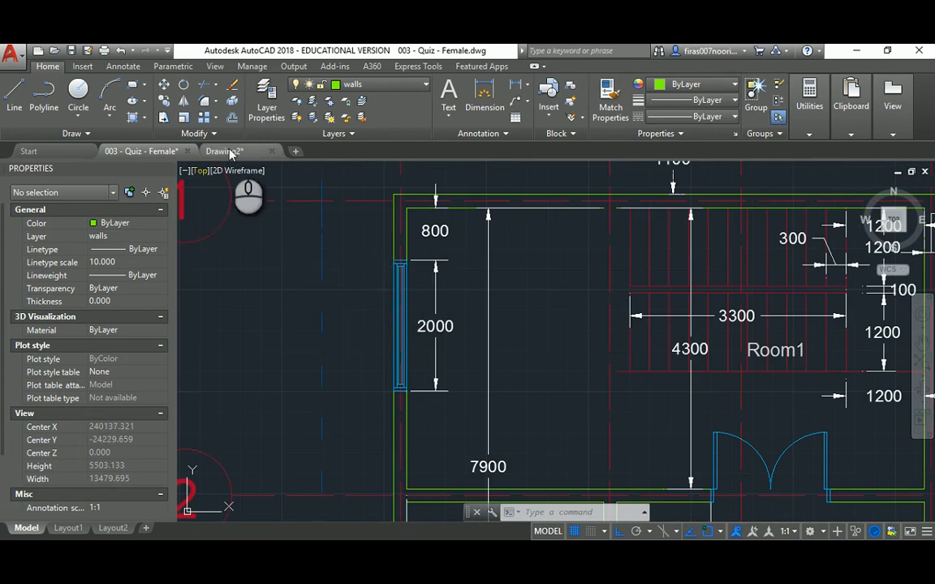
click(224, 151)
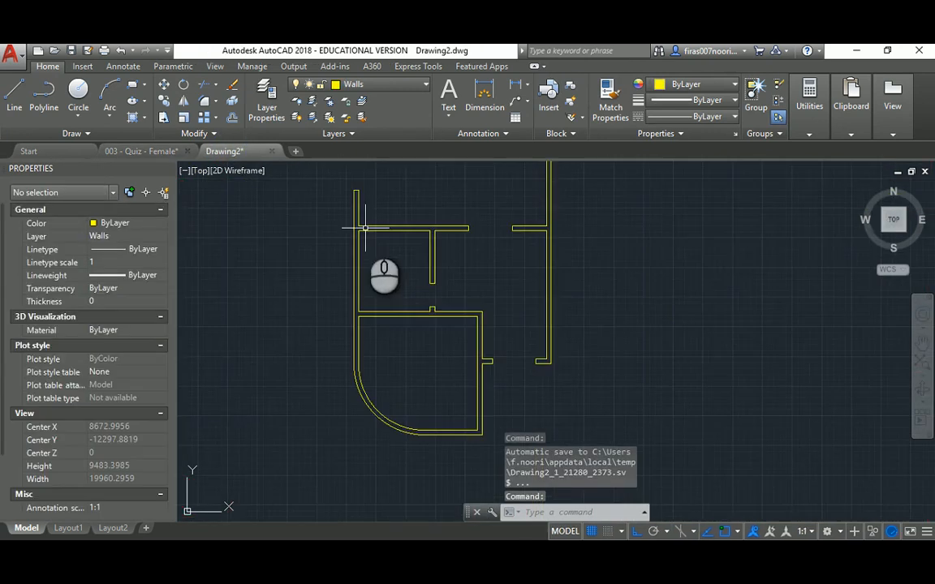
click(266, 98)
text(Windows)
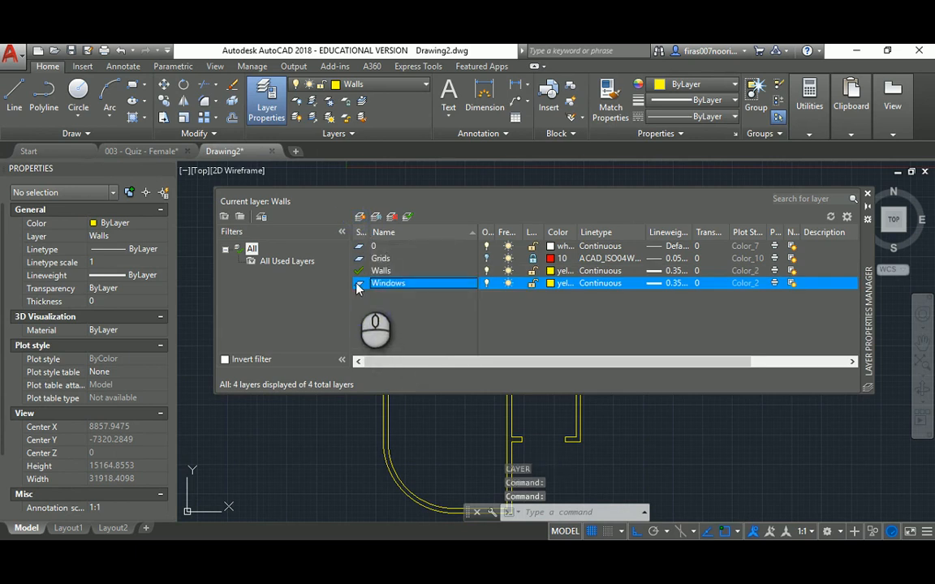
- Colour the Windows layer cyan, make it current and draw window lines across the wall opening
click(563, 283)
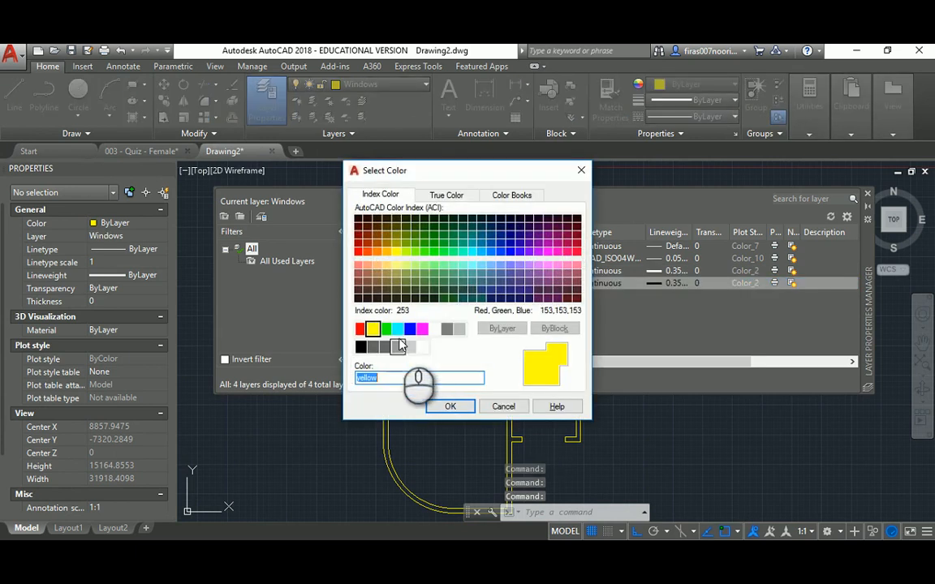
click(451, 405)
text(c)
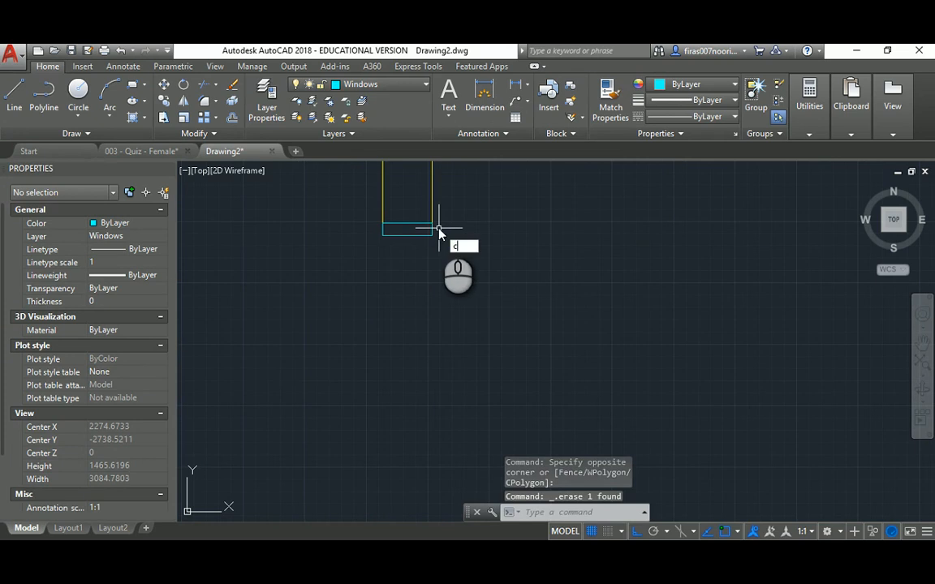
key(Return)
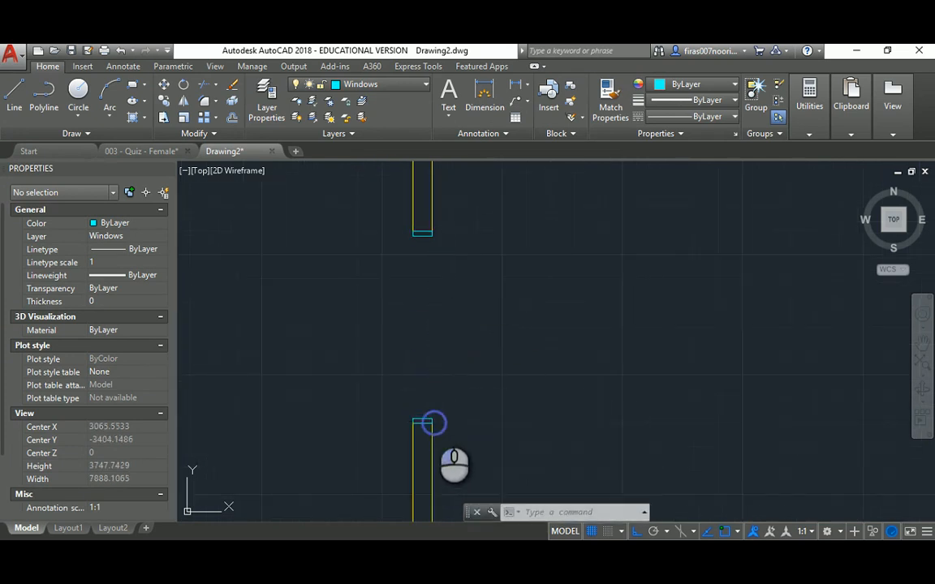
click(430, 421)
text(W)
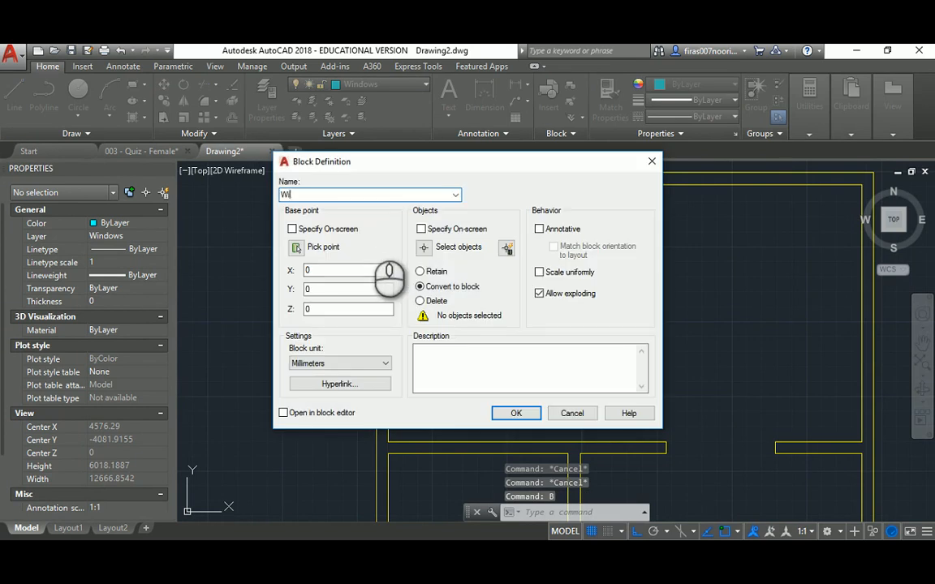
- Name the block Window _ 2000 _ Plan and pick its base point on the window
text(indow _ 2000 _ Plan)
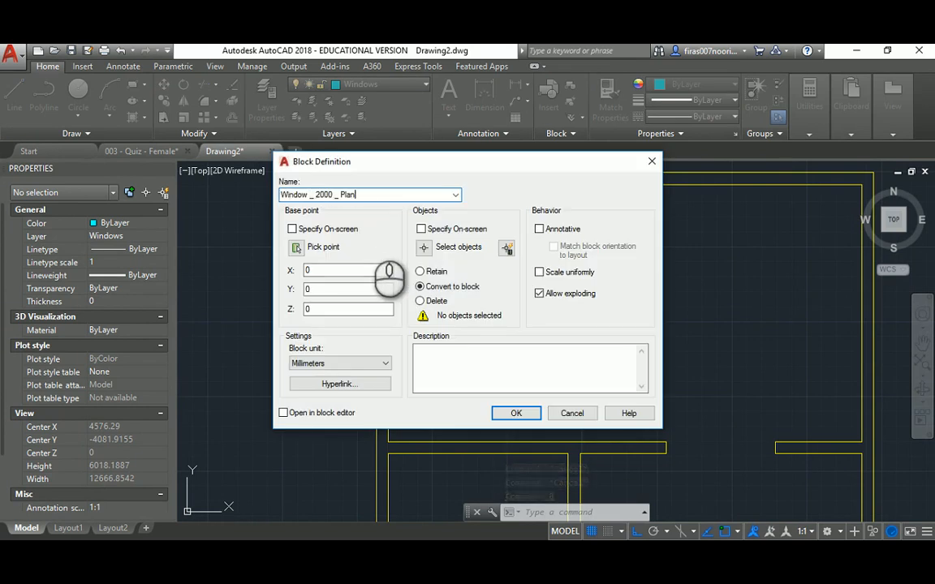
click(460, 247)
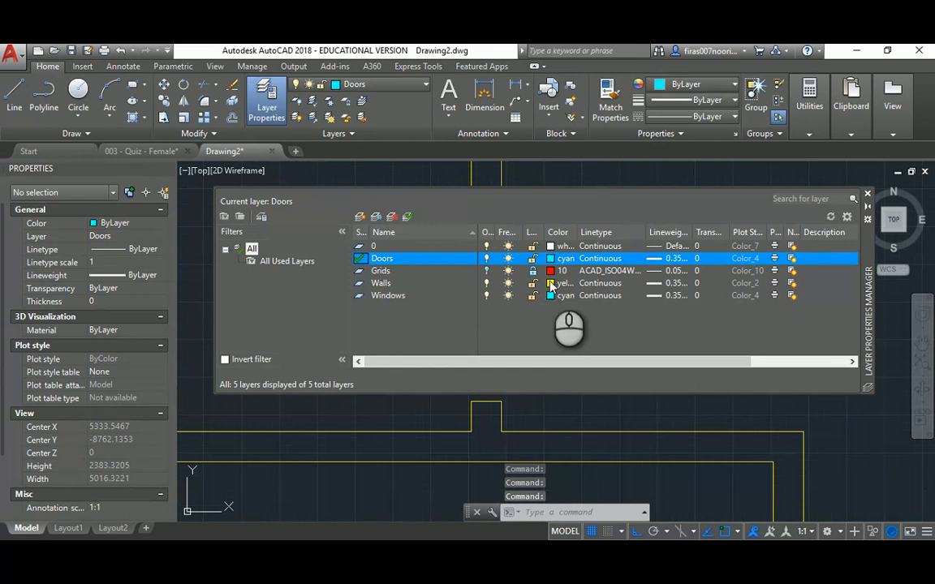
- Set the Doors layer to green (index colour 3) with a 0.25 mm lineweight
click(565, 258)
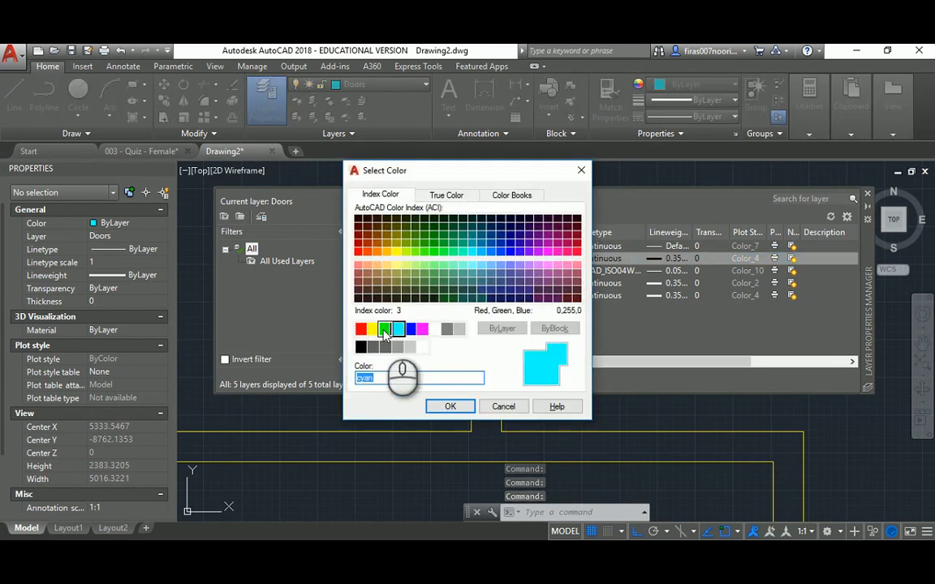
click(451, 406)
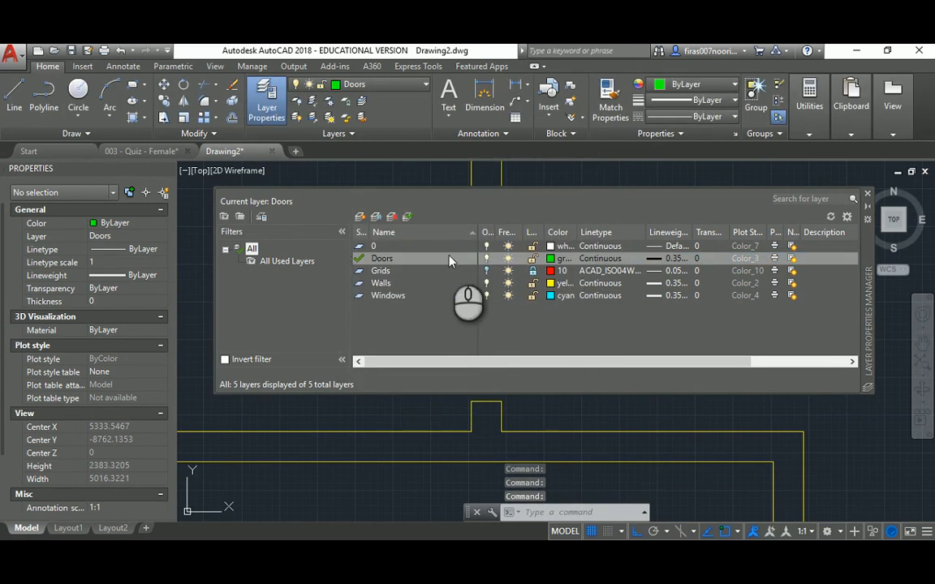
click(673, 258)
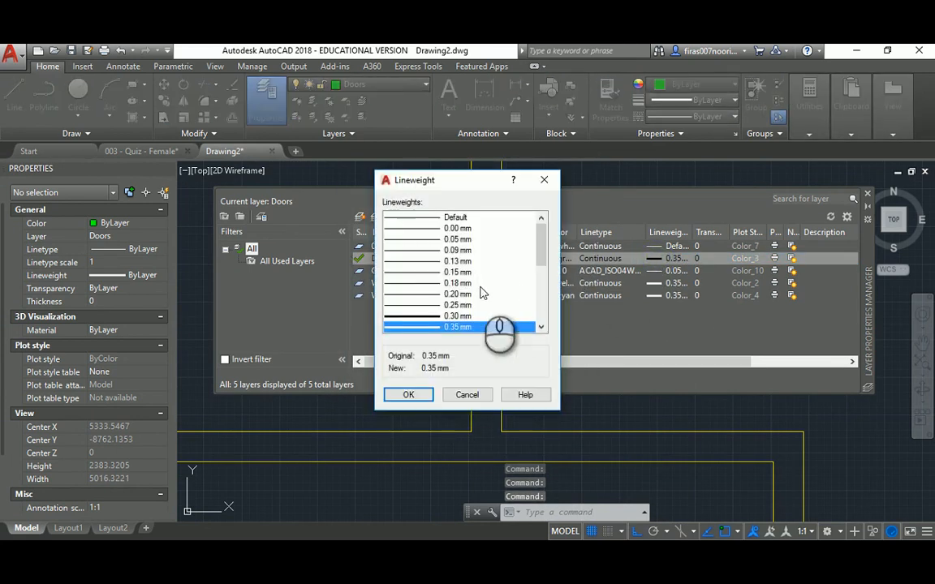
click(457, 305)
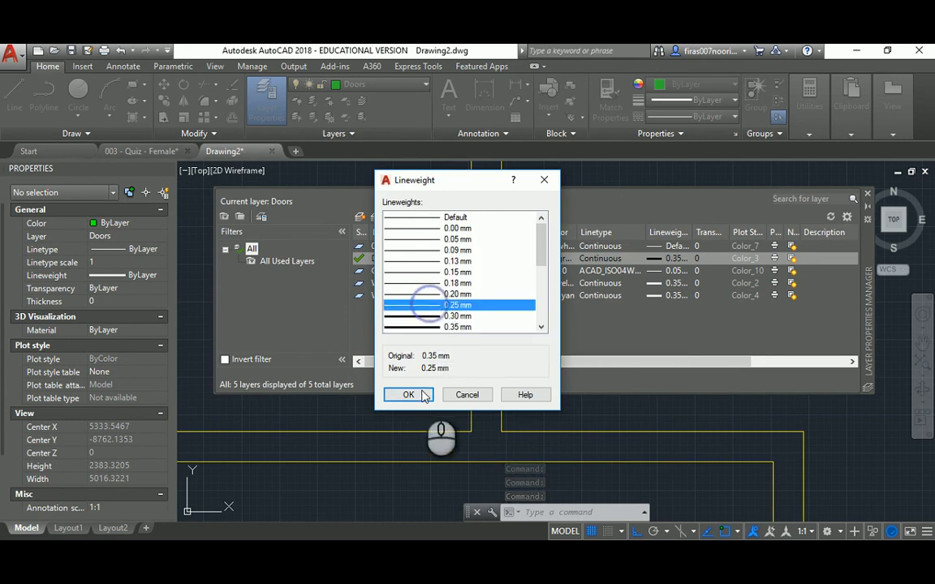
click(409, 394)
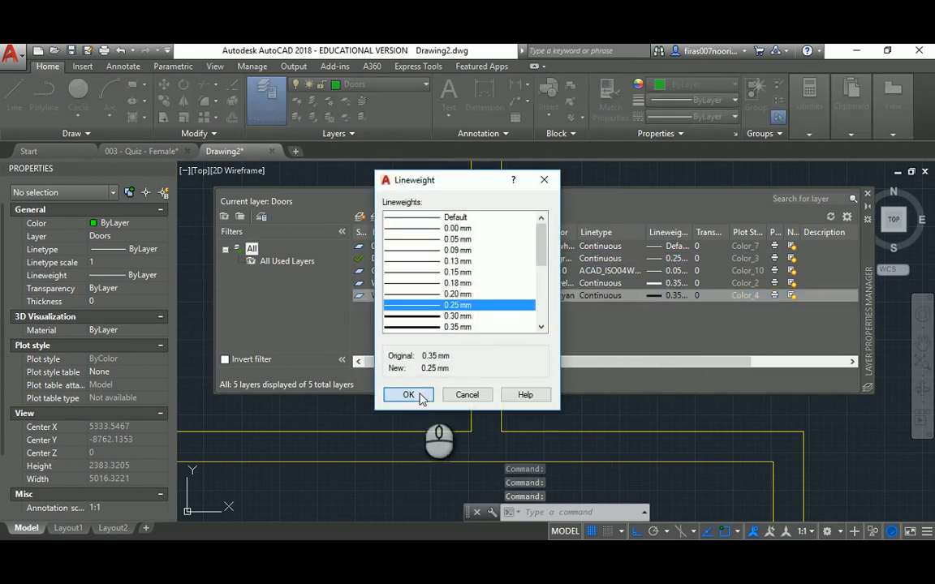
click(409, 395)
text(Door _ S)
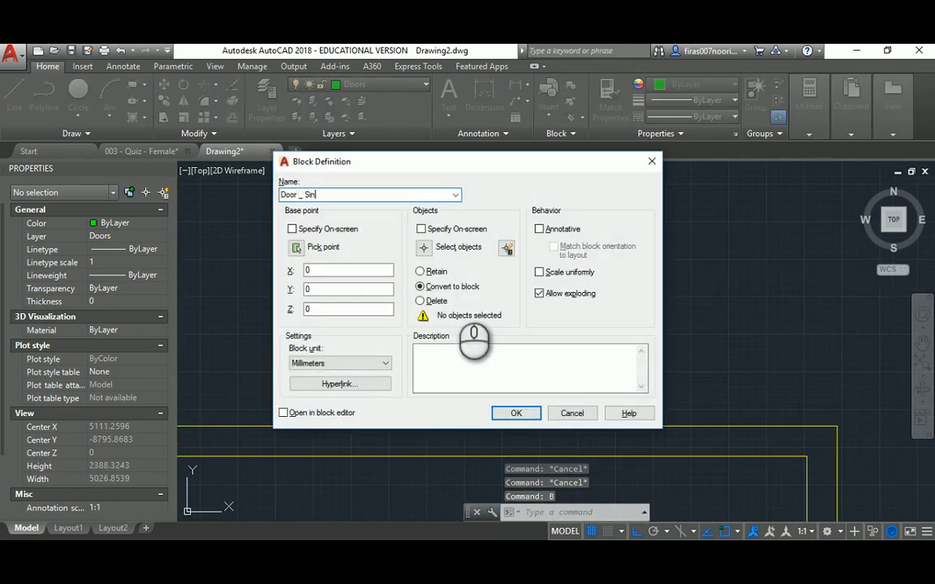
- Create block Door _ Single _ 1000 _ Plan from the door objects with a picked insertion base point
text(ingle _)
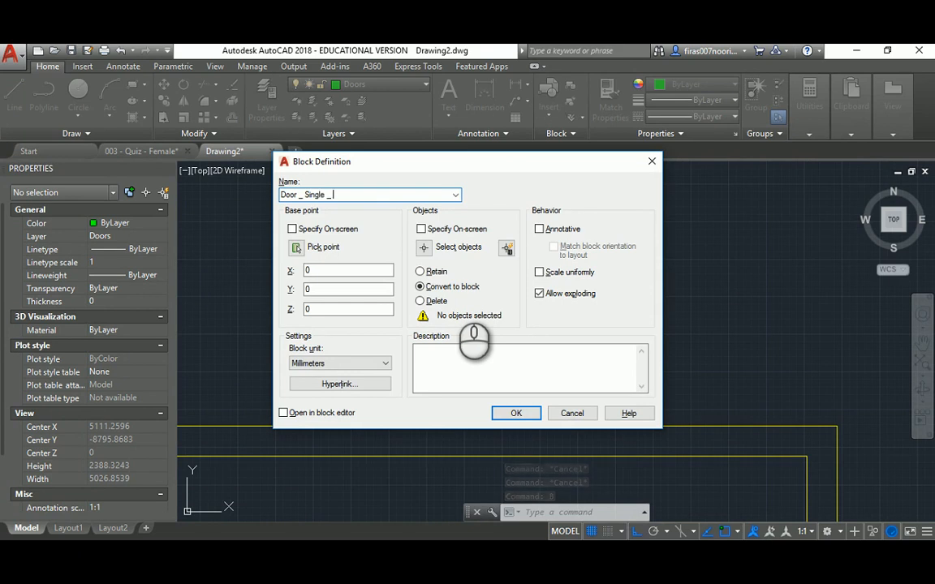
text(1000 _)
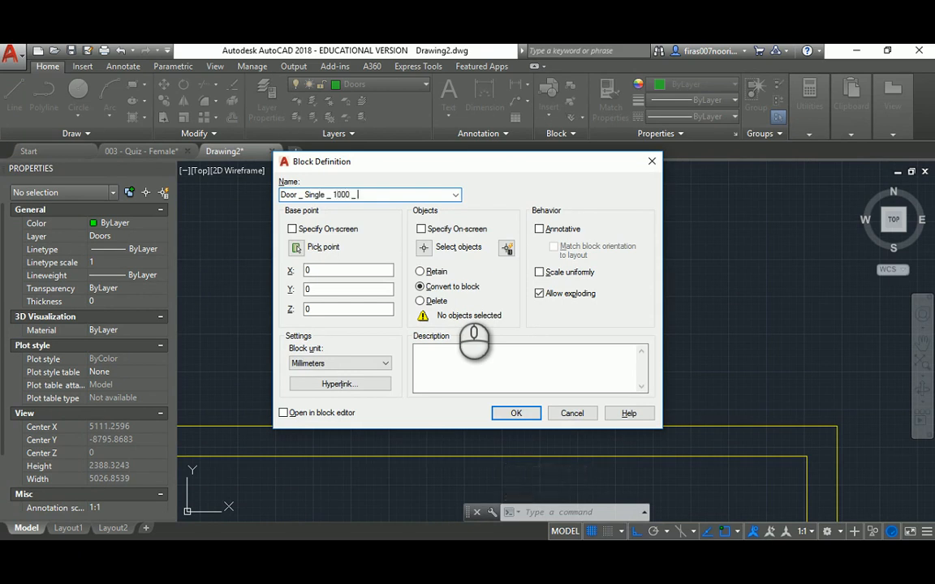
text(Plan)
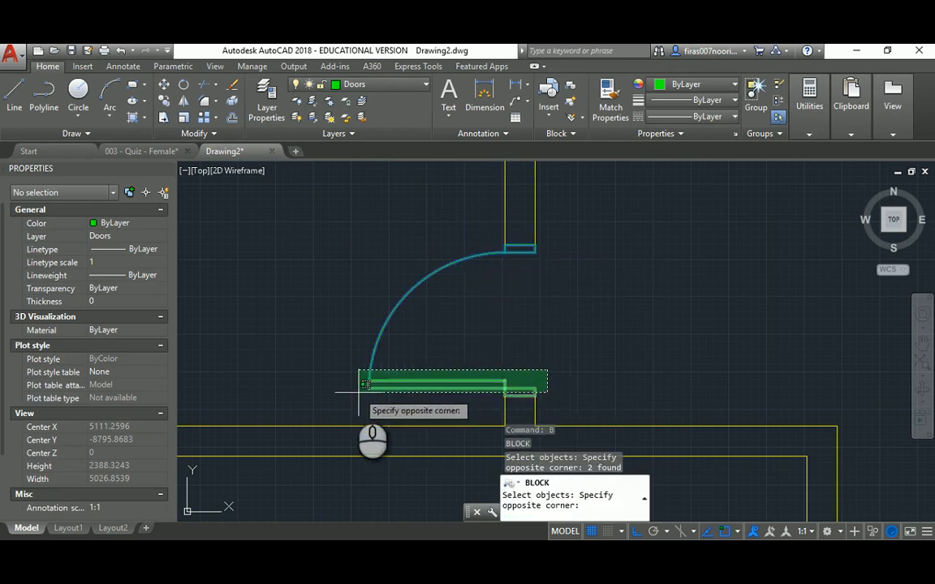
key(Return)
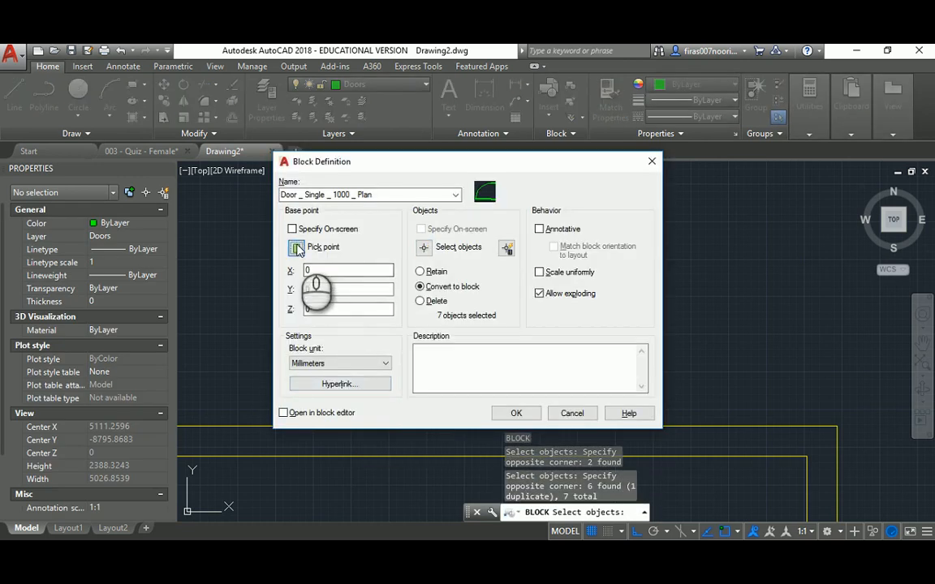
click(295, 247)
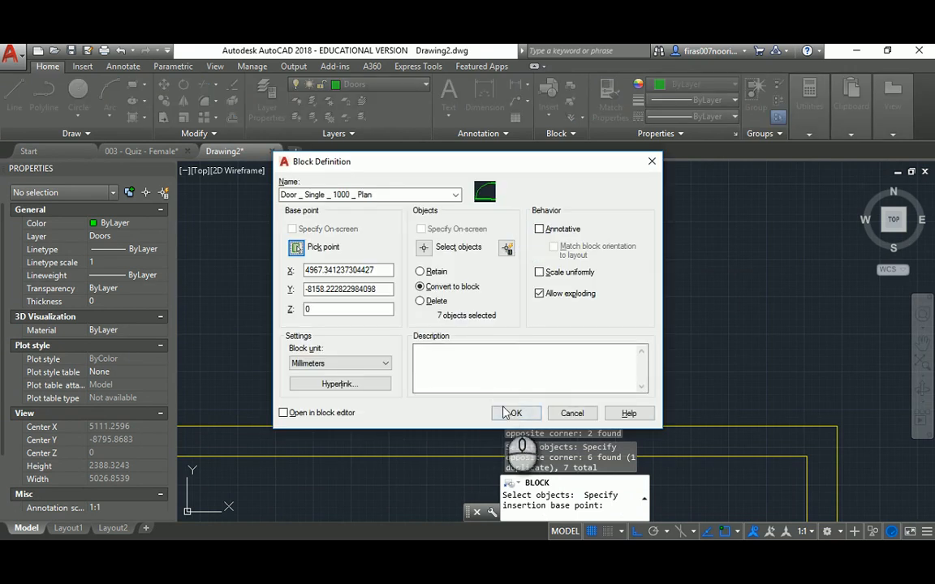
click(516, 414)
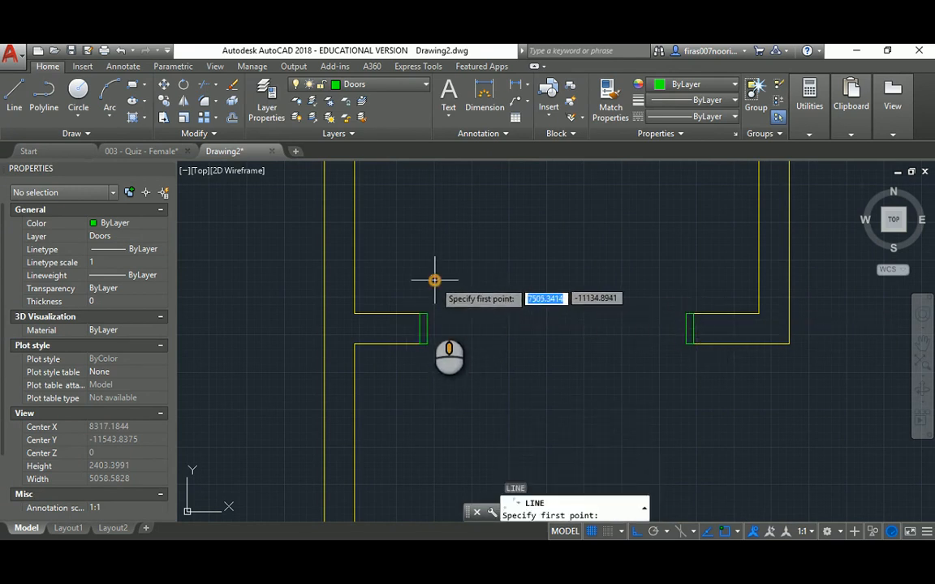
- Draw green door lines across the wide wall opening and up from its left corner
click(435, 279)
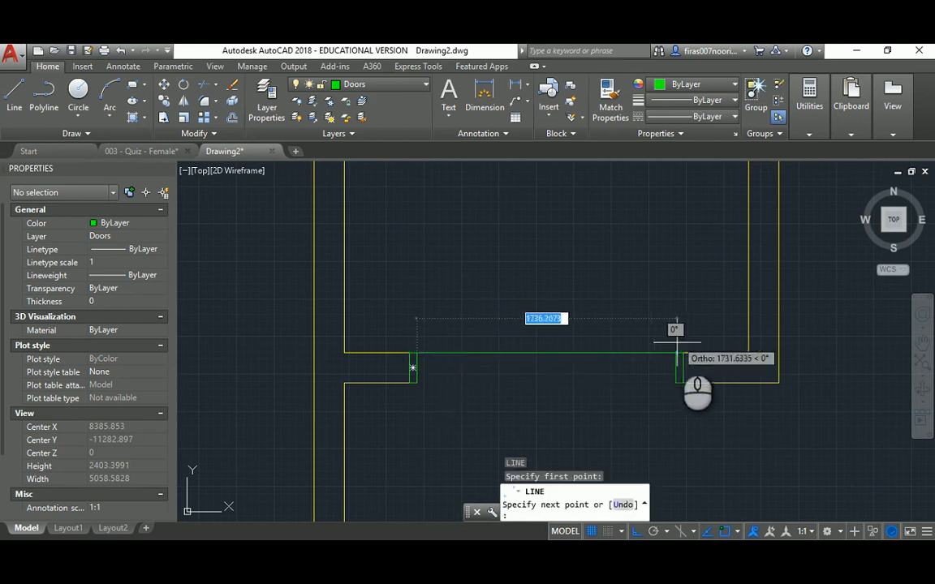
key(Escape)
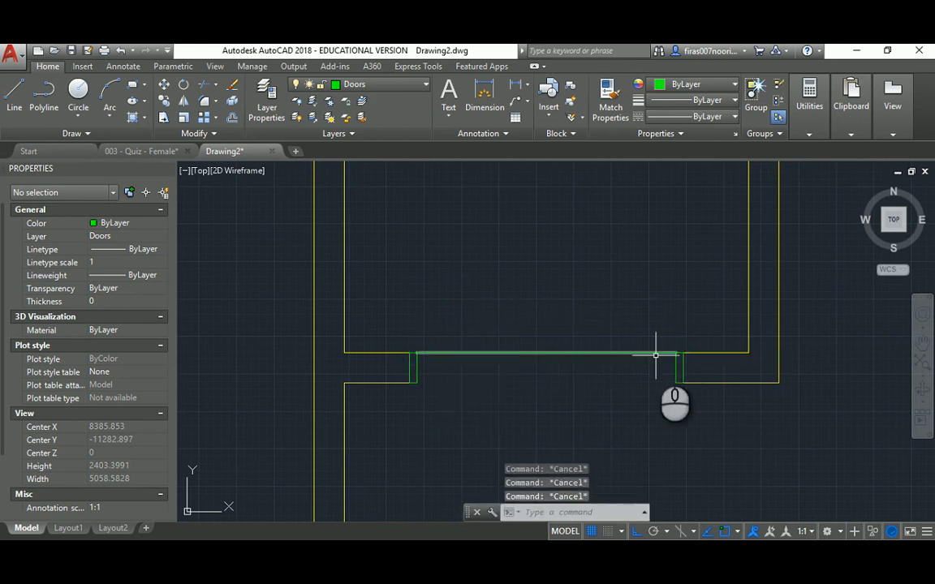
click(414, 353)
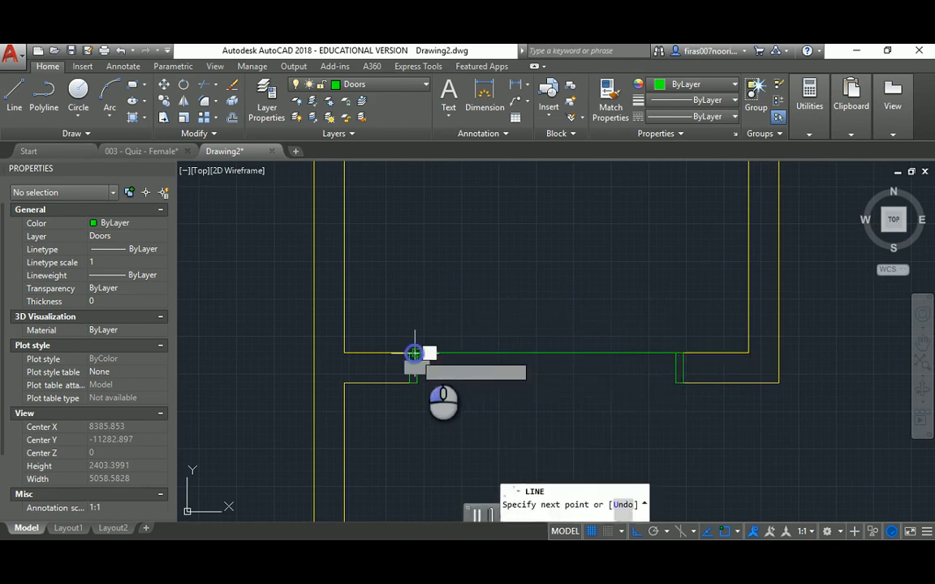
key(Escape)
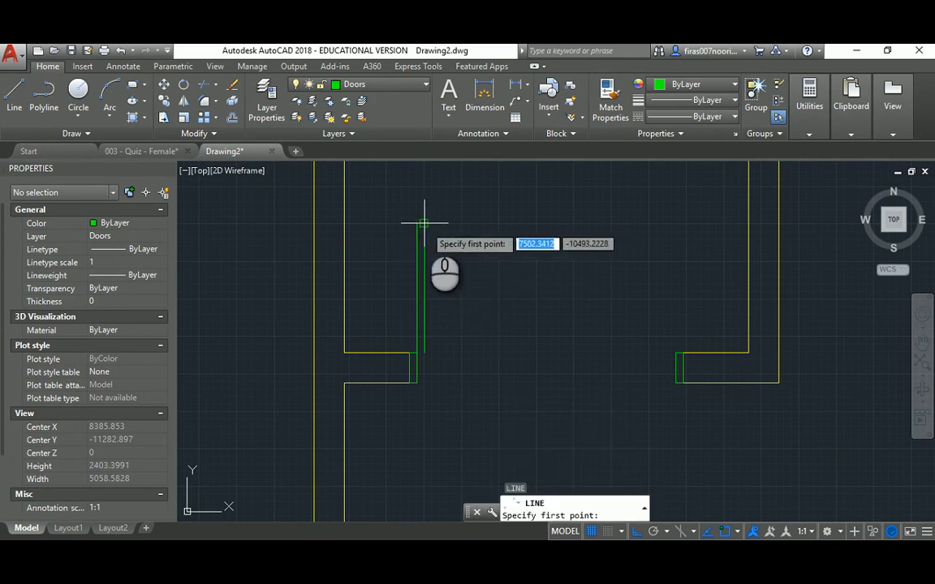
mouse_move(424, 353)
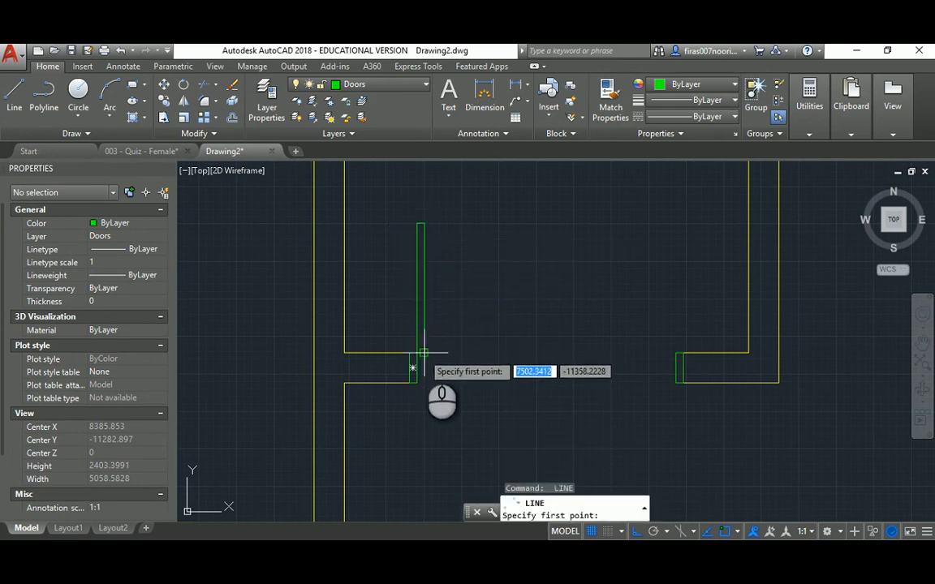
- Cancel the LINE command and start defining the next door block
key(Escape)
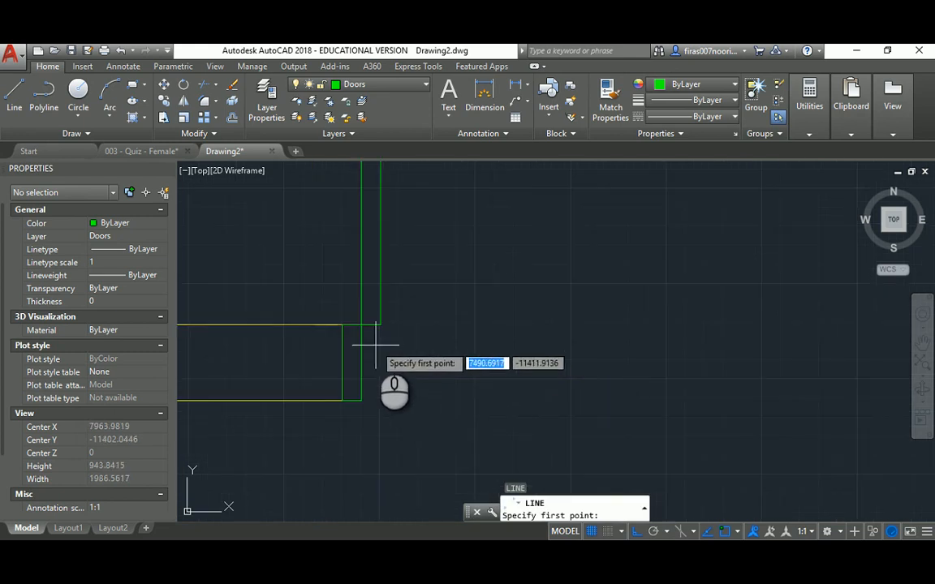
key(Escape)
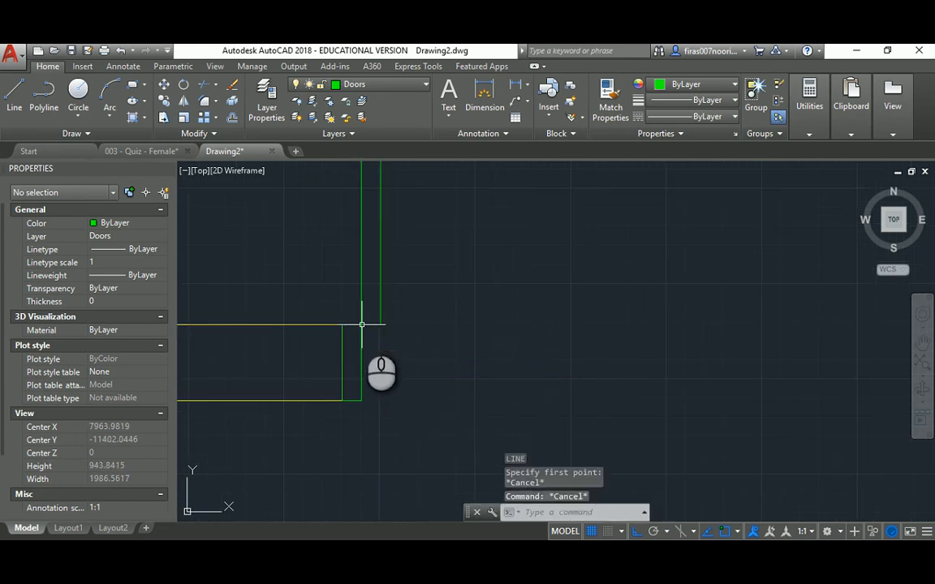
click(78, 84)
text(B)
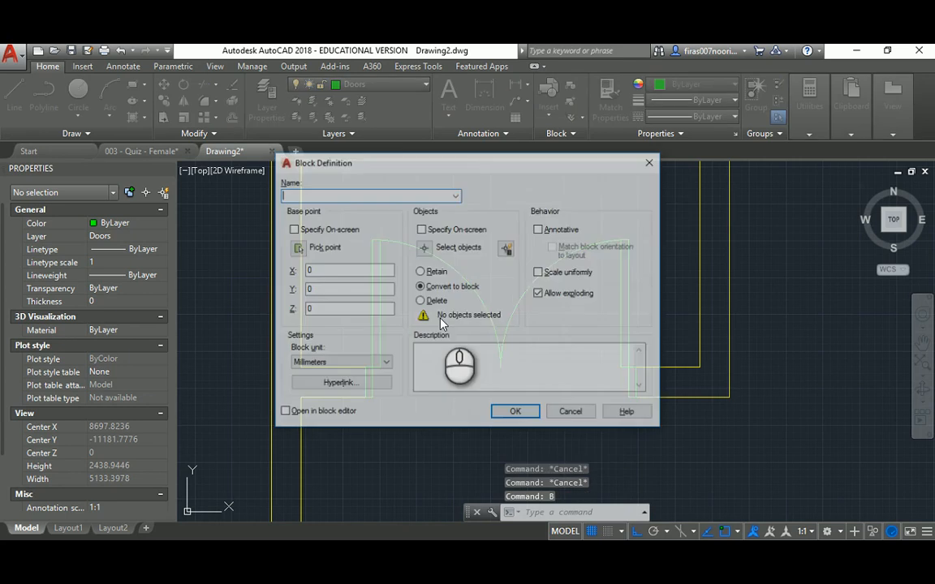
- Name the new block Door _ Double _ 1830 _ Plan
text(Door _ Doub)
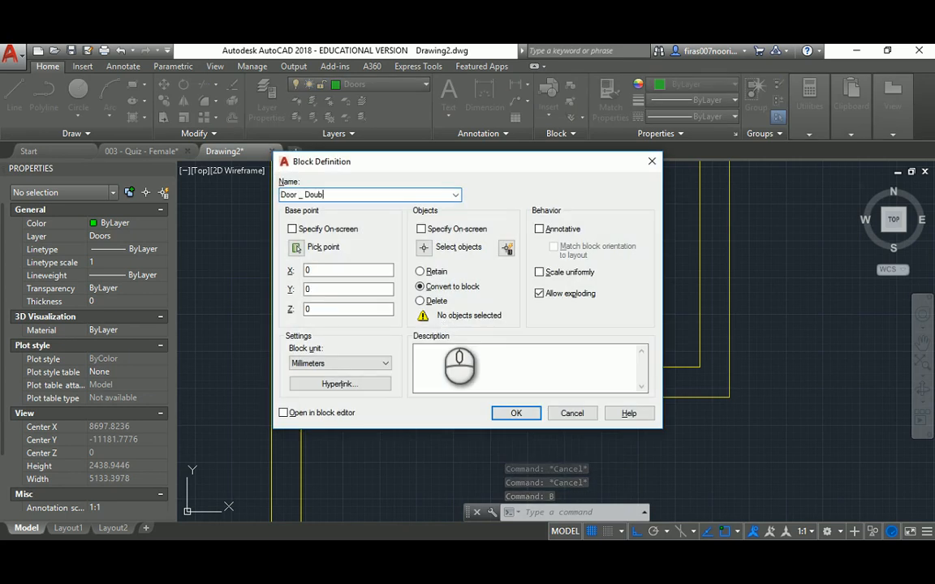
text(le _ 1830)
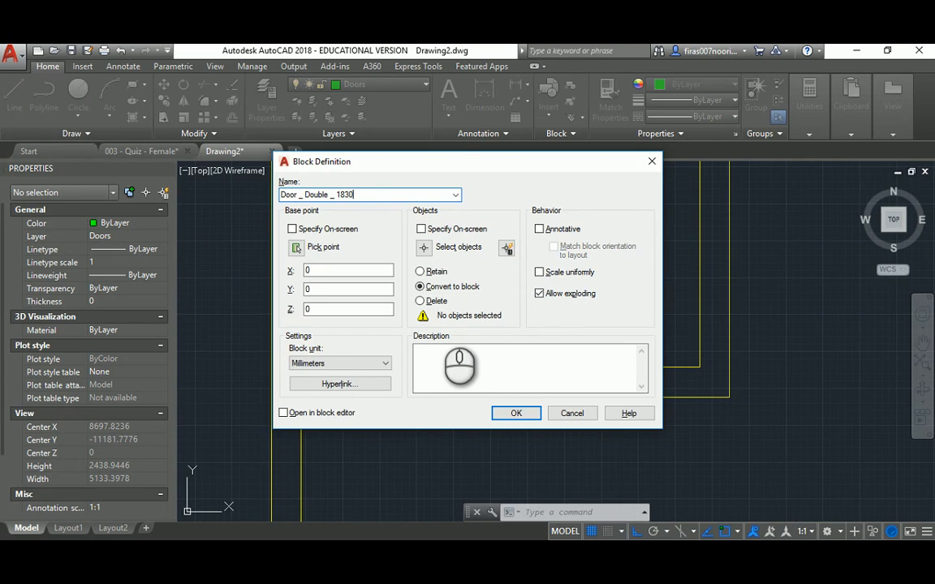
text(_ Plan)
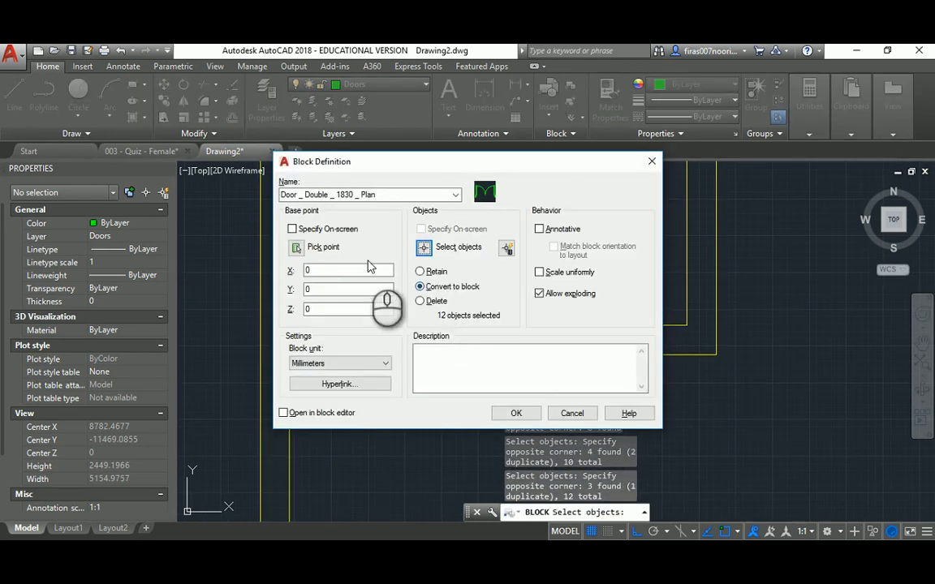
- Pick the double door block's base point and create the block
click(323, 247)
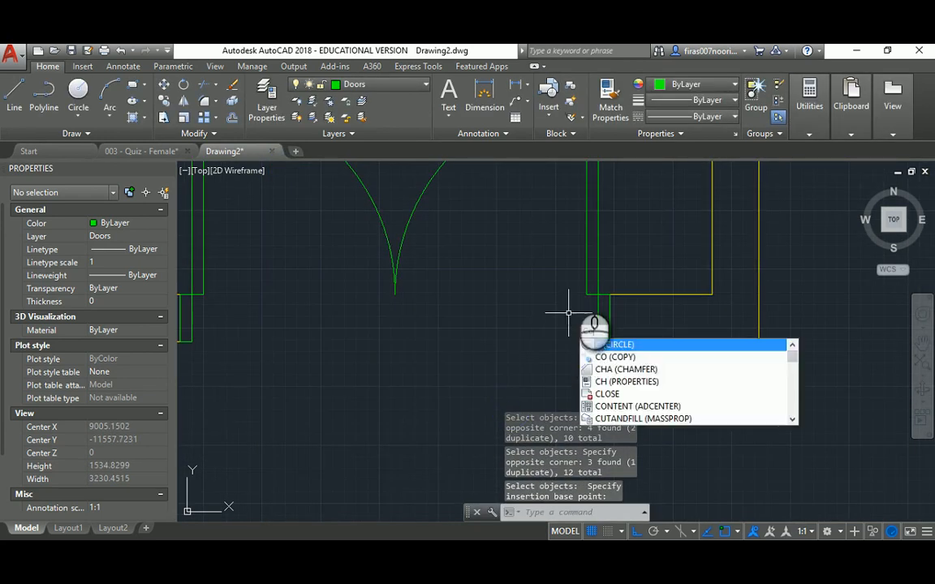
click(614, 357)
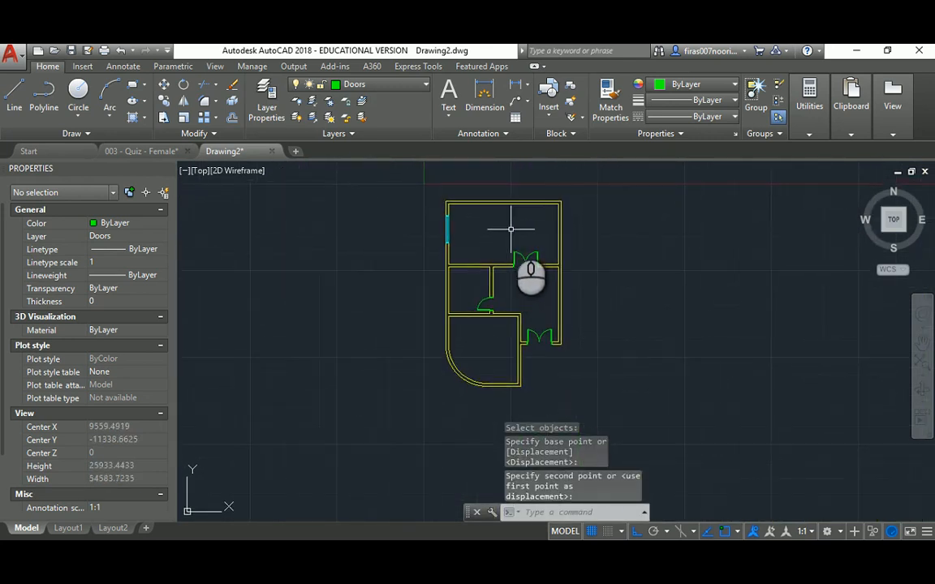
click(141, 151)
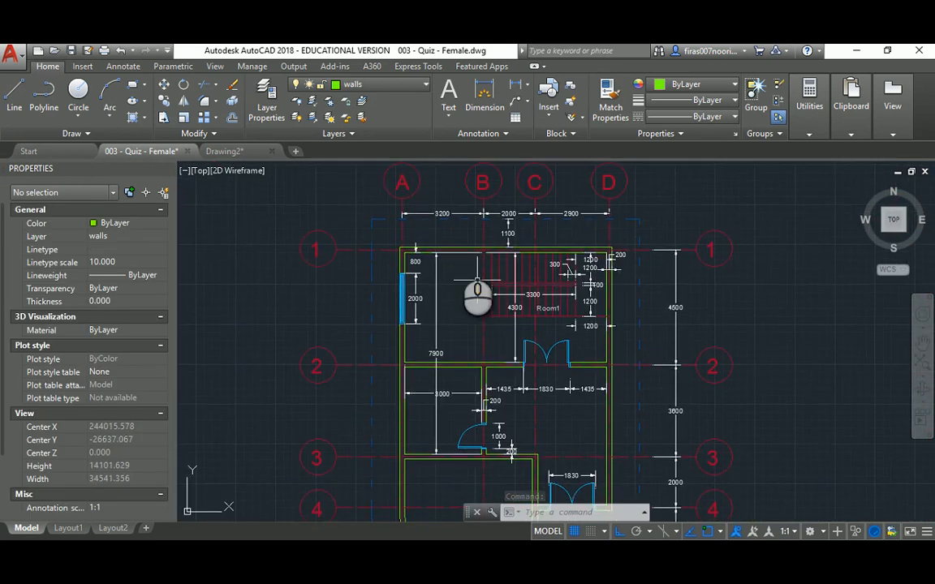
- Zoom in on the top rooms of the 003 - Quiz - Female reference plan
scroll(up, 3)
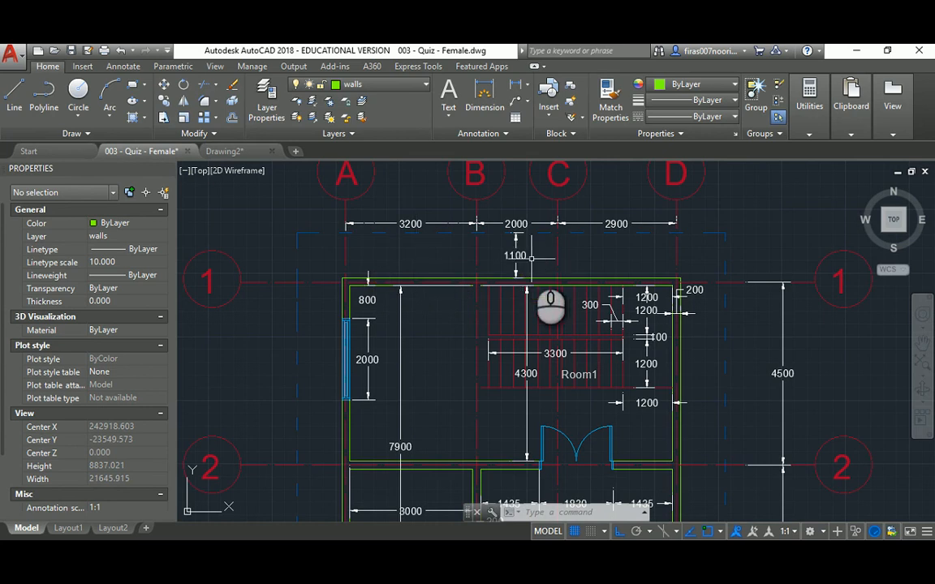
mouse_move(351, 279)
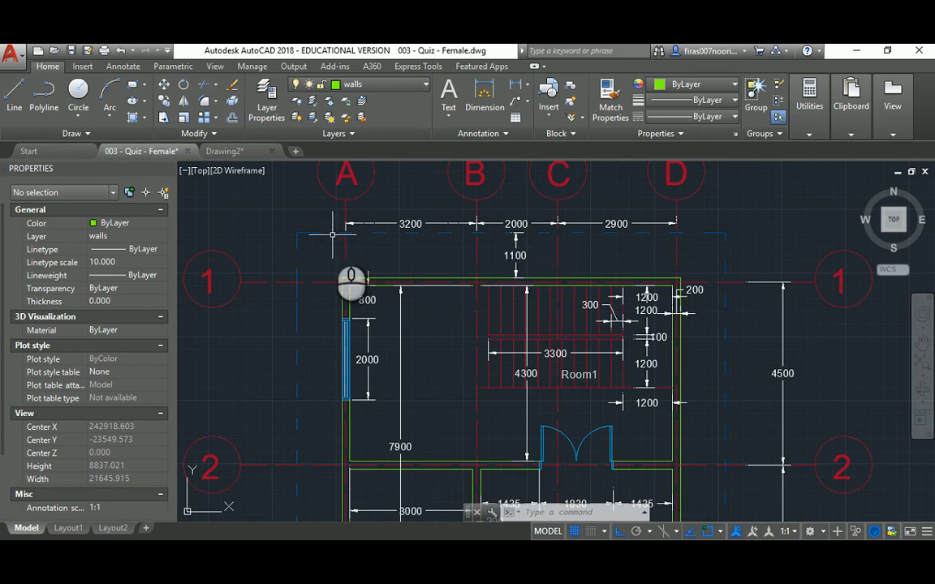
click(224, 151)
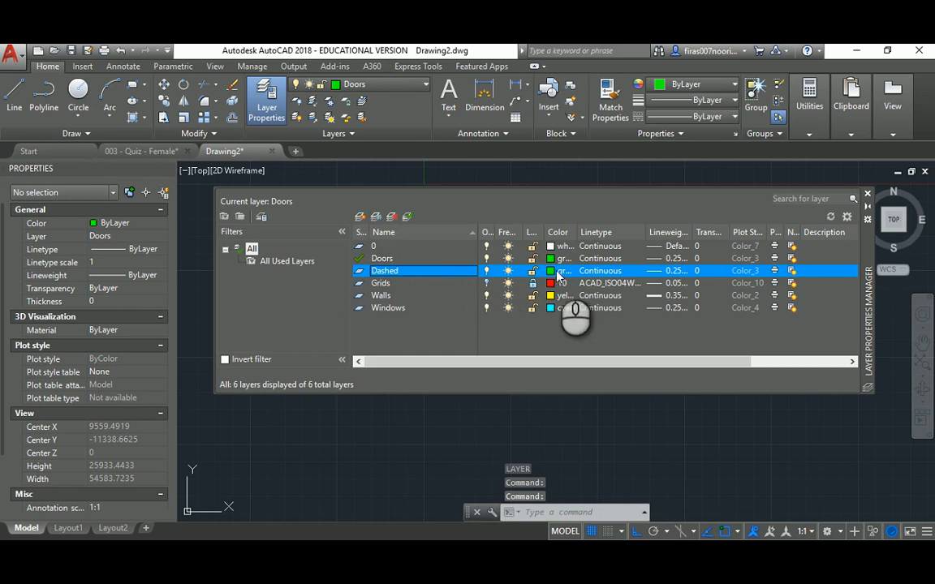
- Make the Dashed layer cyan with a loaded dashed linetype and 0.05 mm lineweight
click(563, 269)
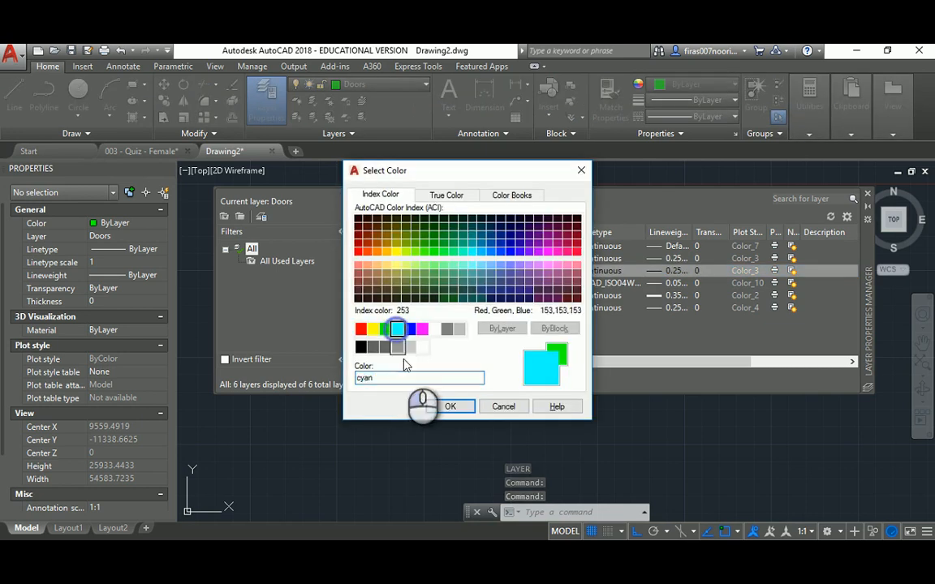
click(451, 406)
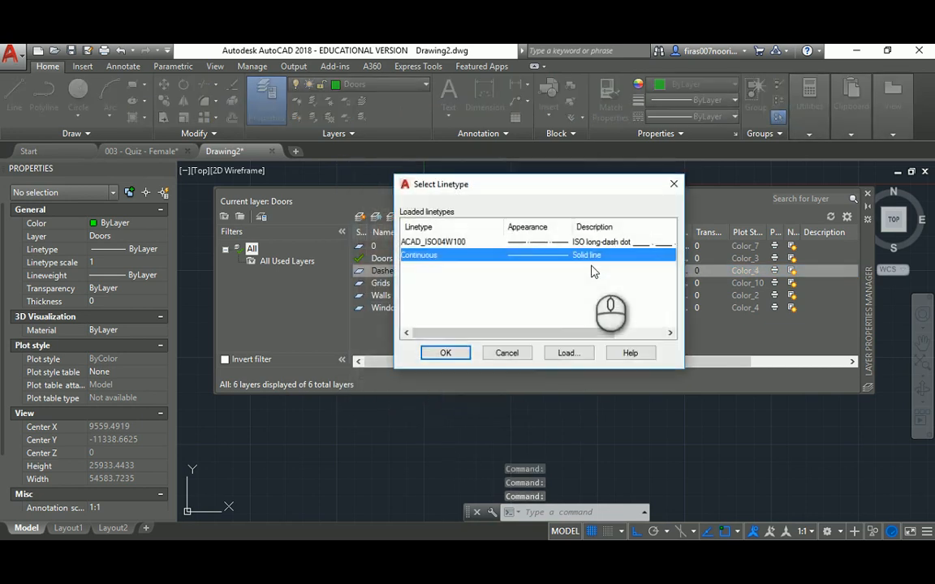
click(568, 352)
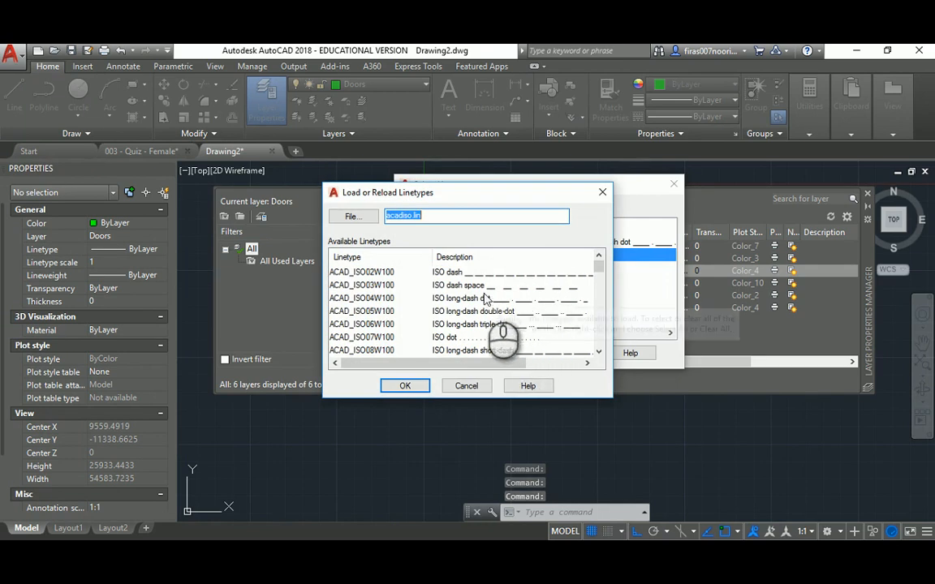
click(404, 387)
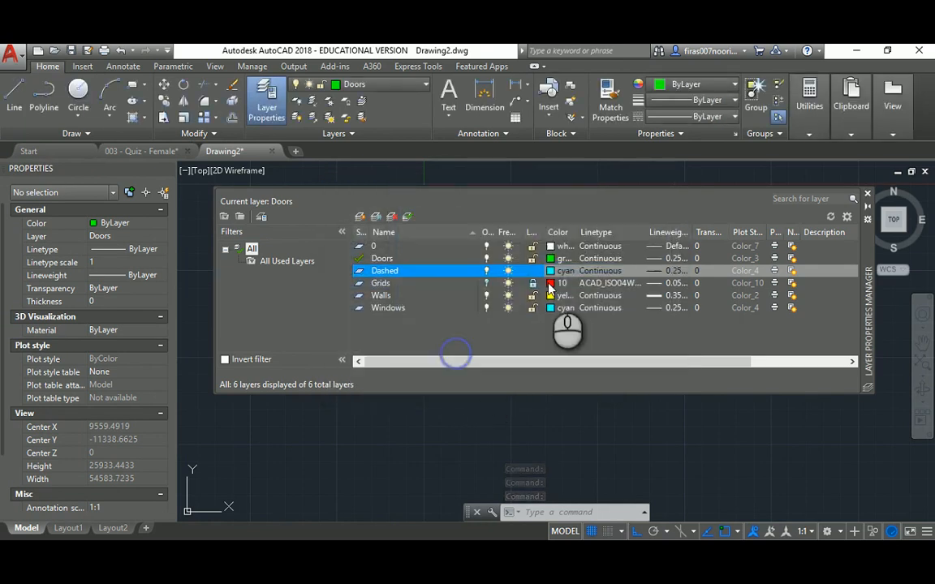
click(601, 269)
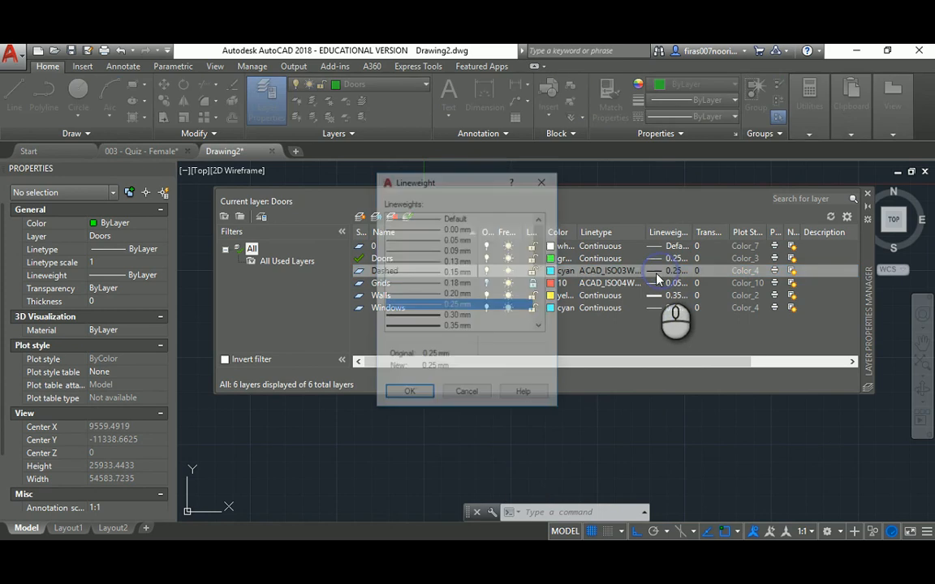
click(458, 239)
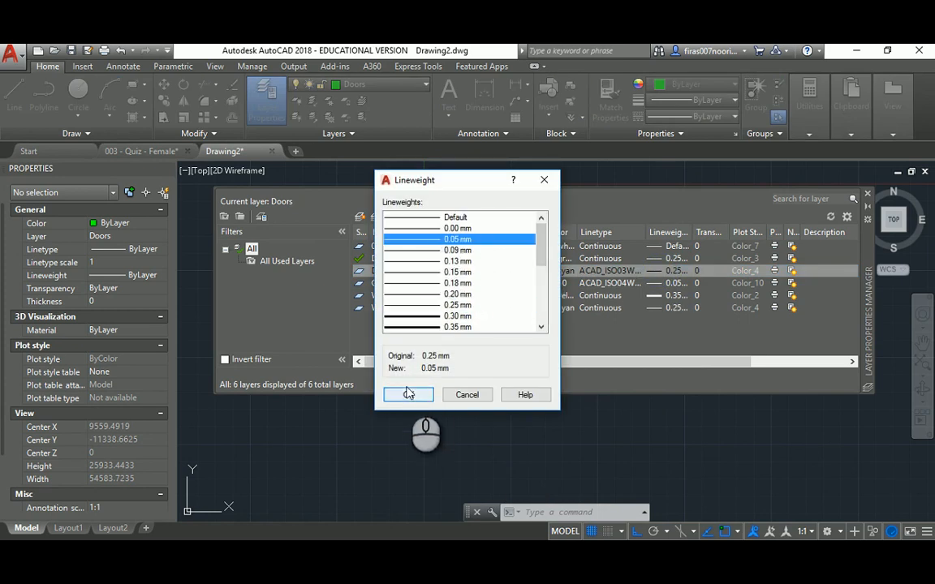
click(409, 395)
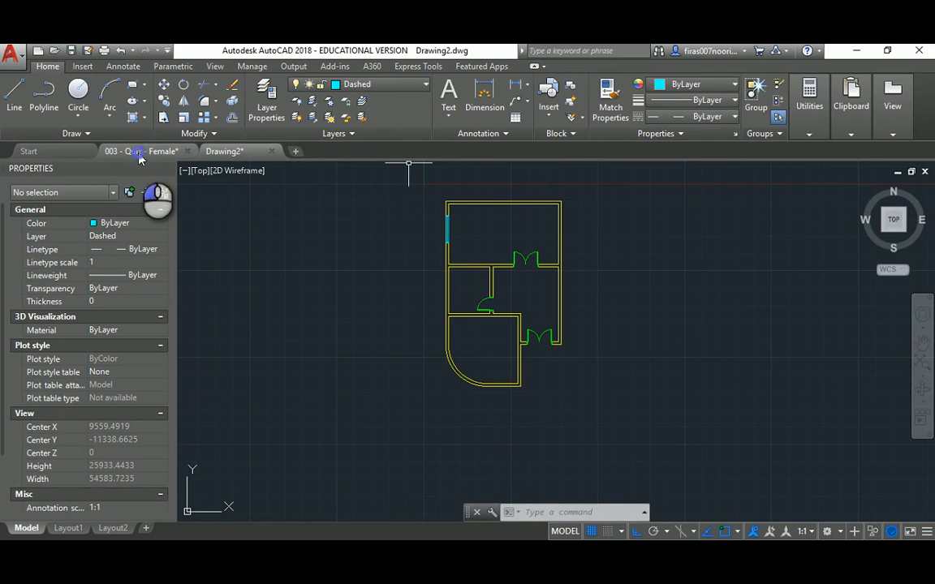
- Offset an outline around the walls, select it, and move it onto the Dashed layer
click(127, 151)
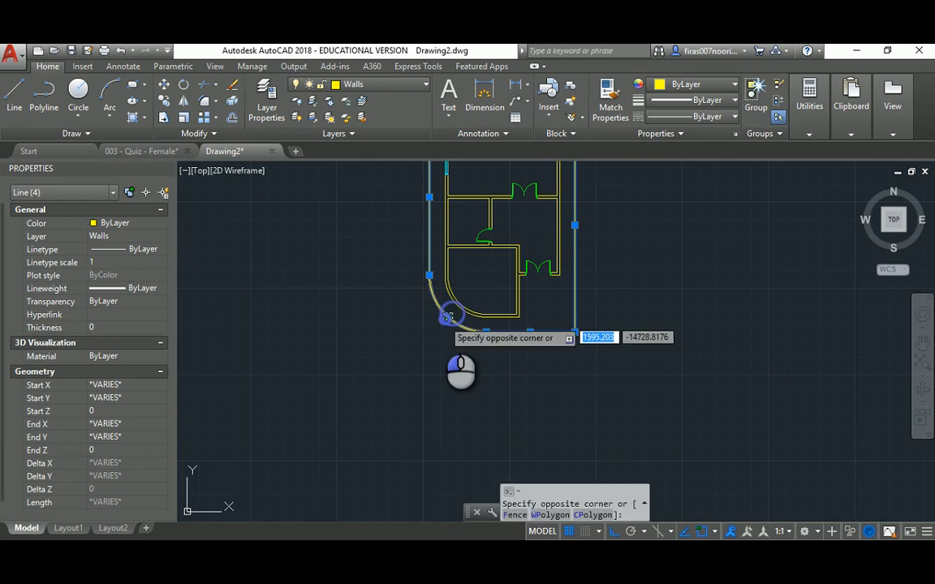
click(140, 236)
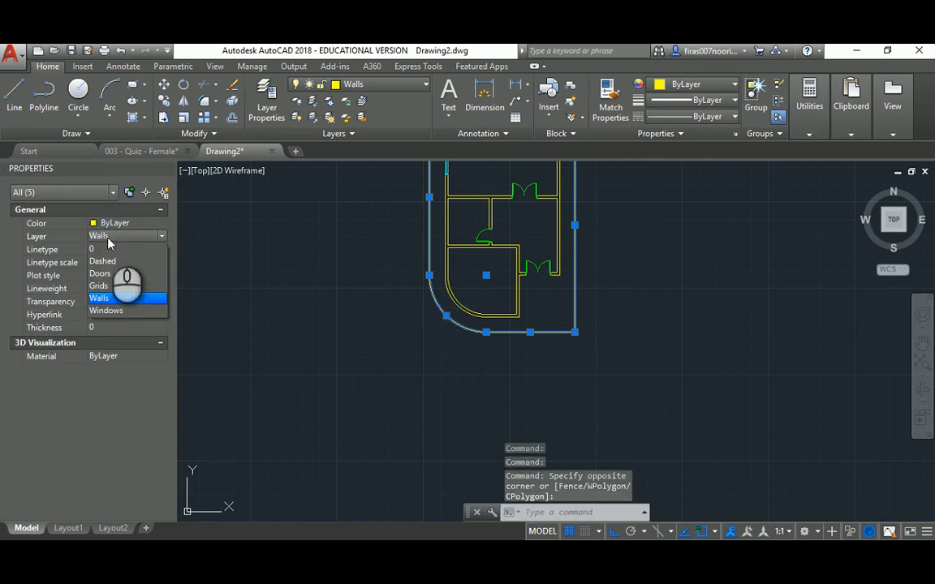
click(102, 259)
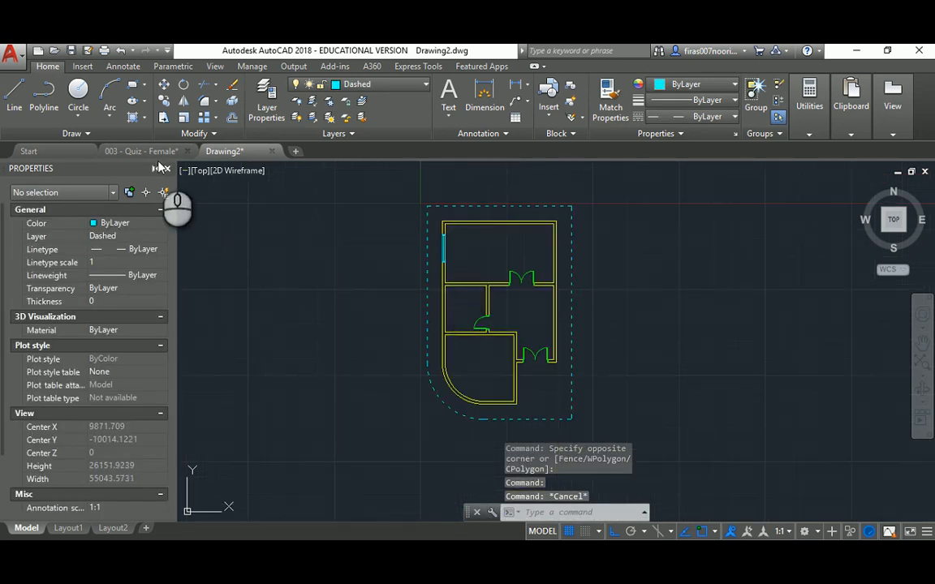
click(139, 151)
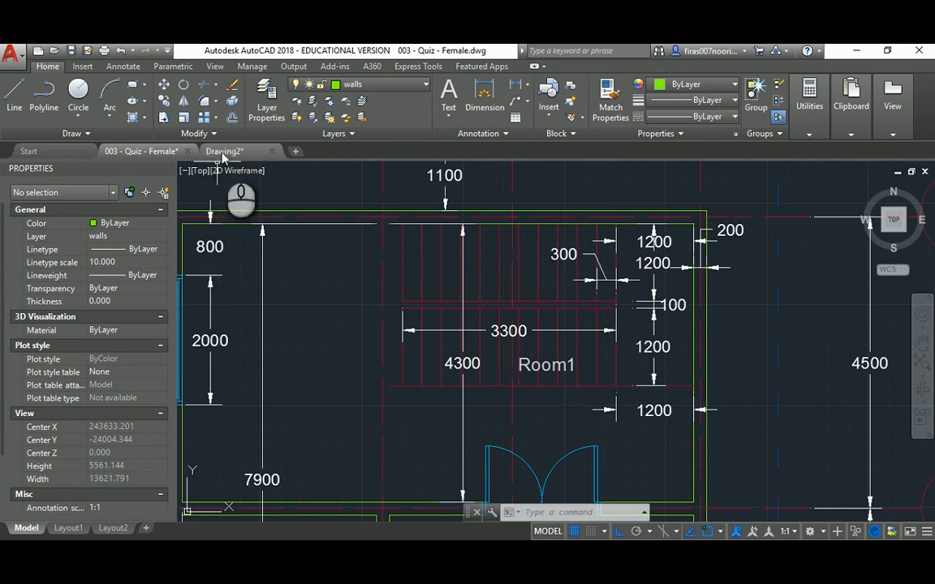
click(224, 151)
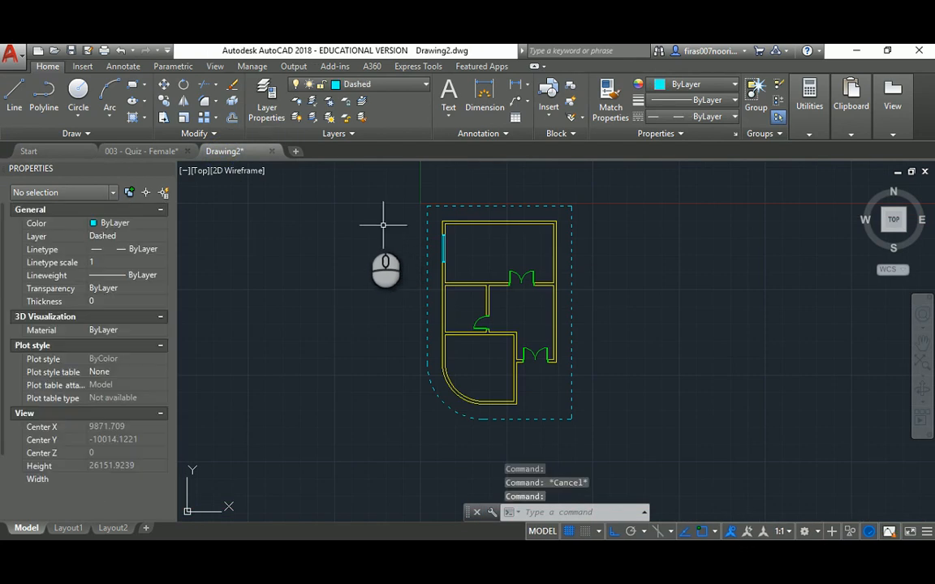
click(266, 97)
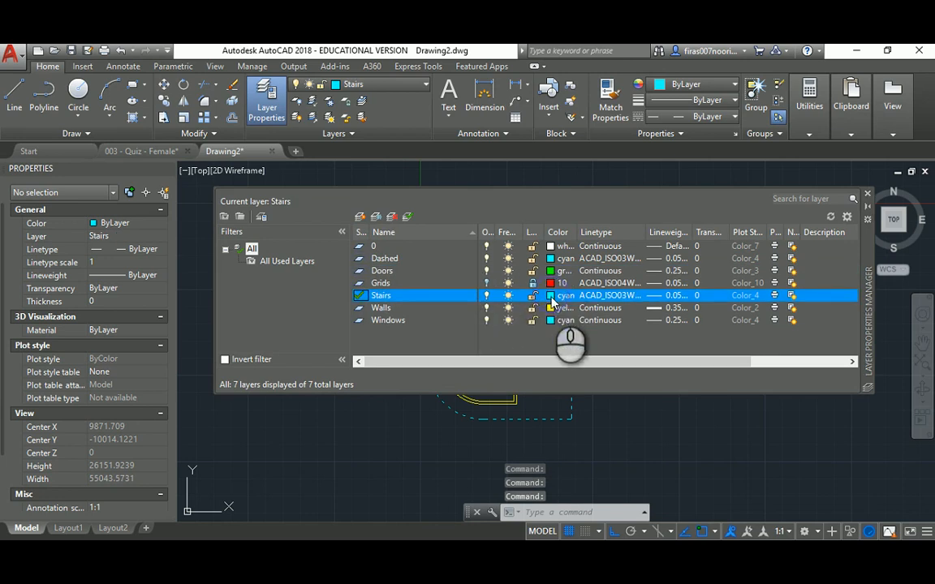
- Colour the new Stairs layer magenta
click(565, 296)
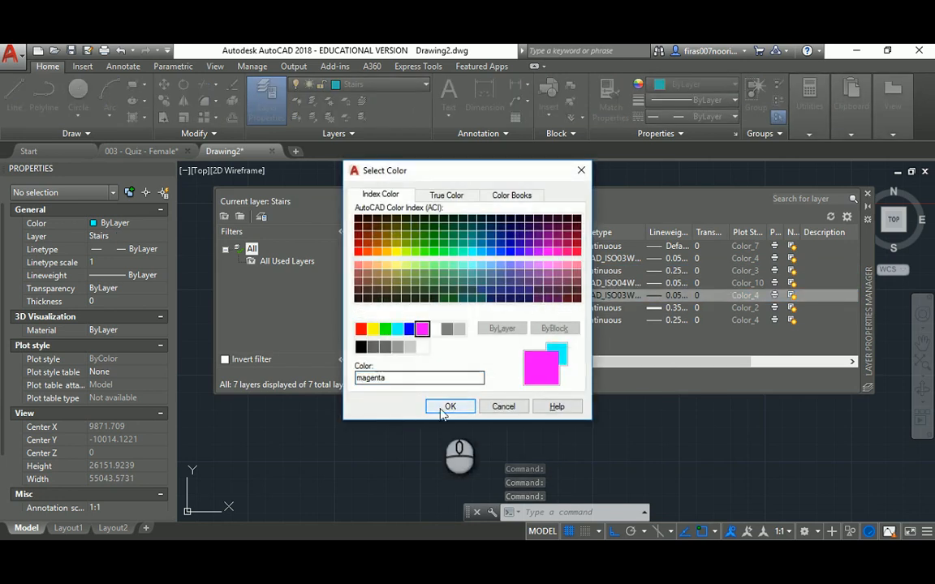
click(449, 406)
text(100)
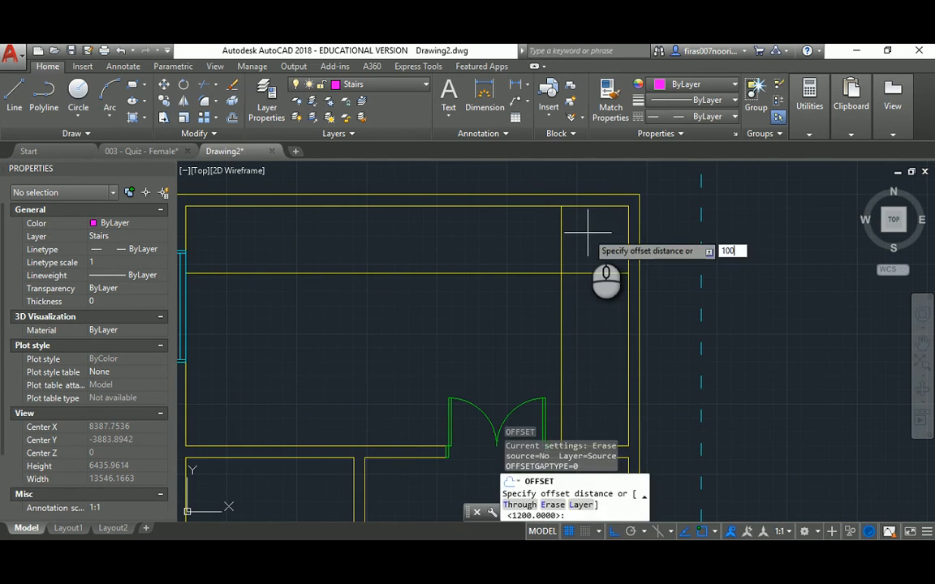
- Offset wall lines by 100 and 300 to build the stair treads, then window-select them all
key(Return)
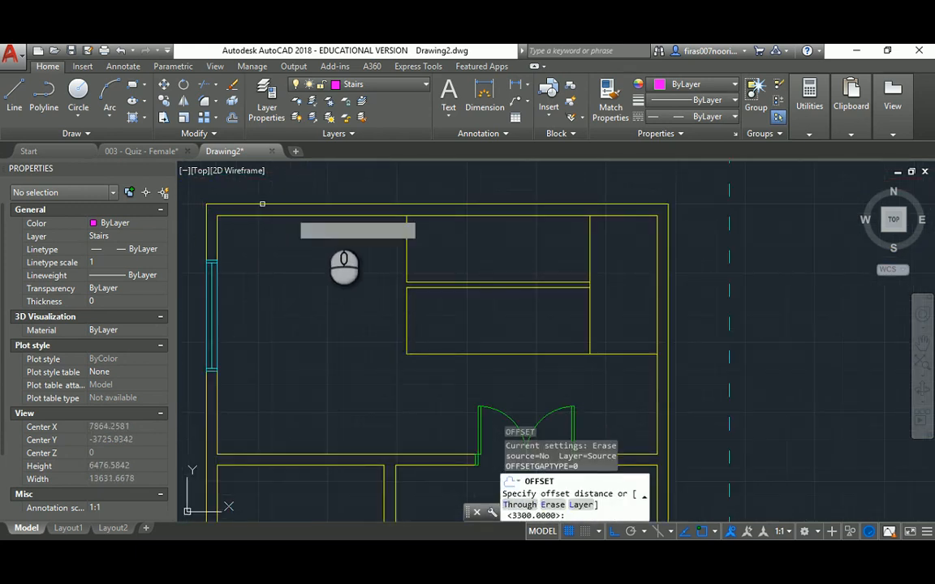
text(300)
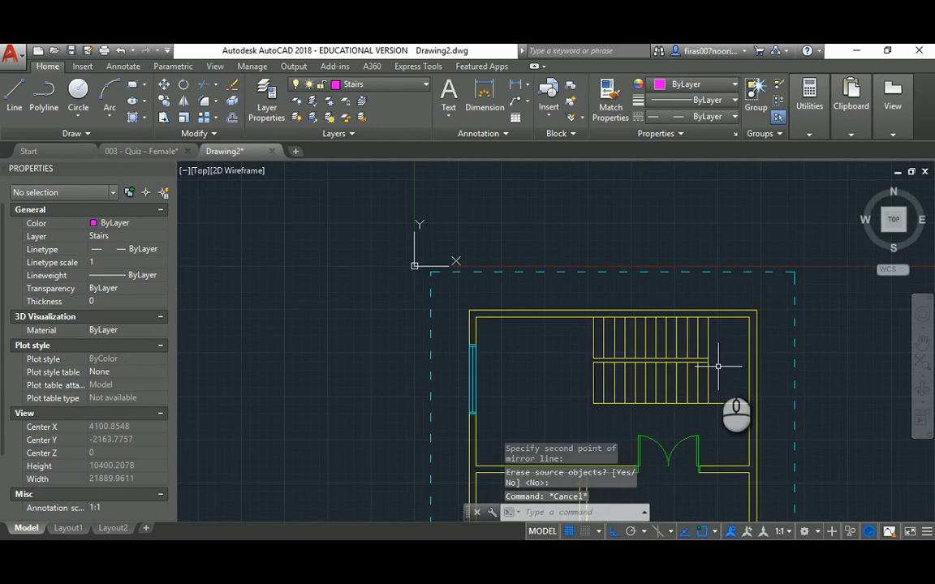
drag(659, 286, 468, 370)
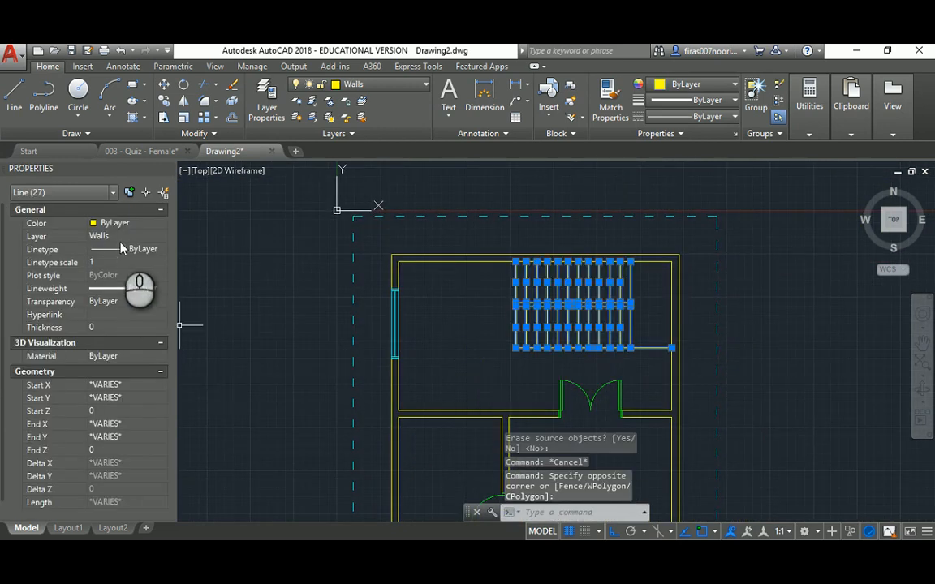
- Set the selected stair lines' layer to Stairs in the Properties palette
click(161, 237)
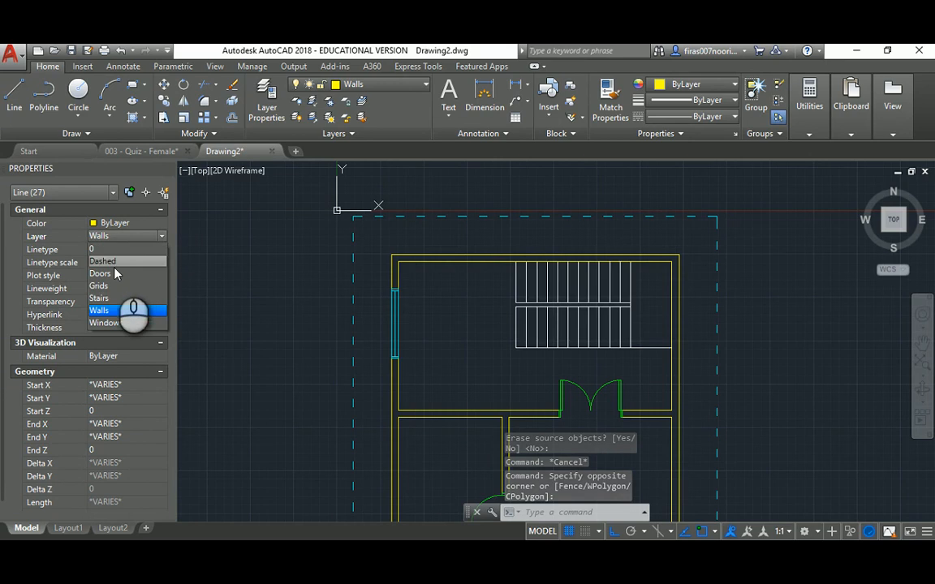
click(99, 298)
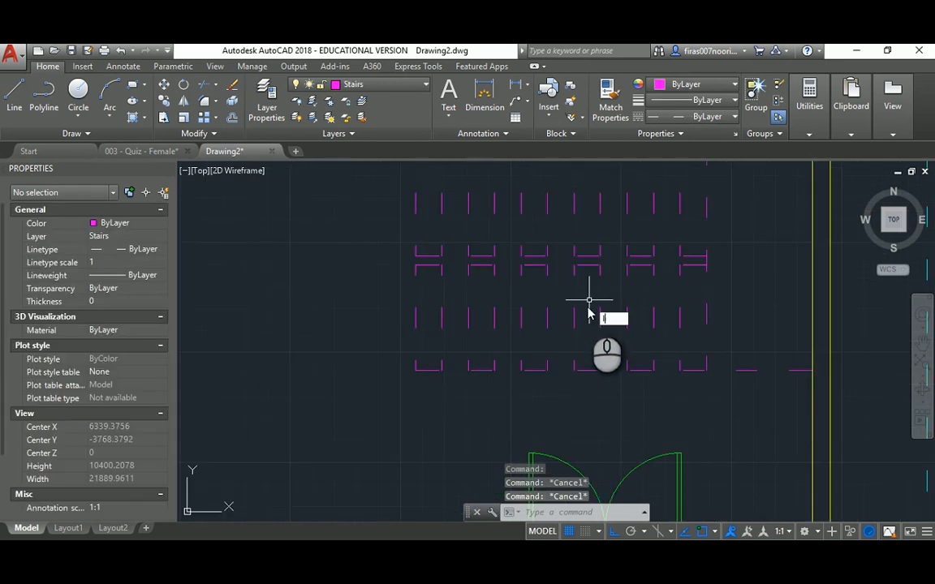
click(266, 96)
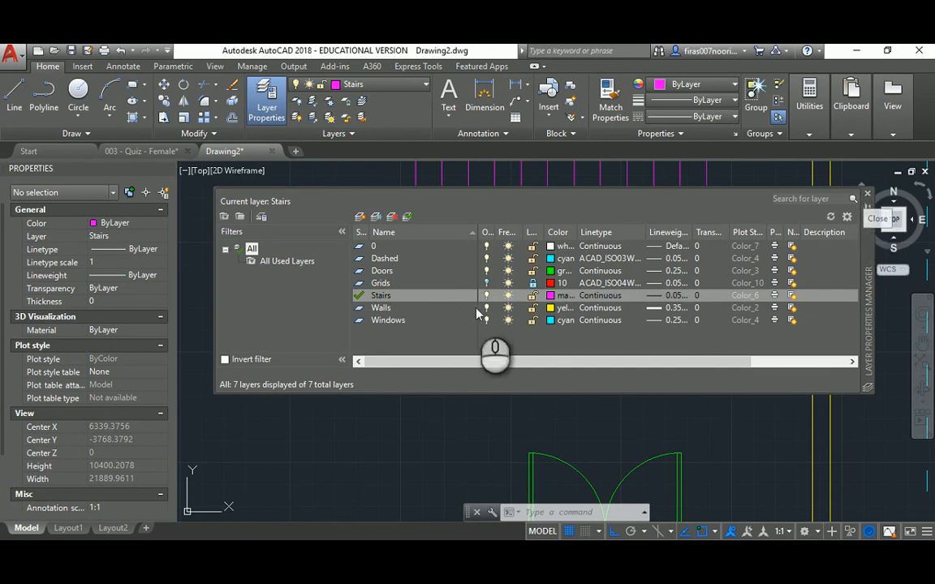
click(380, 283)
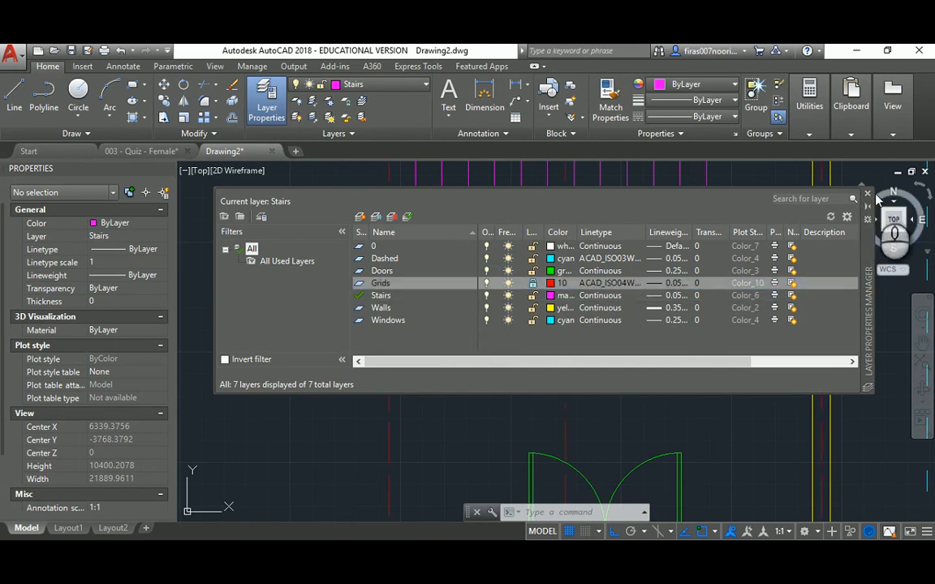
click(867, 195)
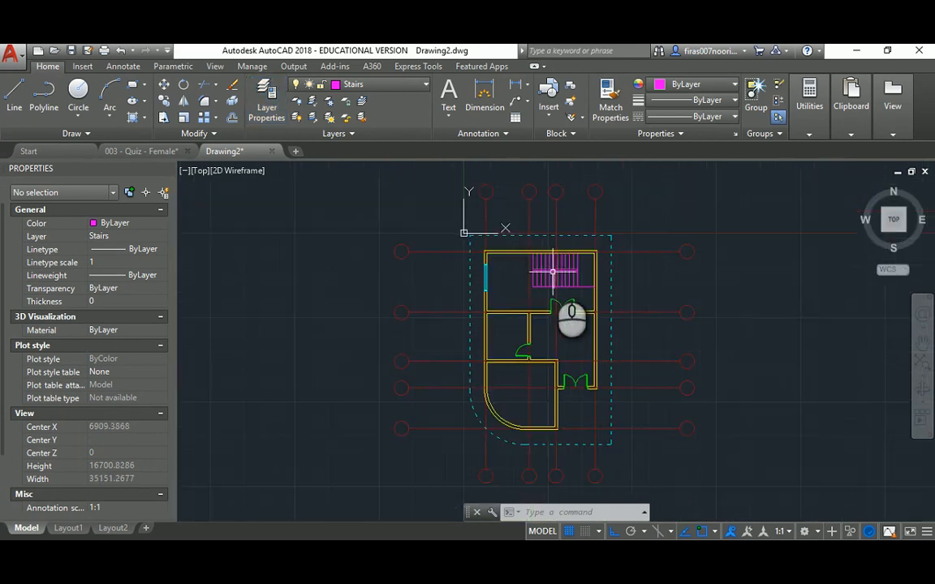